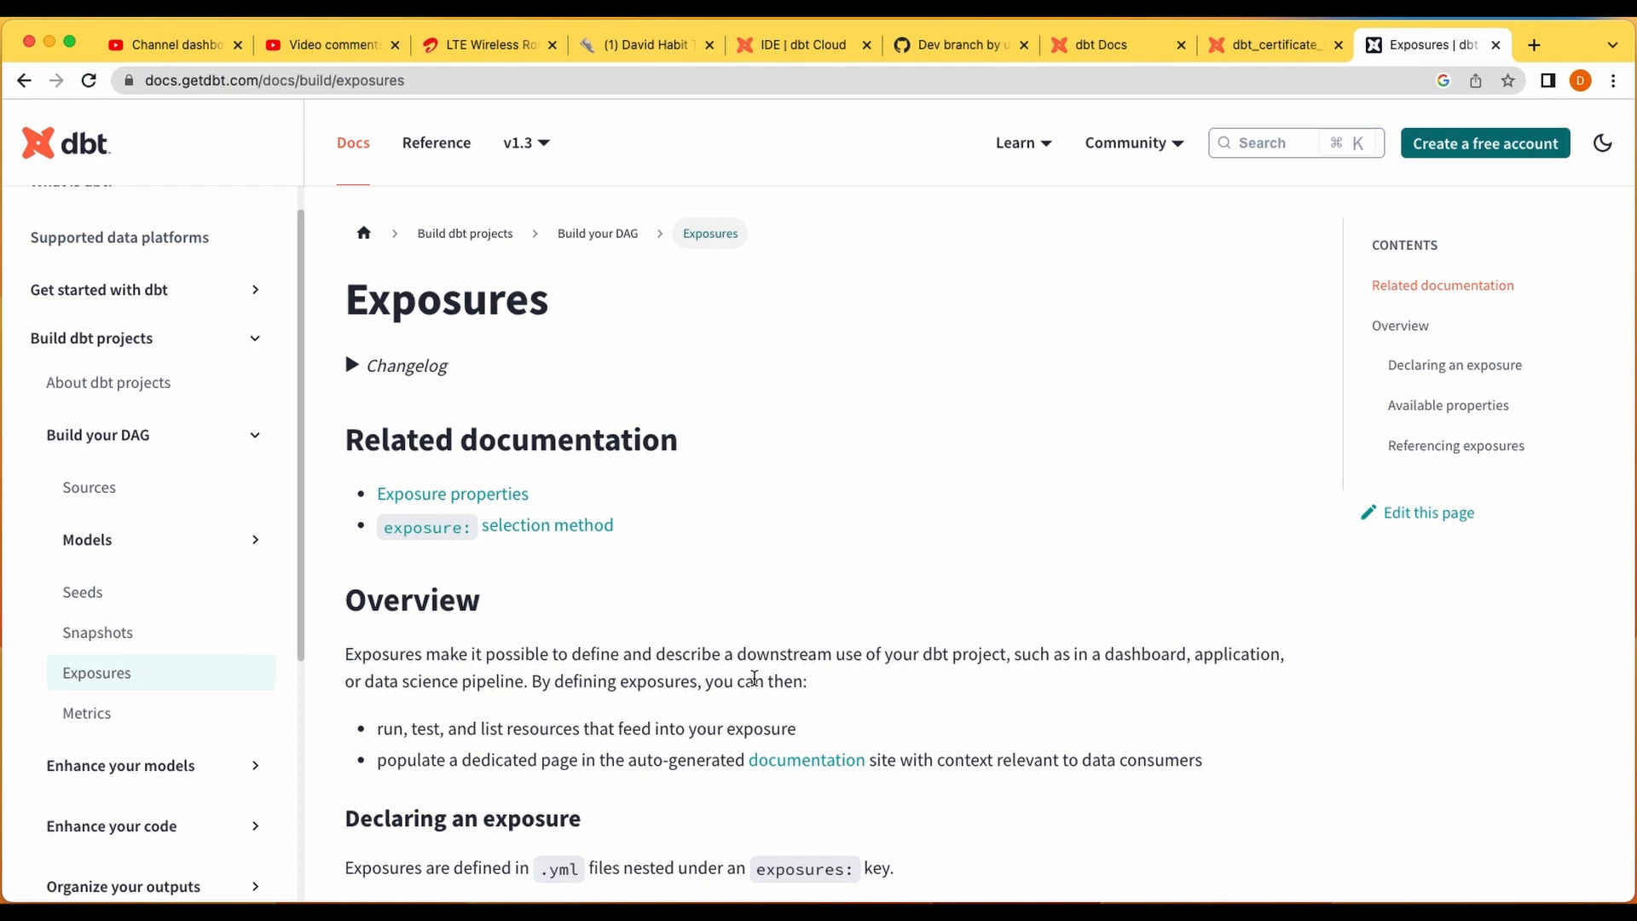
Scroll through the Exposures docs page to read the example exposure YAML and its properties.
scroll(down, 3)
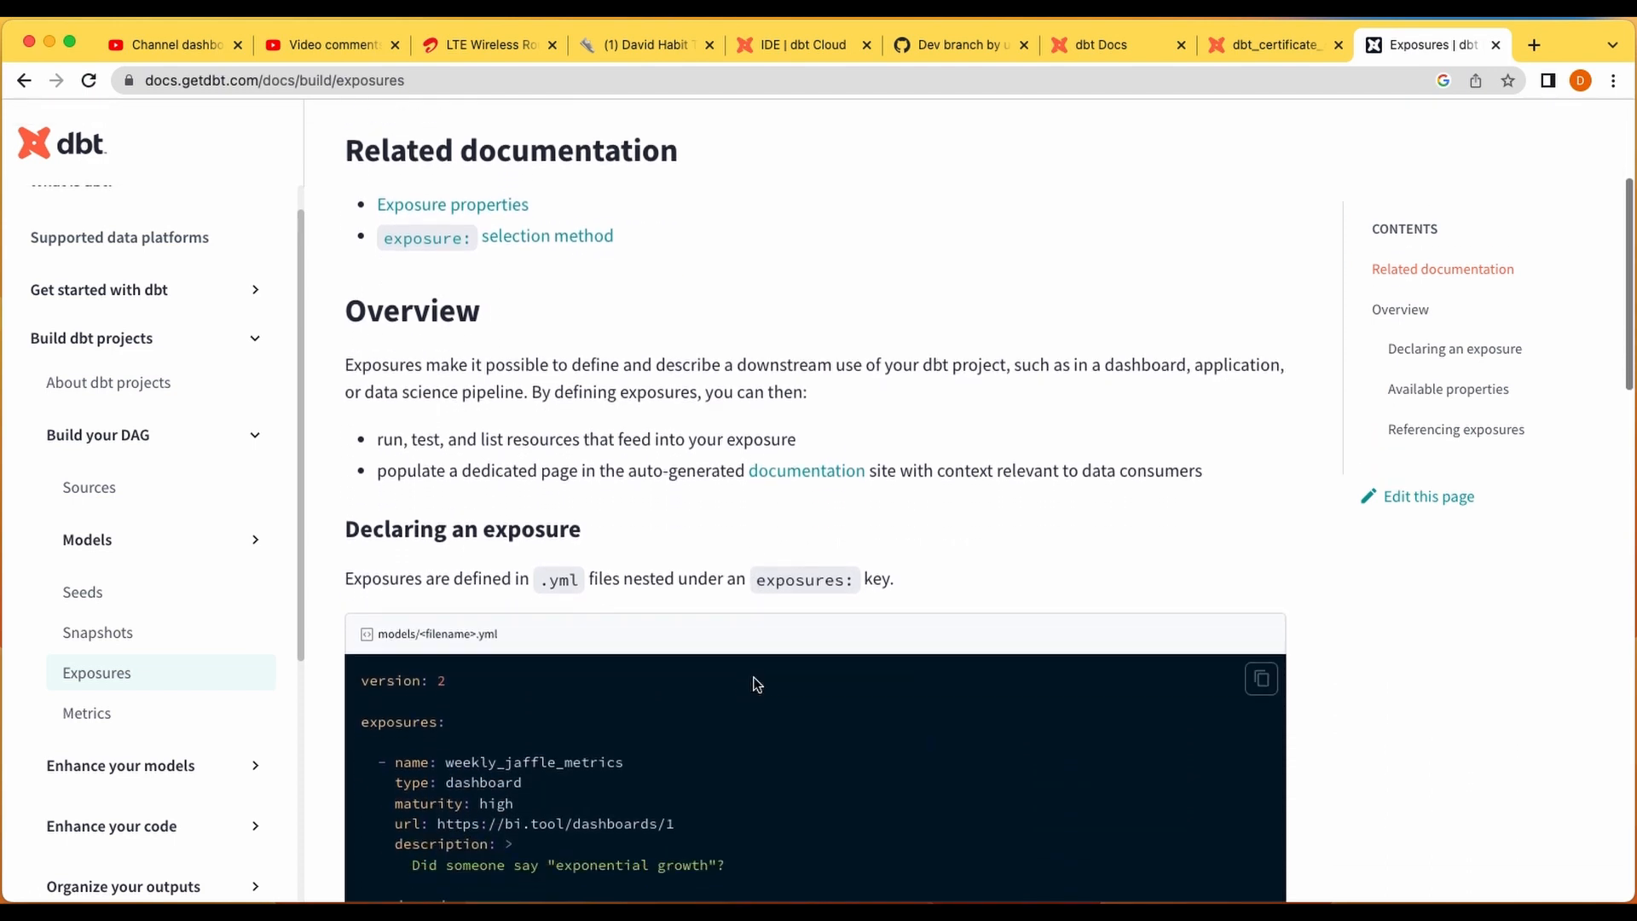
scroll(down, 3)
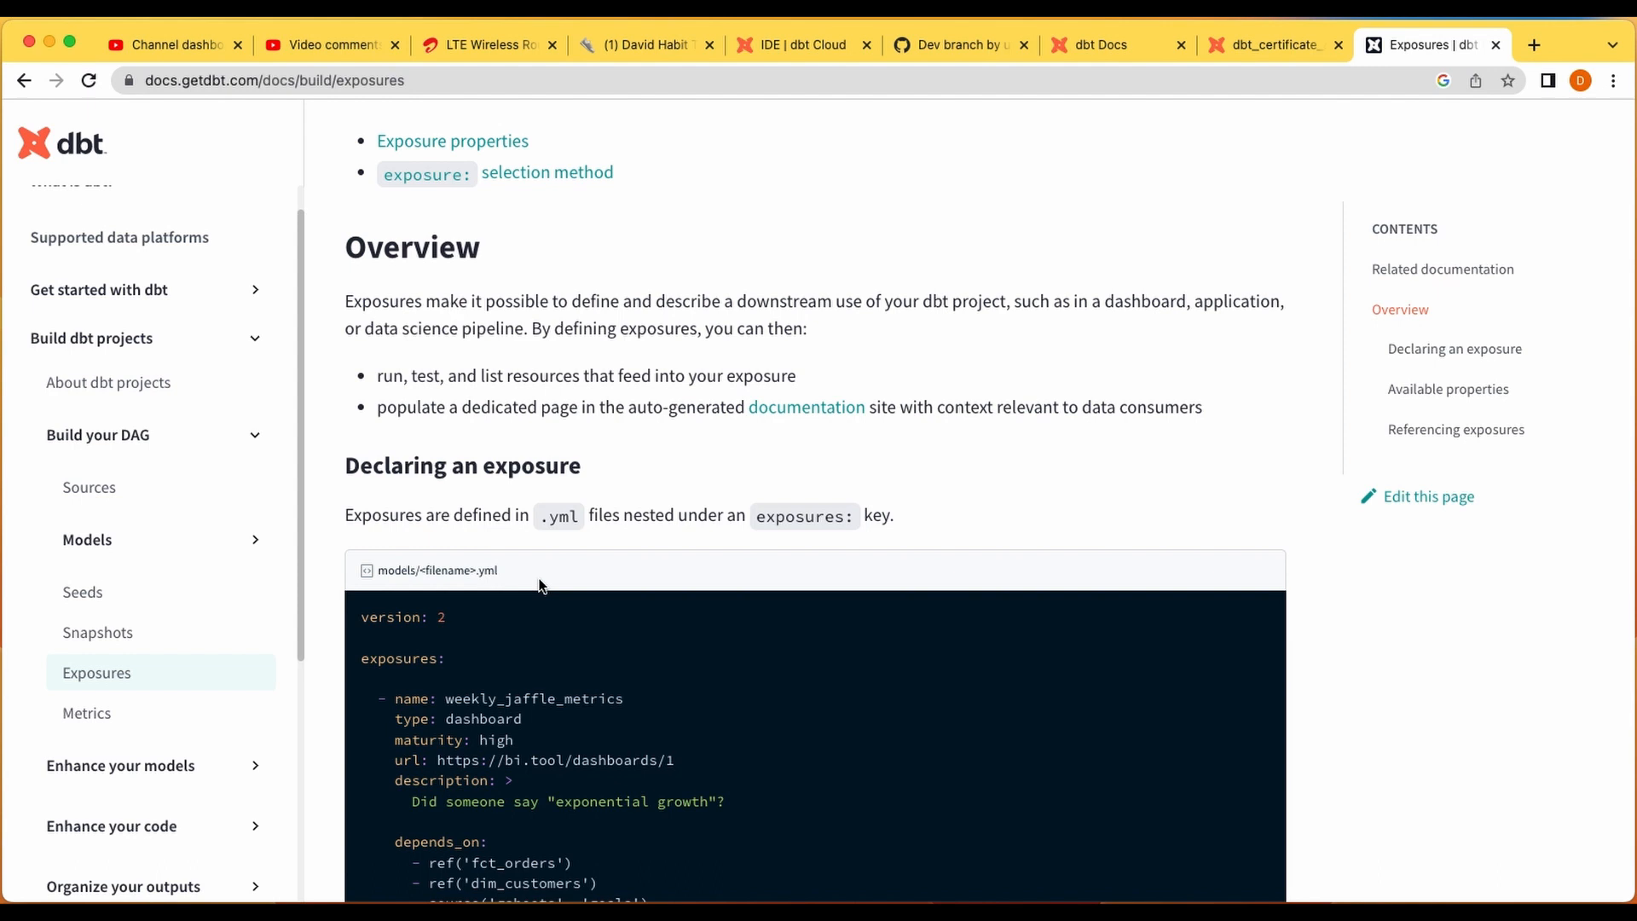
mouse_move(675, 663)
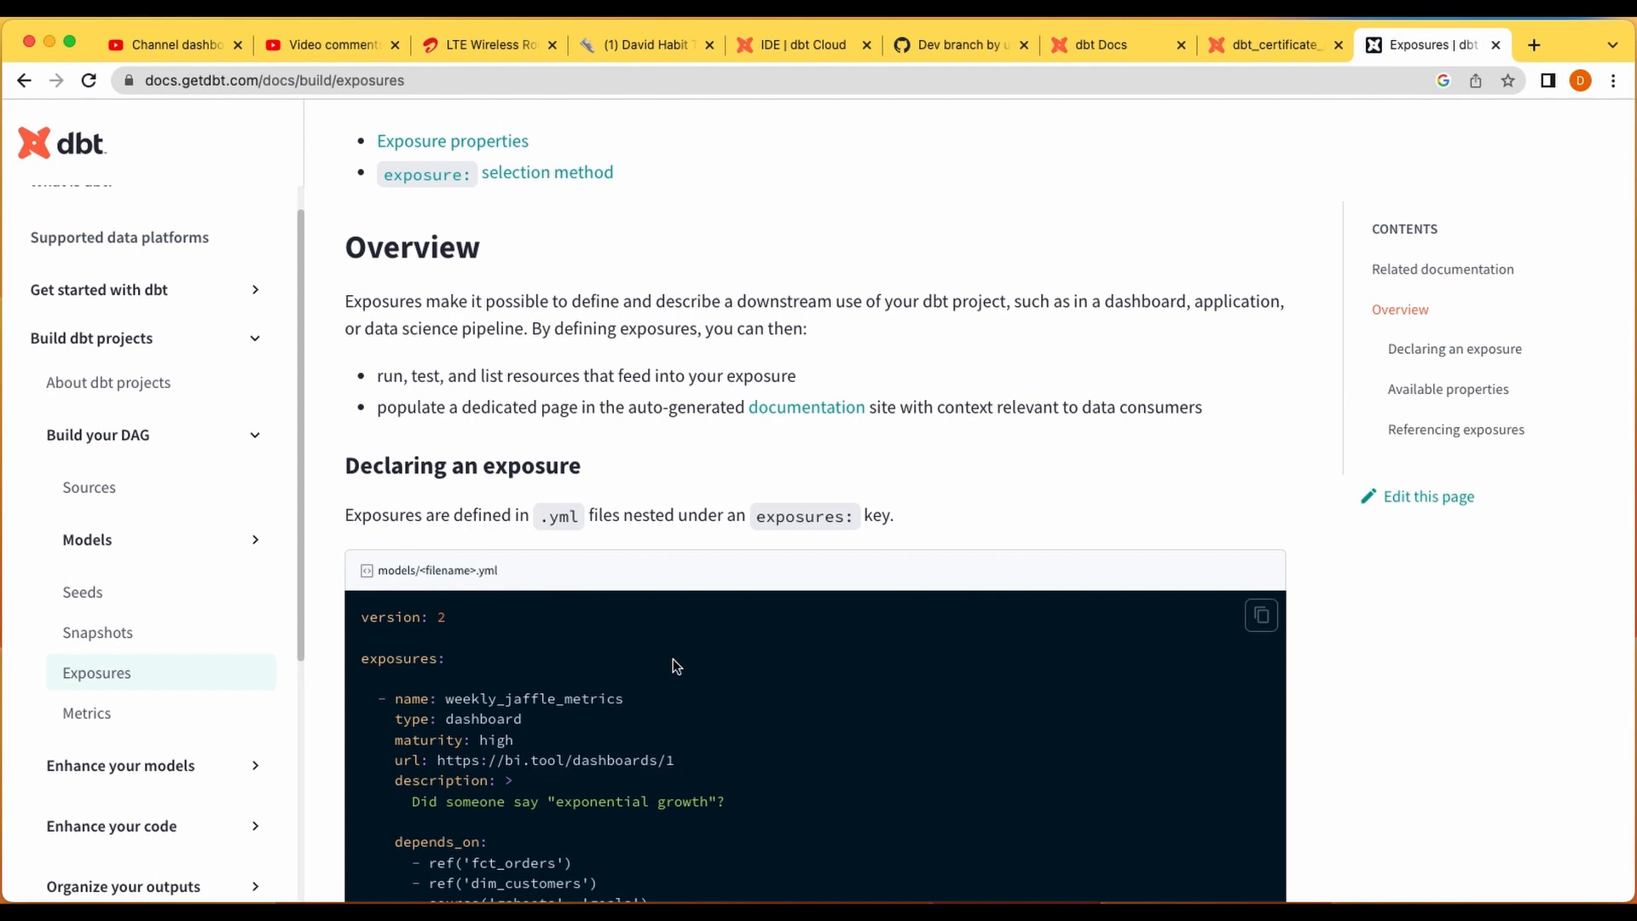
scroll(down, 3)
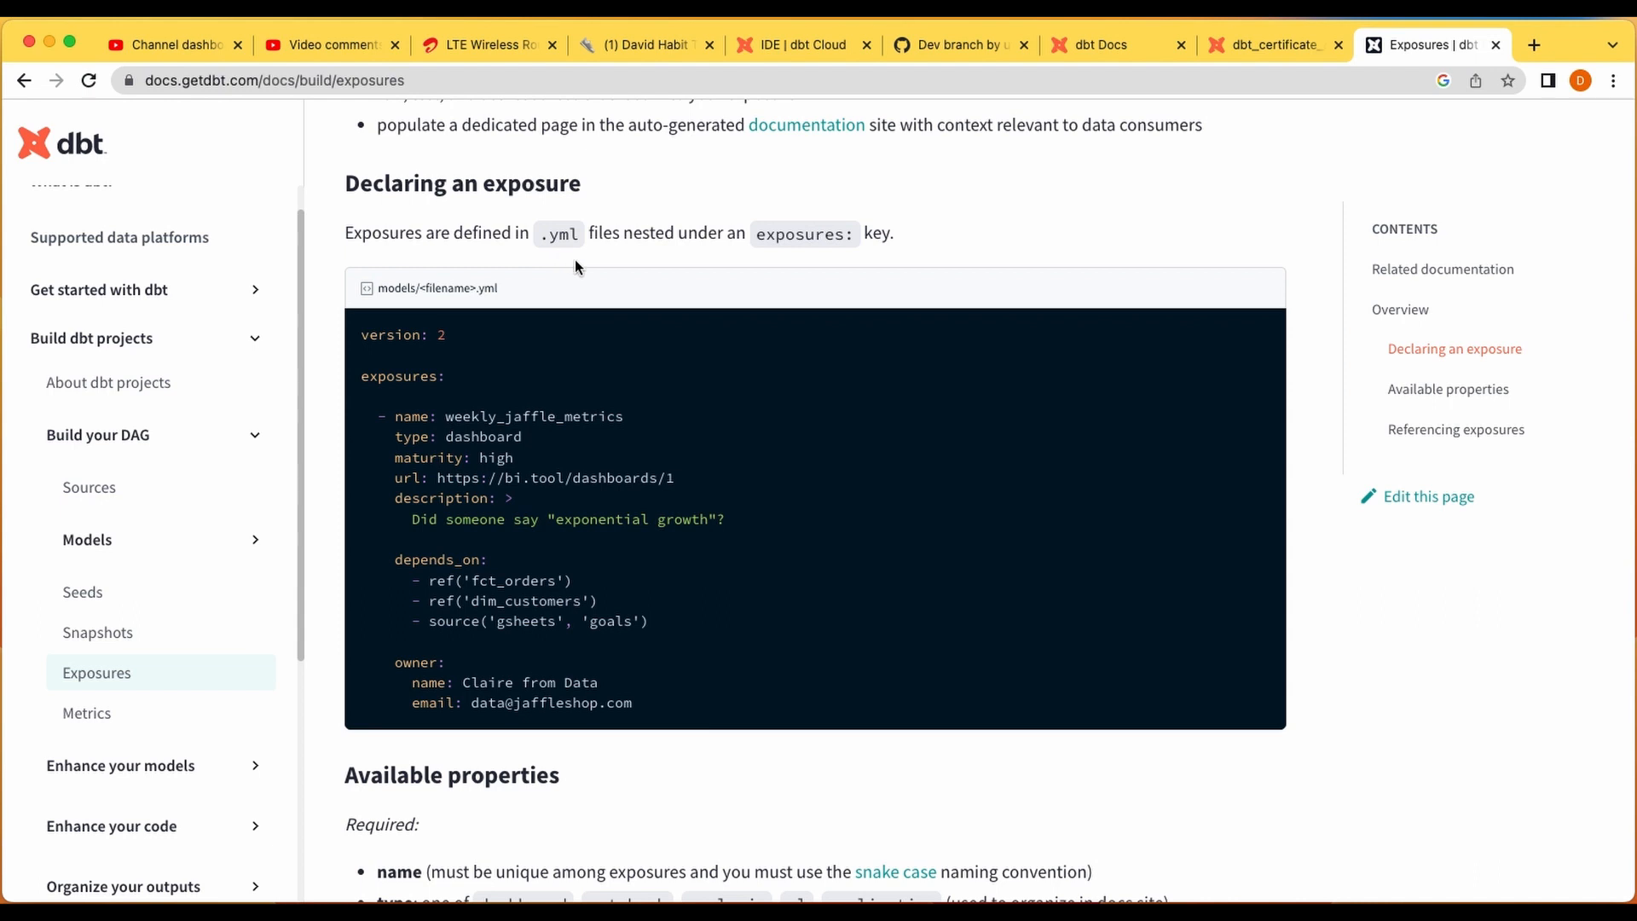
mouse_move(752, 262)
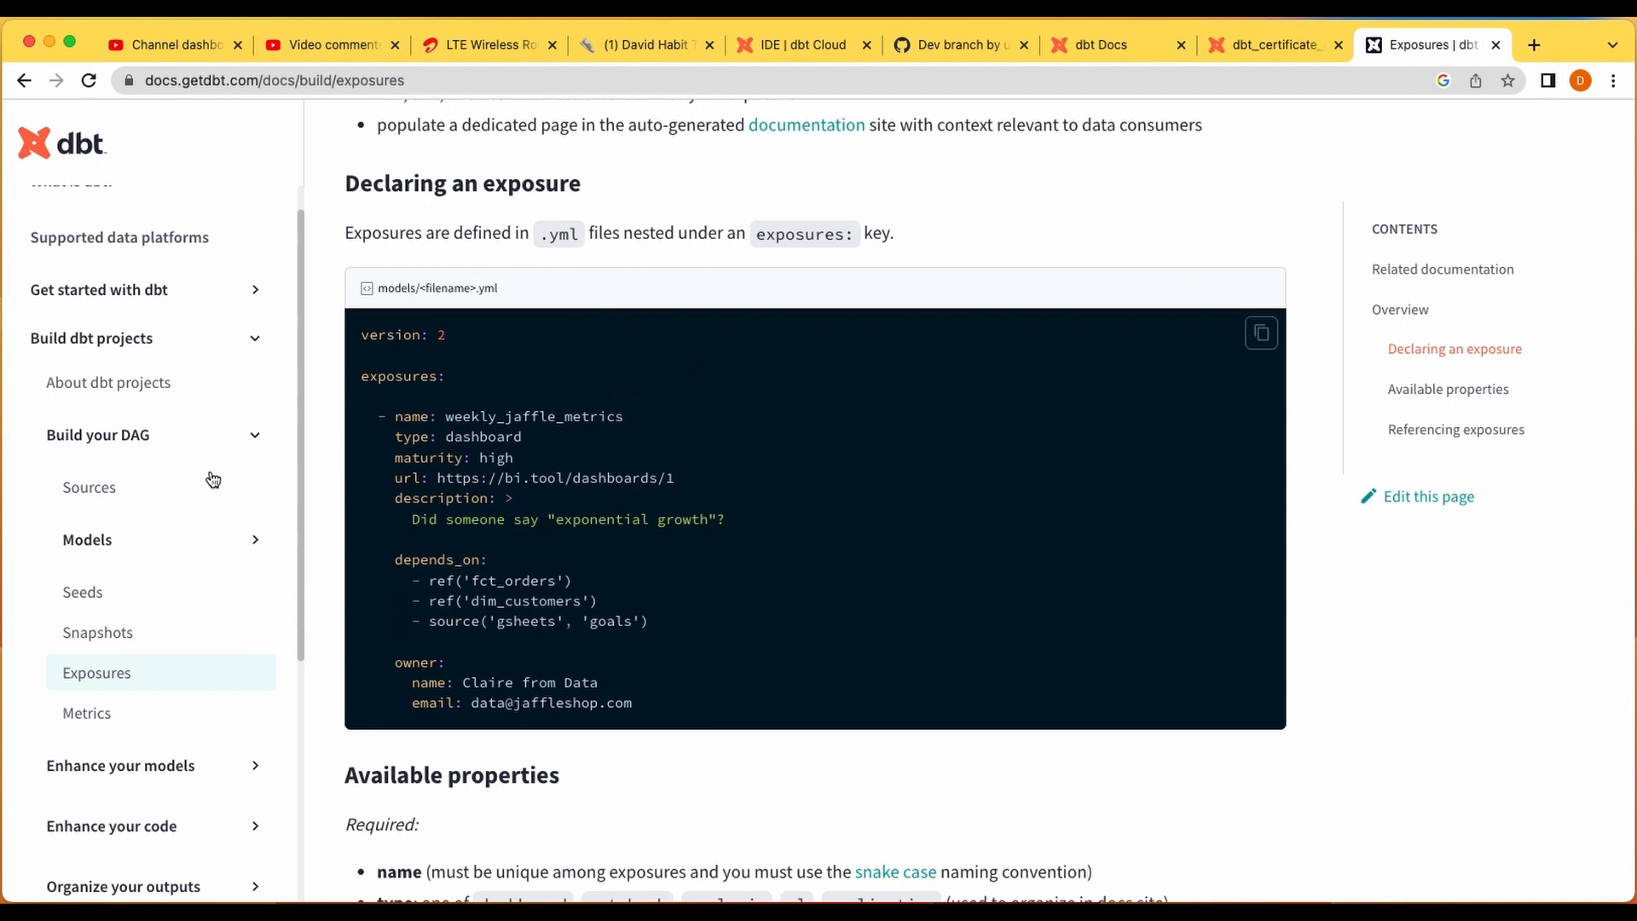
mouse_move(415, 443)
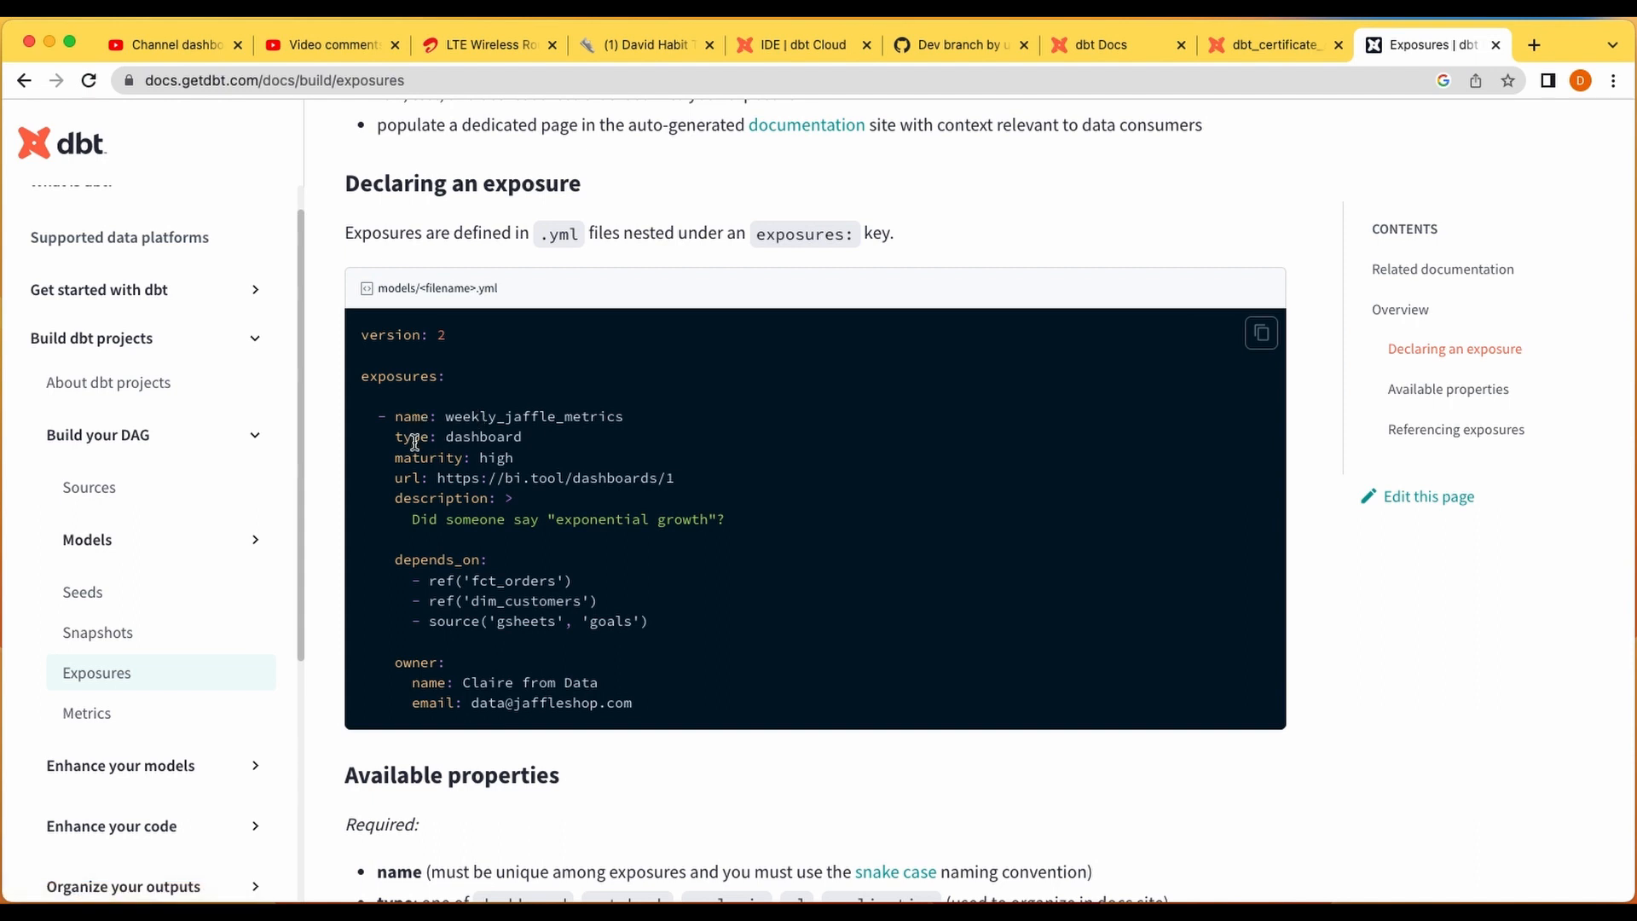
mouse_move(467, 401)
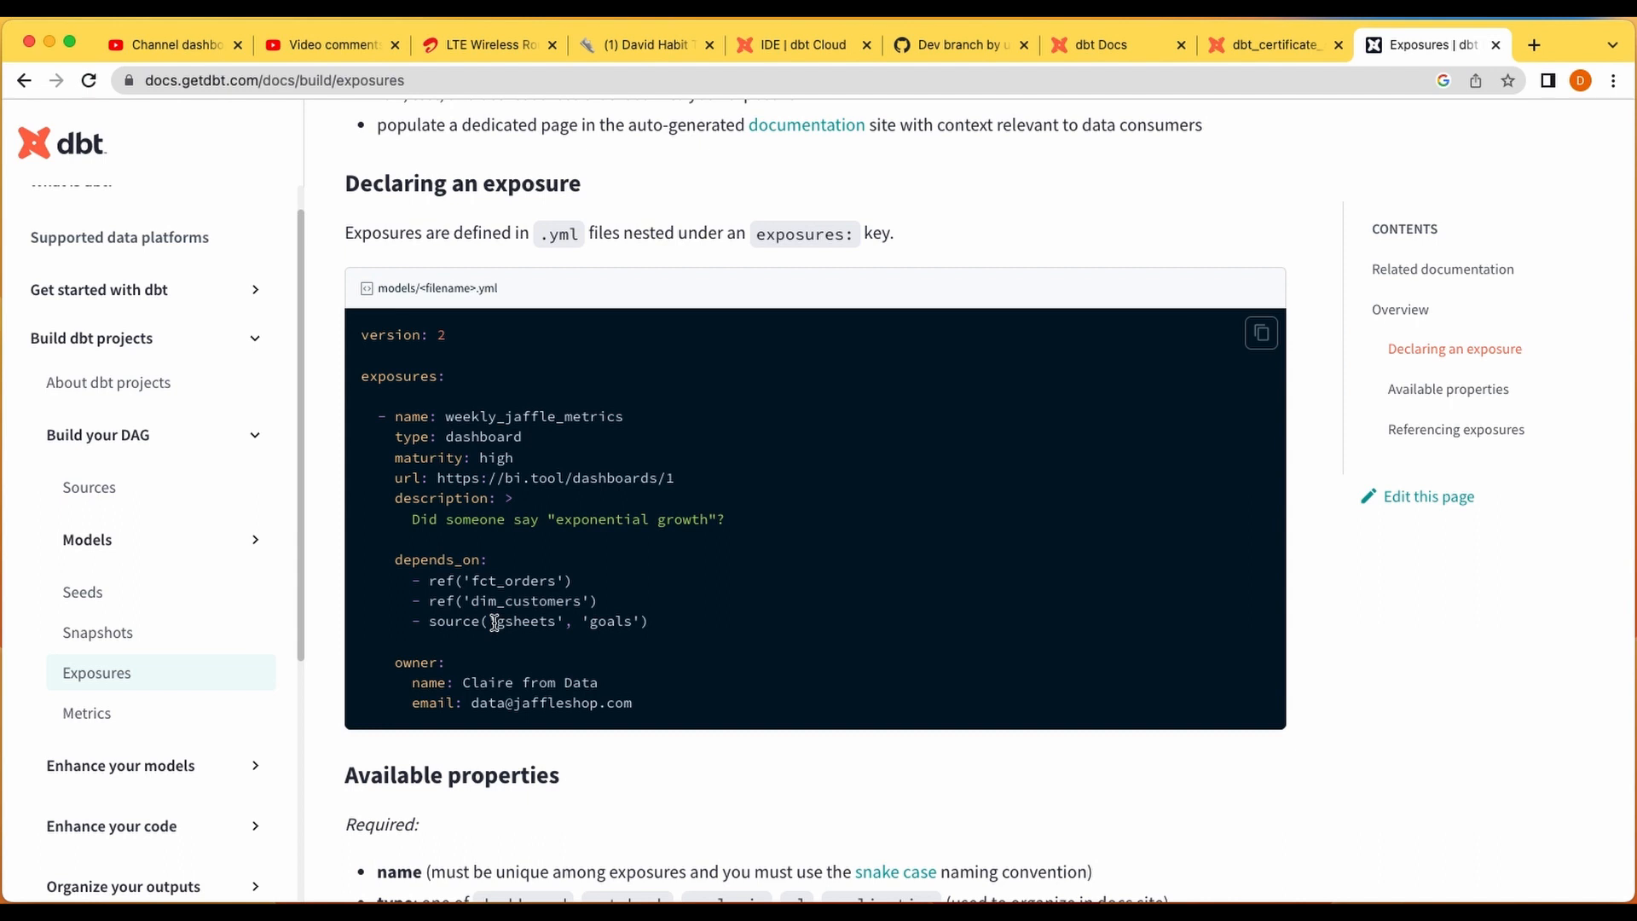
scroll(down, 3)
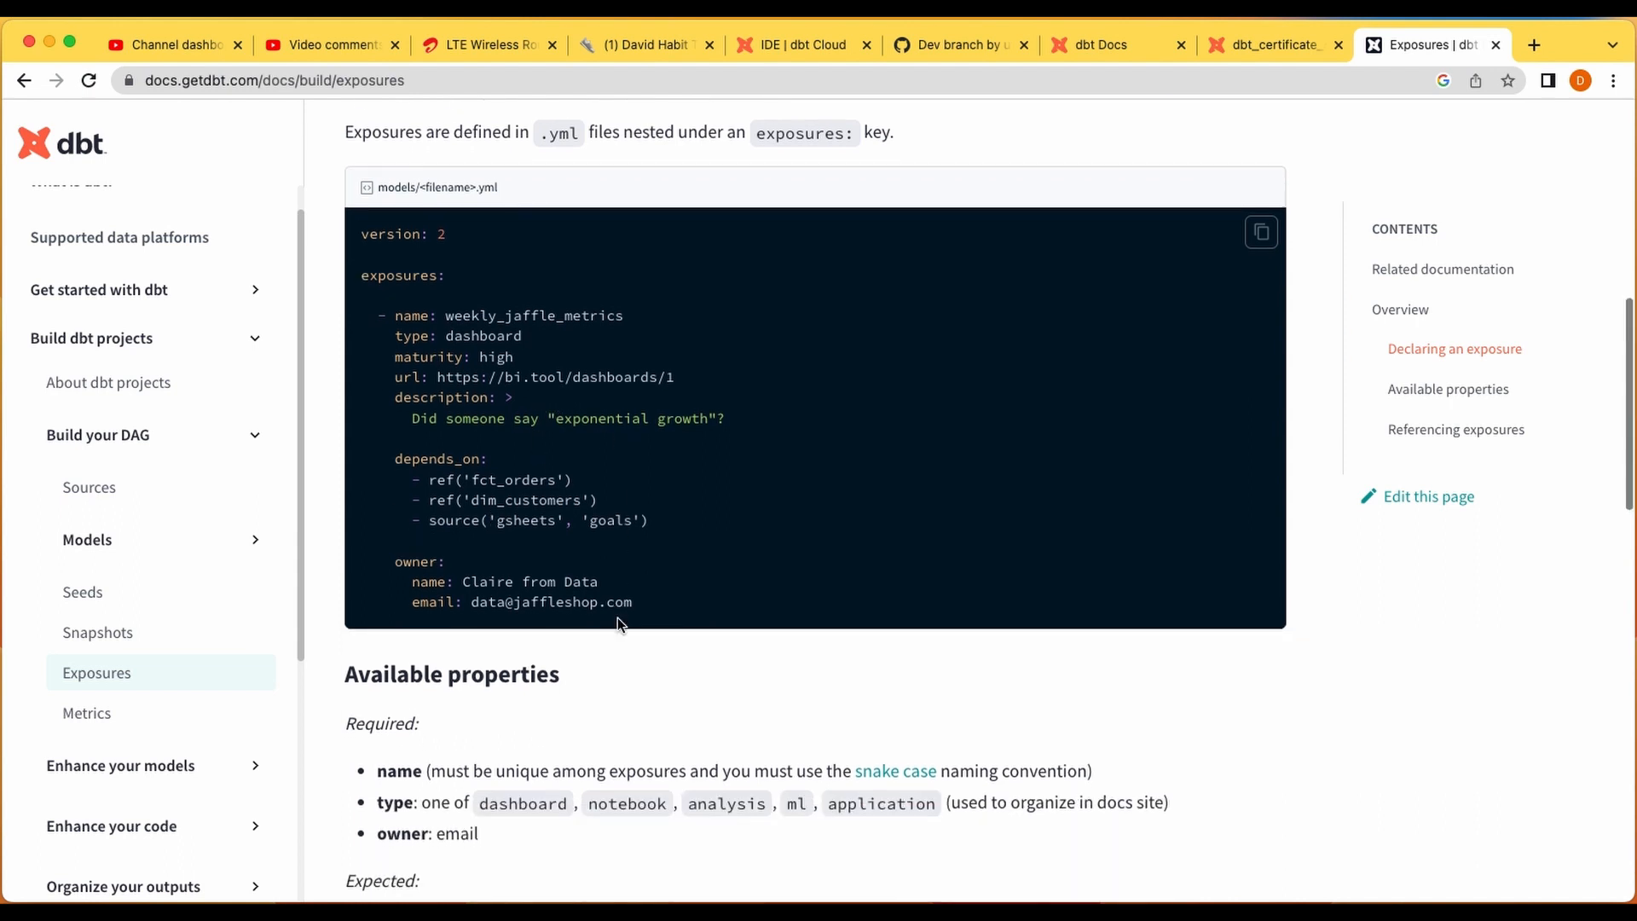
scroll(down, 3)
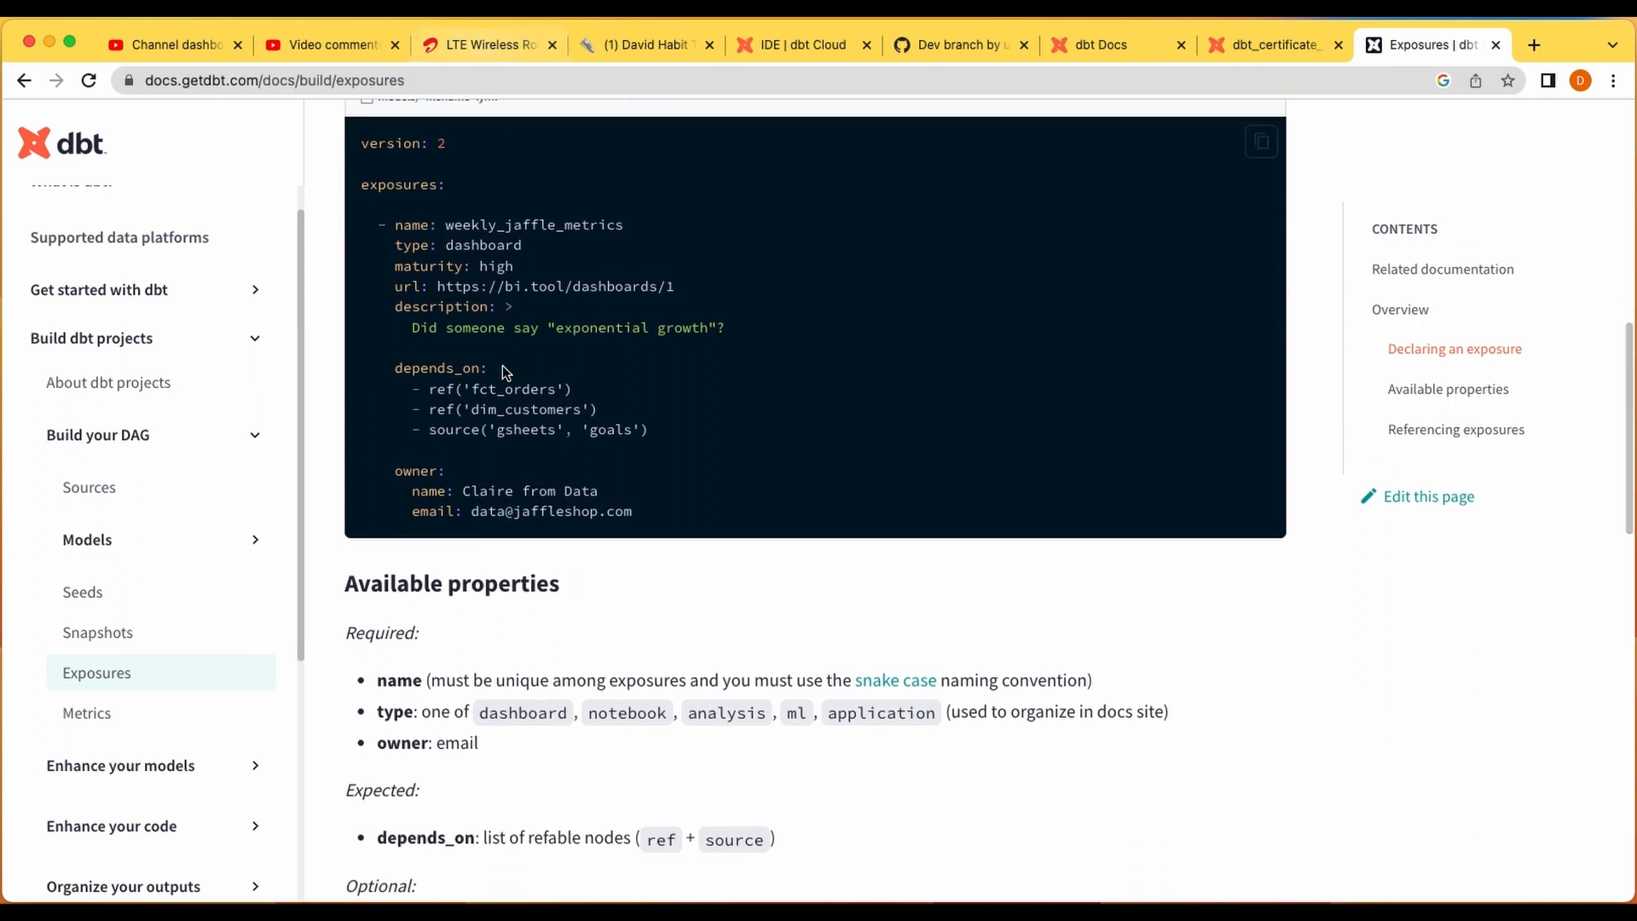
mouse_move(399, 713)
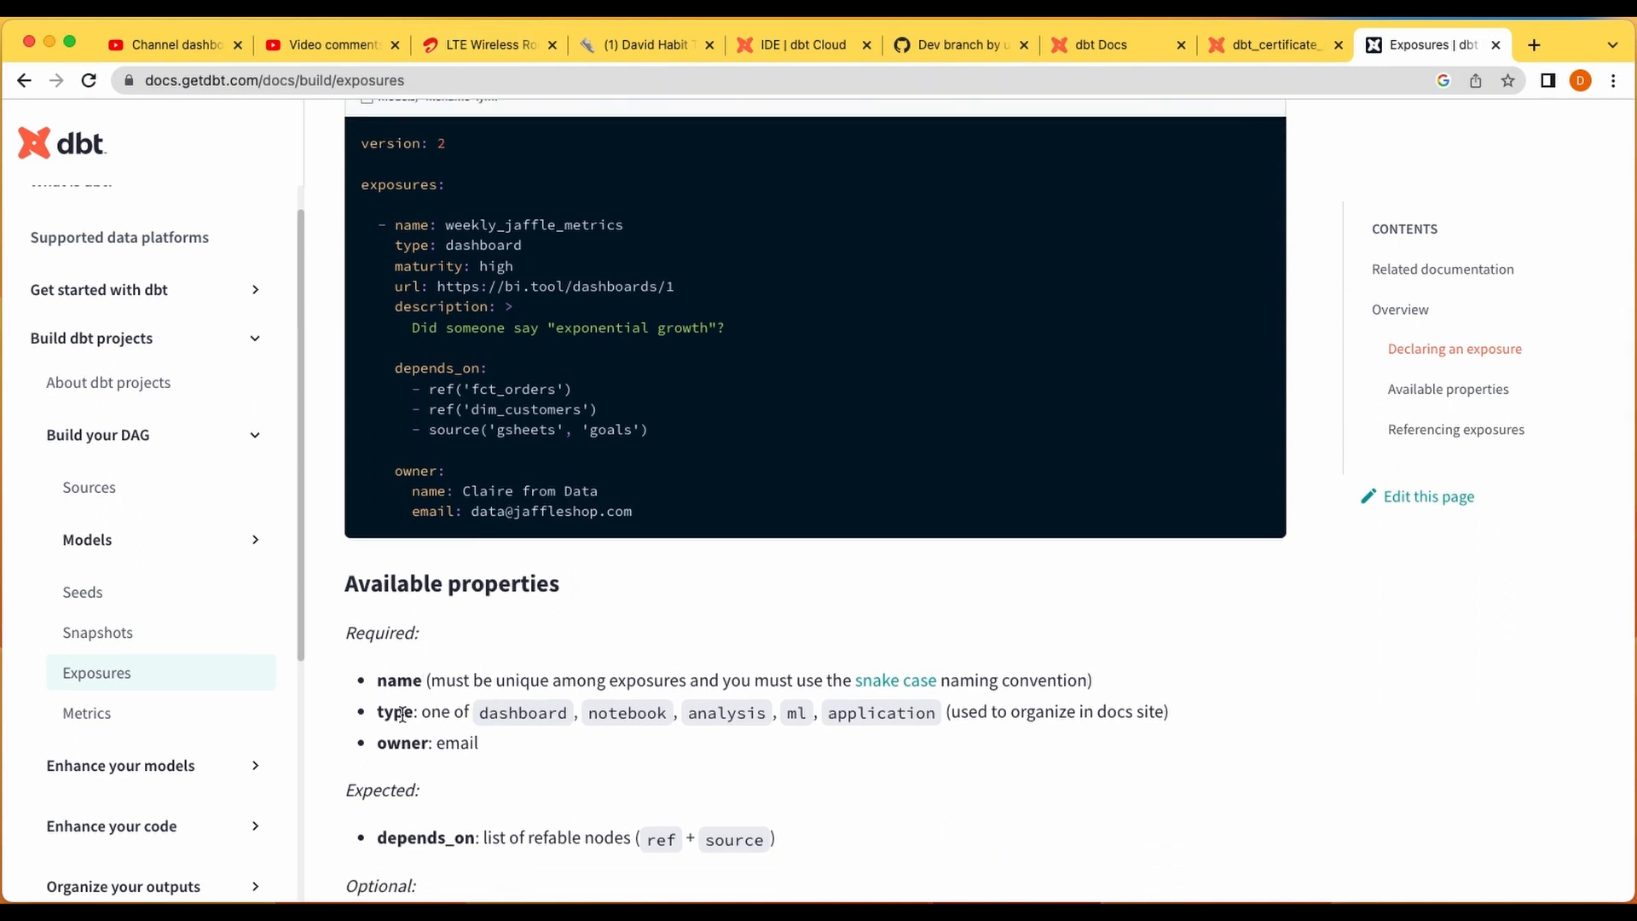
scroll(down, 3)
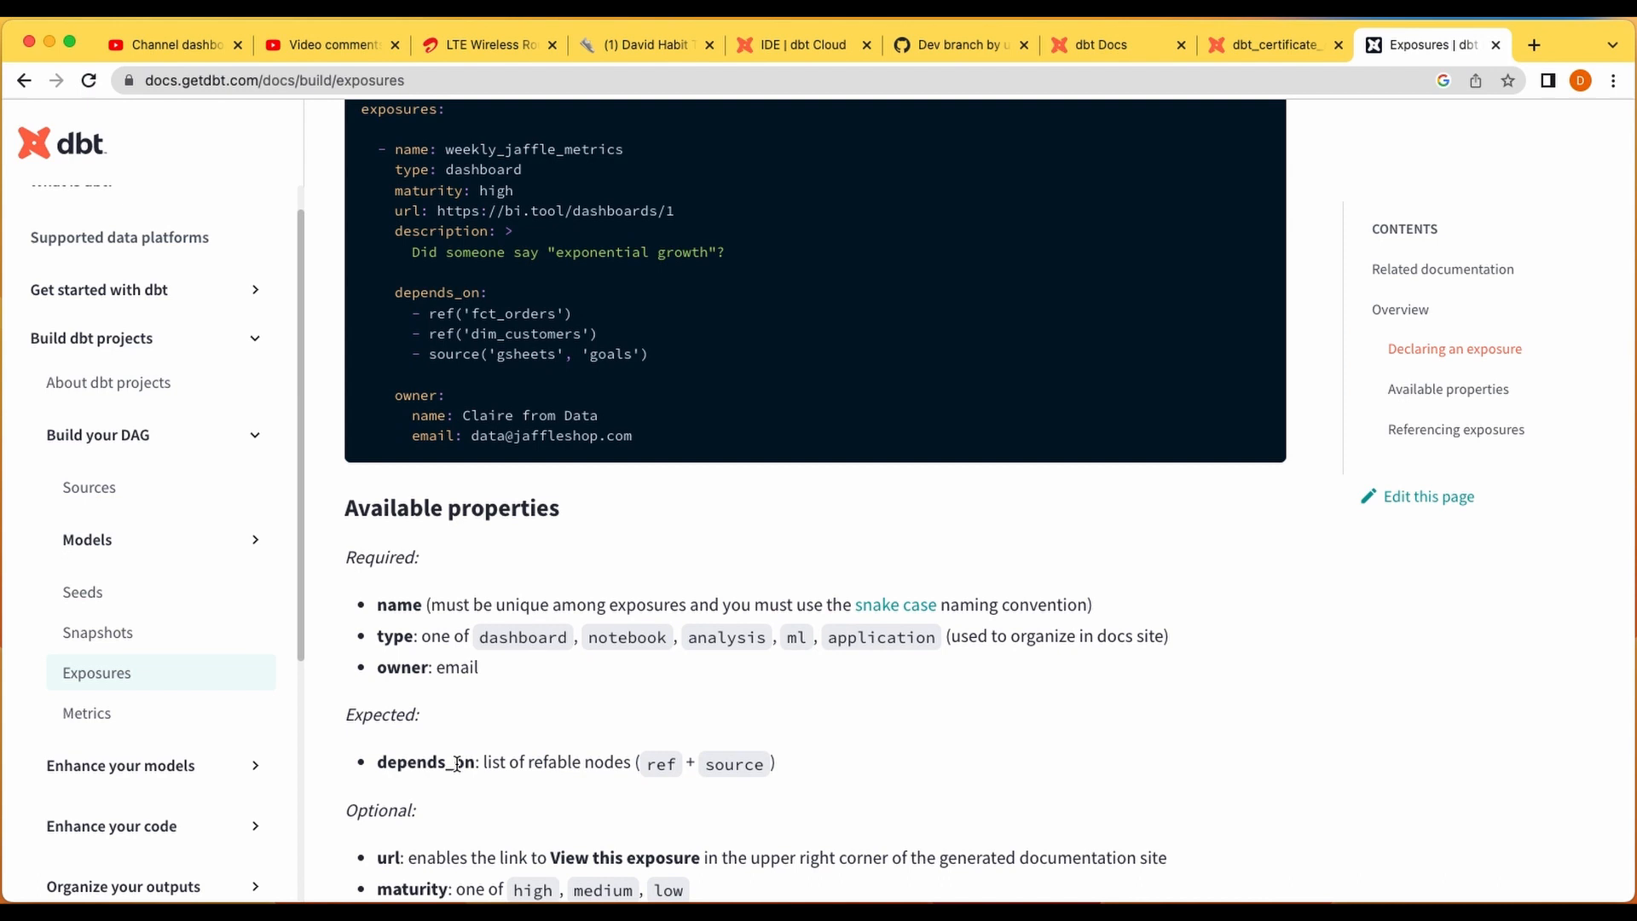
scroll(down, 3)
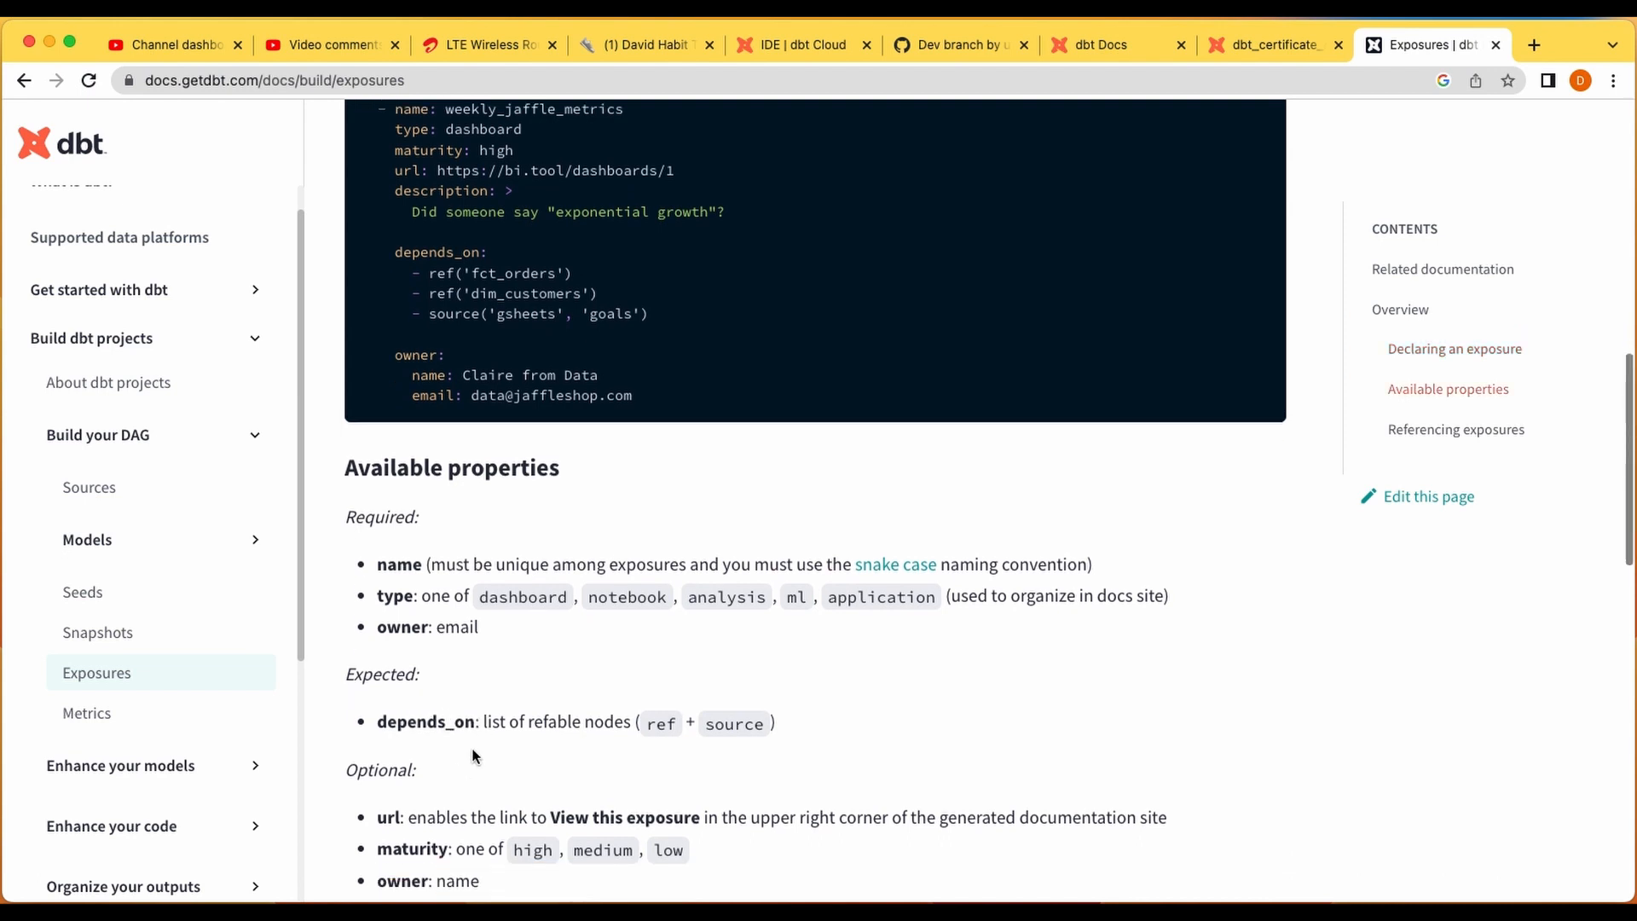
scroll(down, 3)
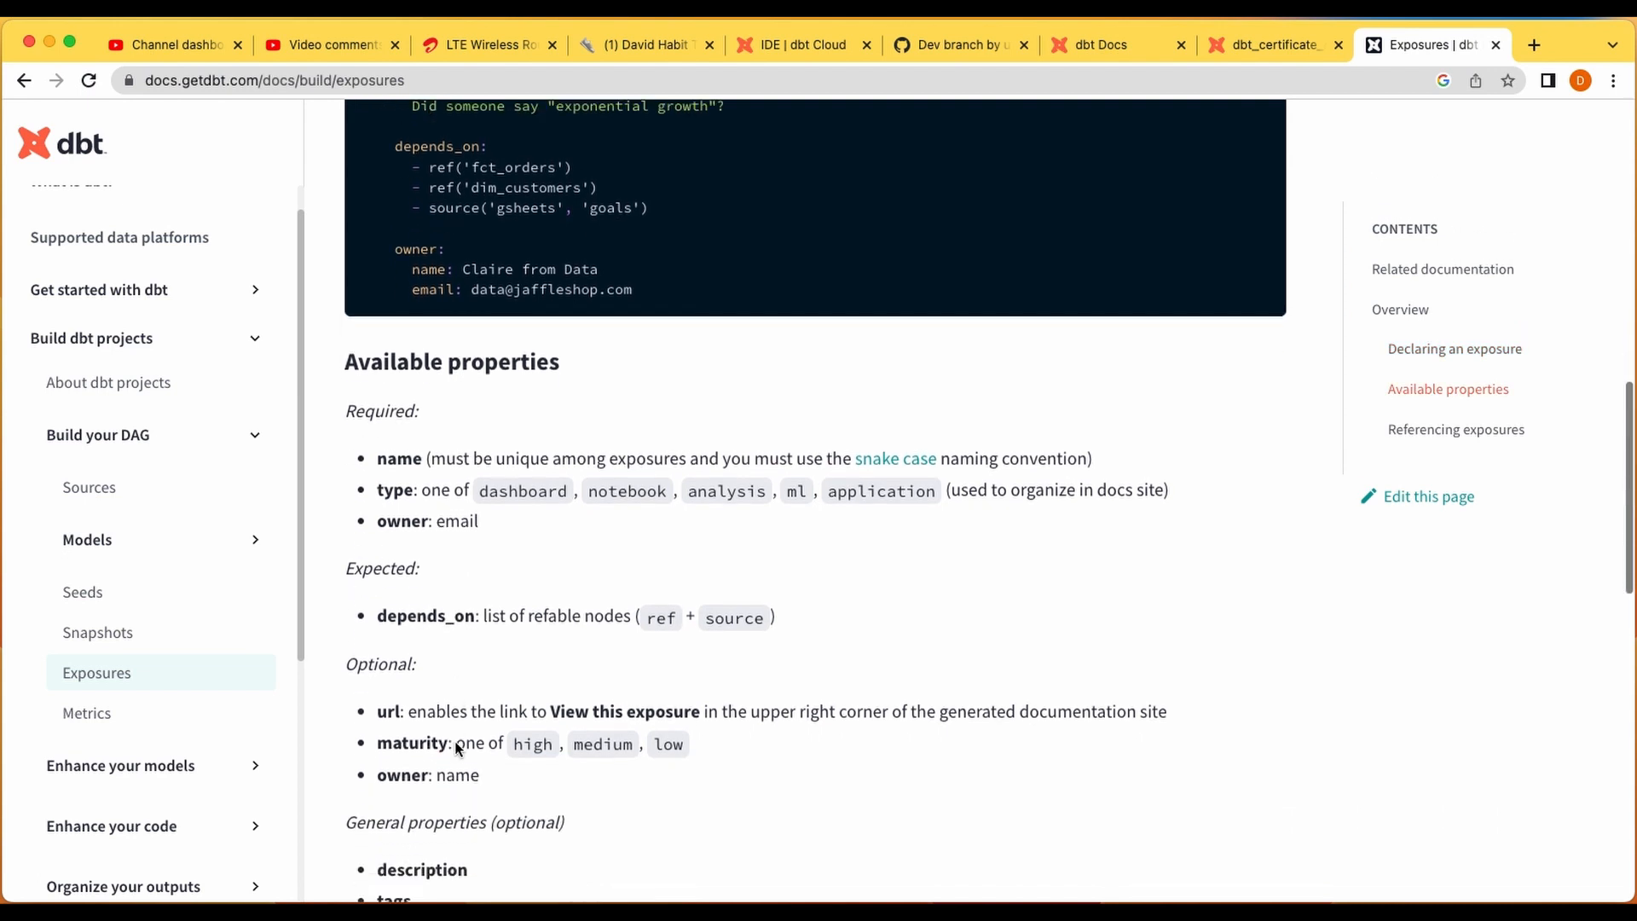
scroll(down, 3)
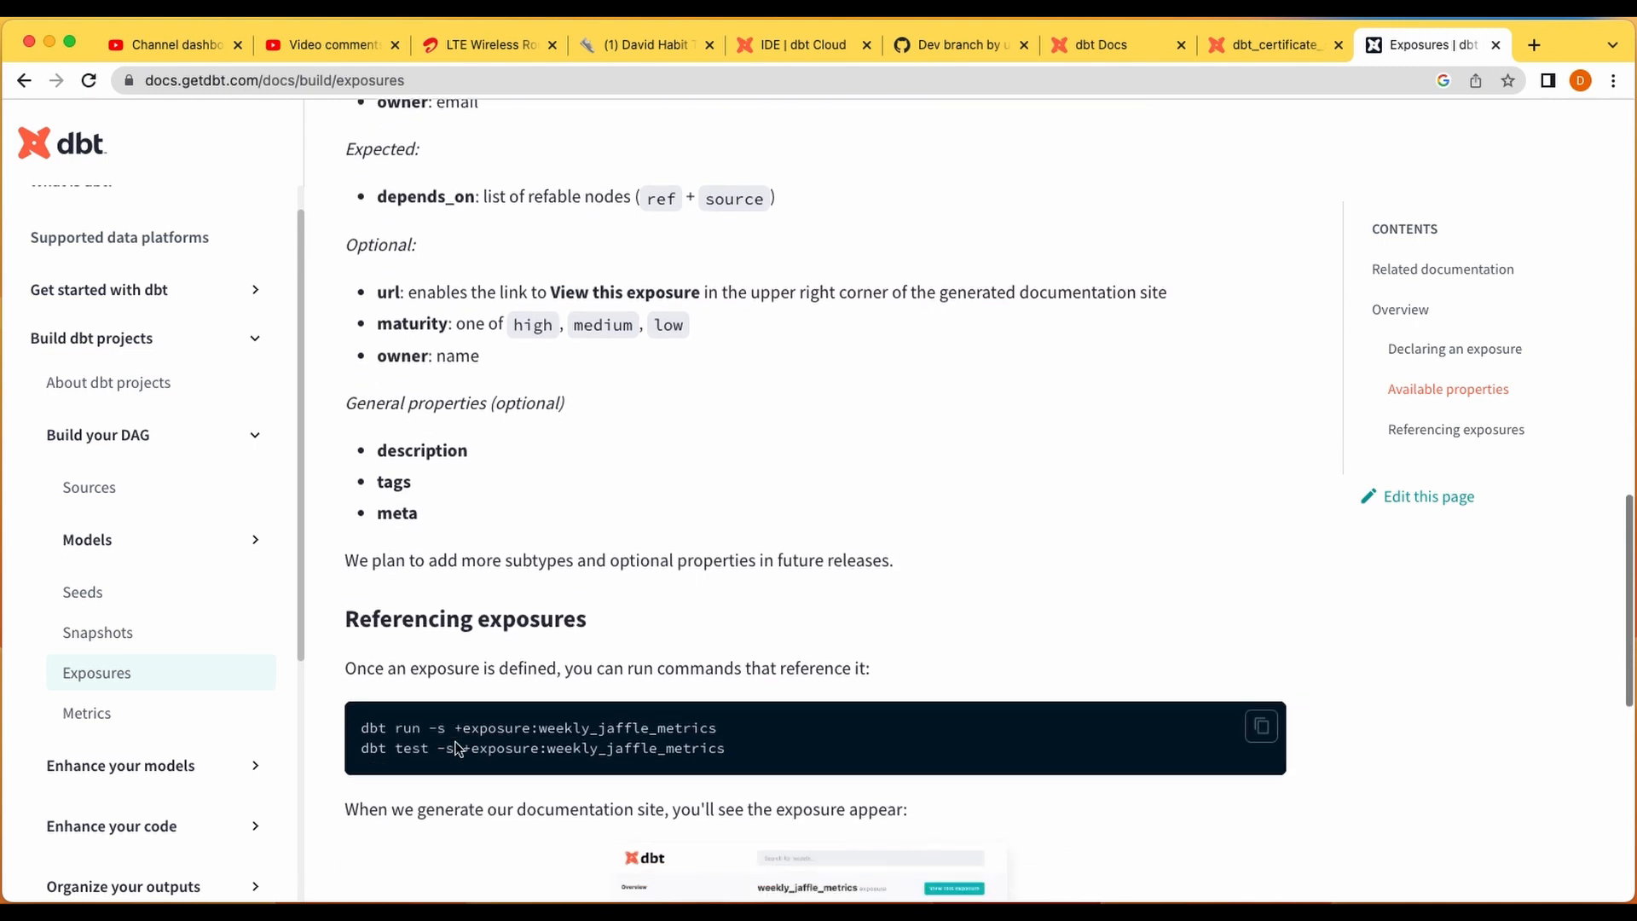
scroll(up, 3)
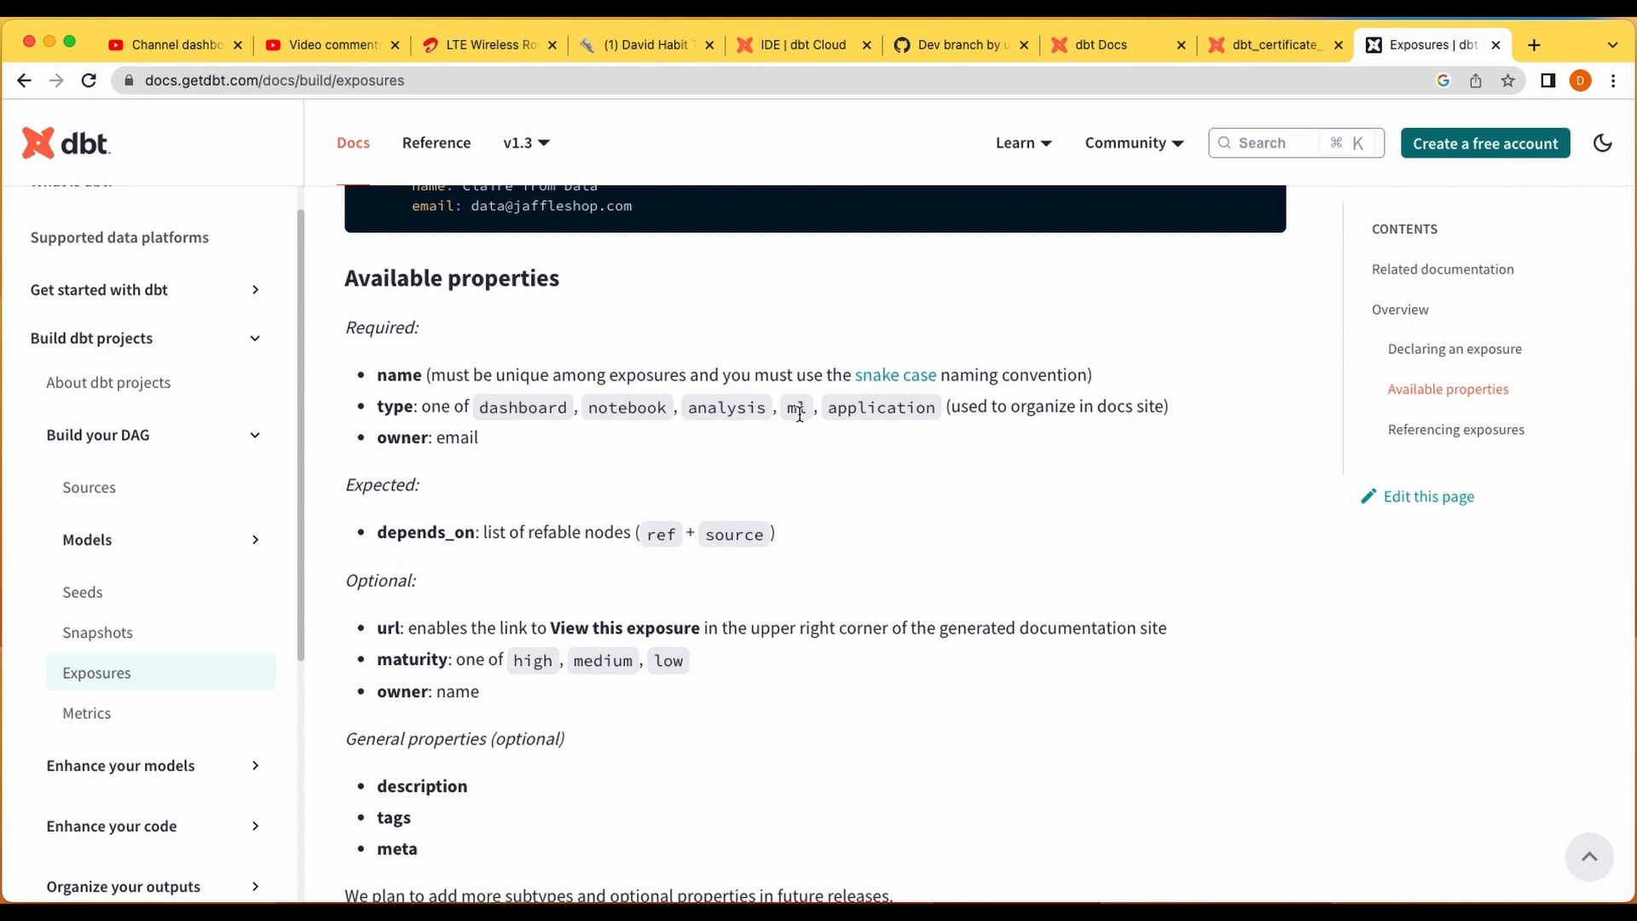
mouse_move(934, 428)
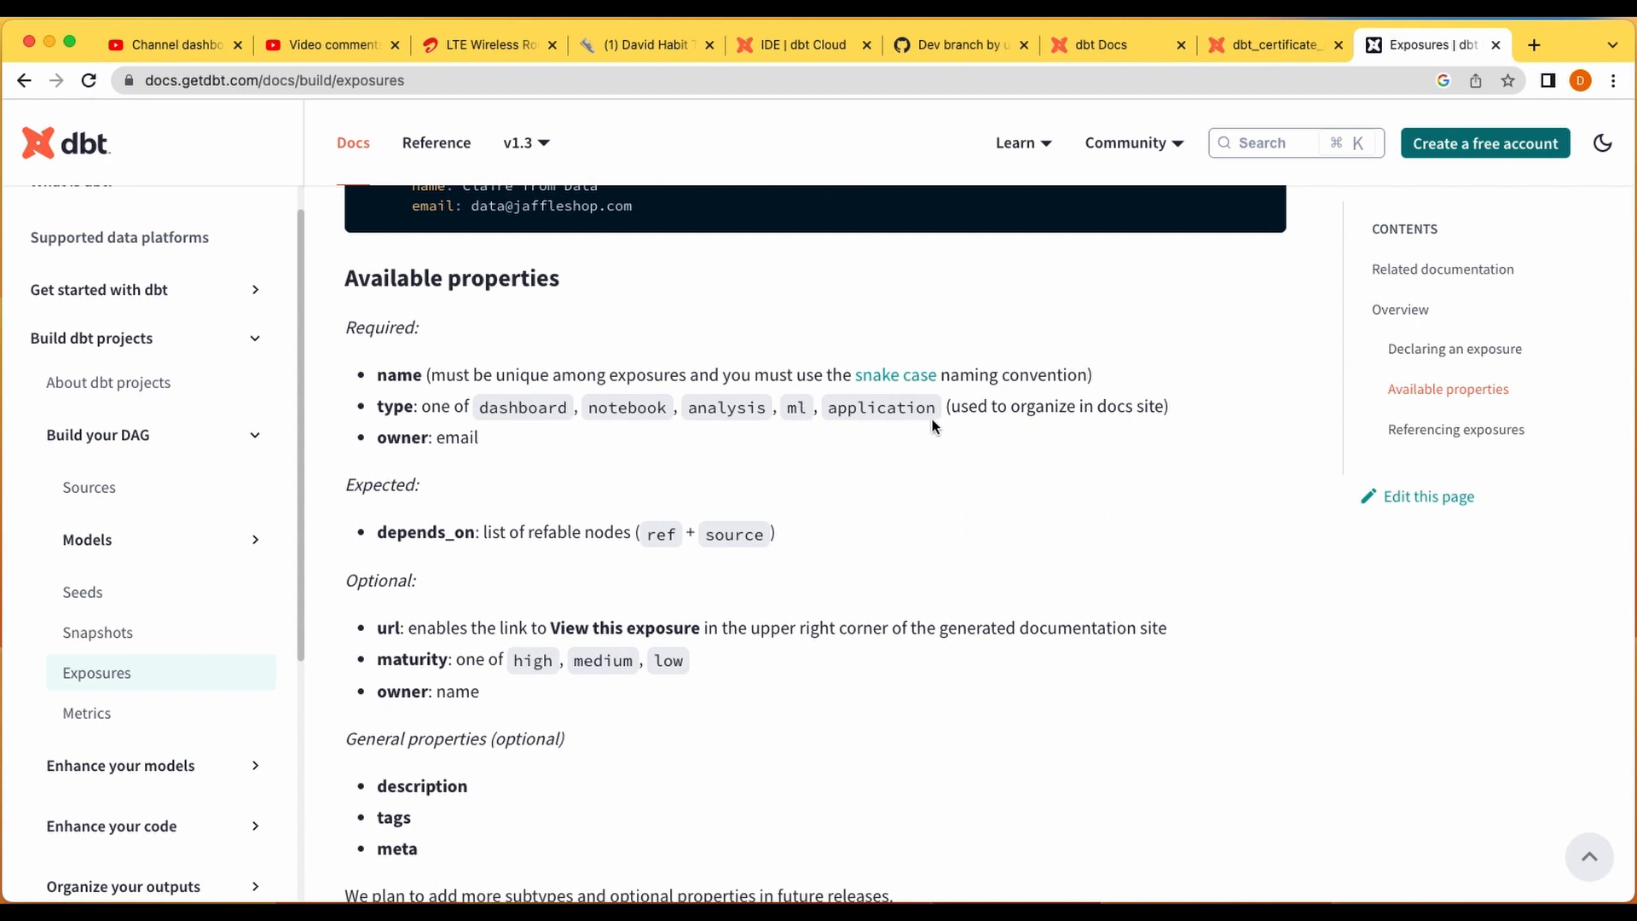
mouse_move(987, 430)
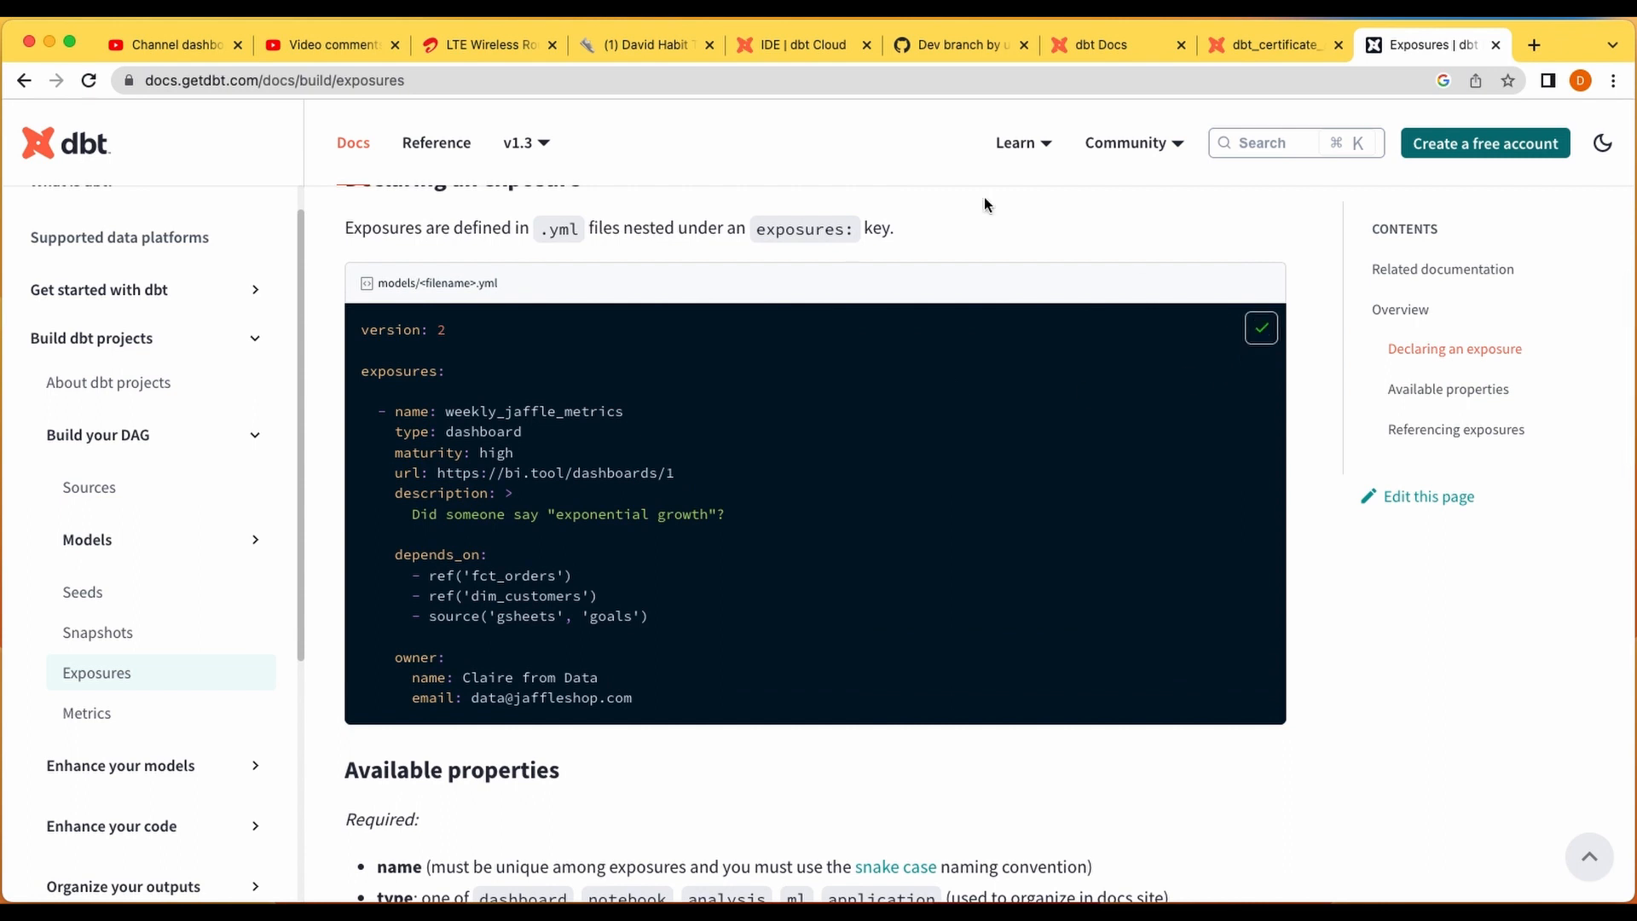
Paste the copied weekly_jaffle_metrics exposure block at the end of models/staging/schema.yml.
click(798, 44)
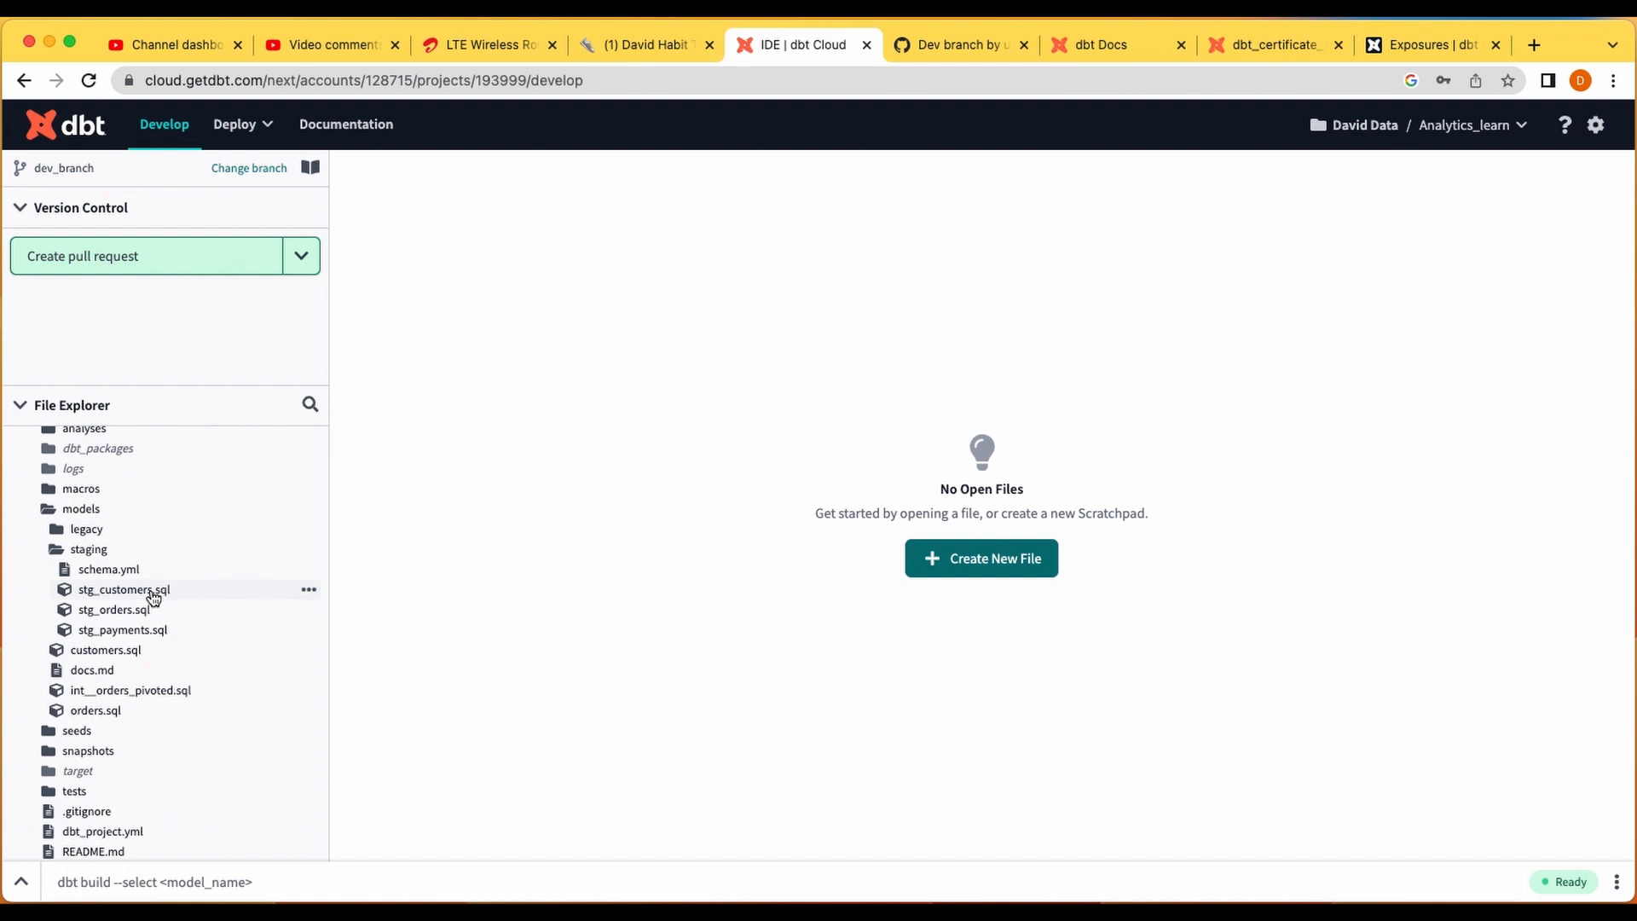
mouse_move(170, 579)
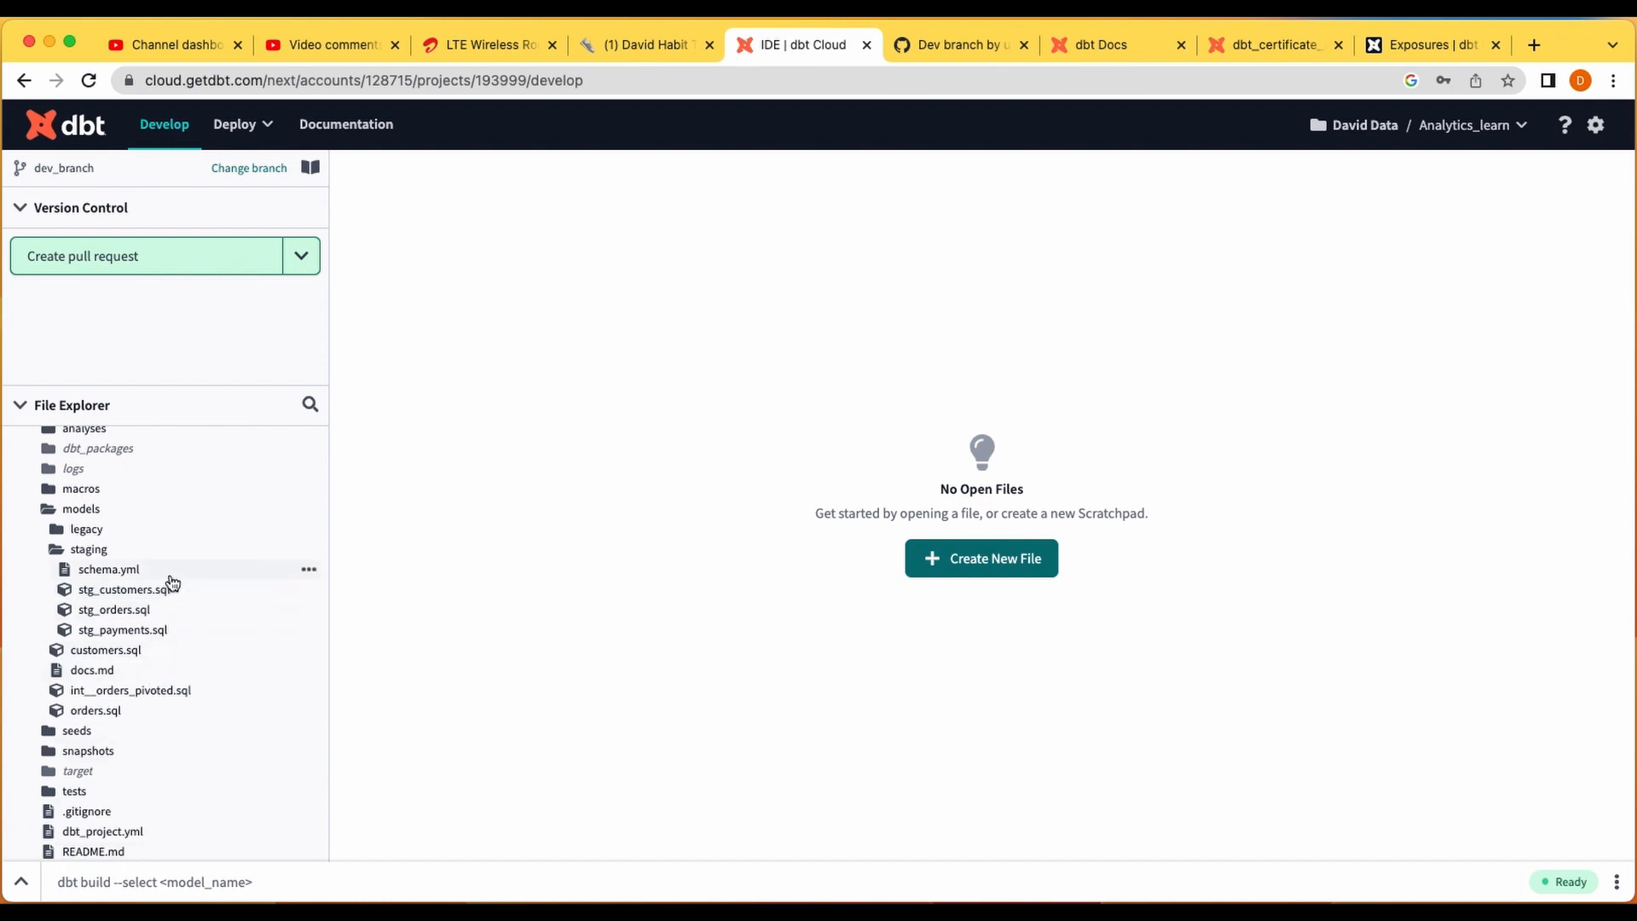
double_click(110, 570)
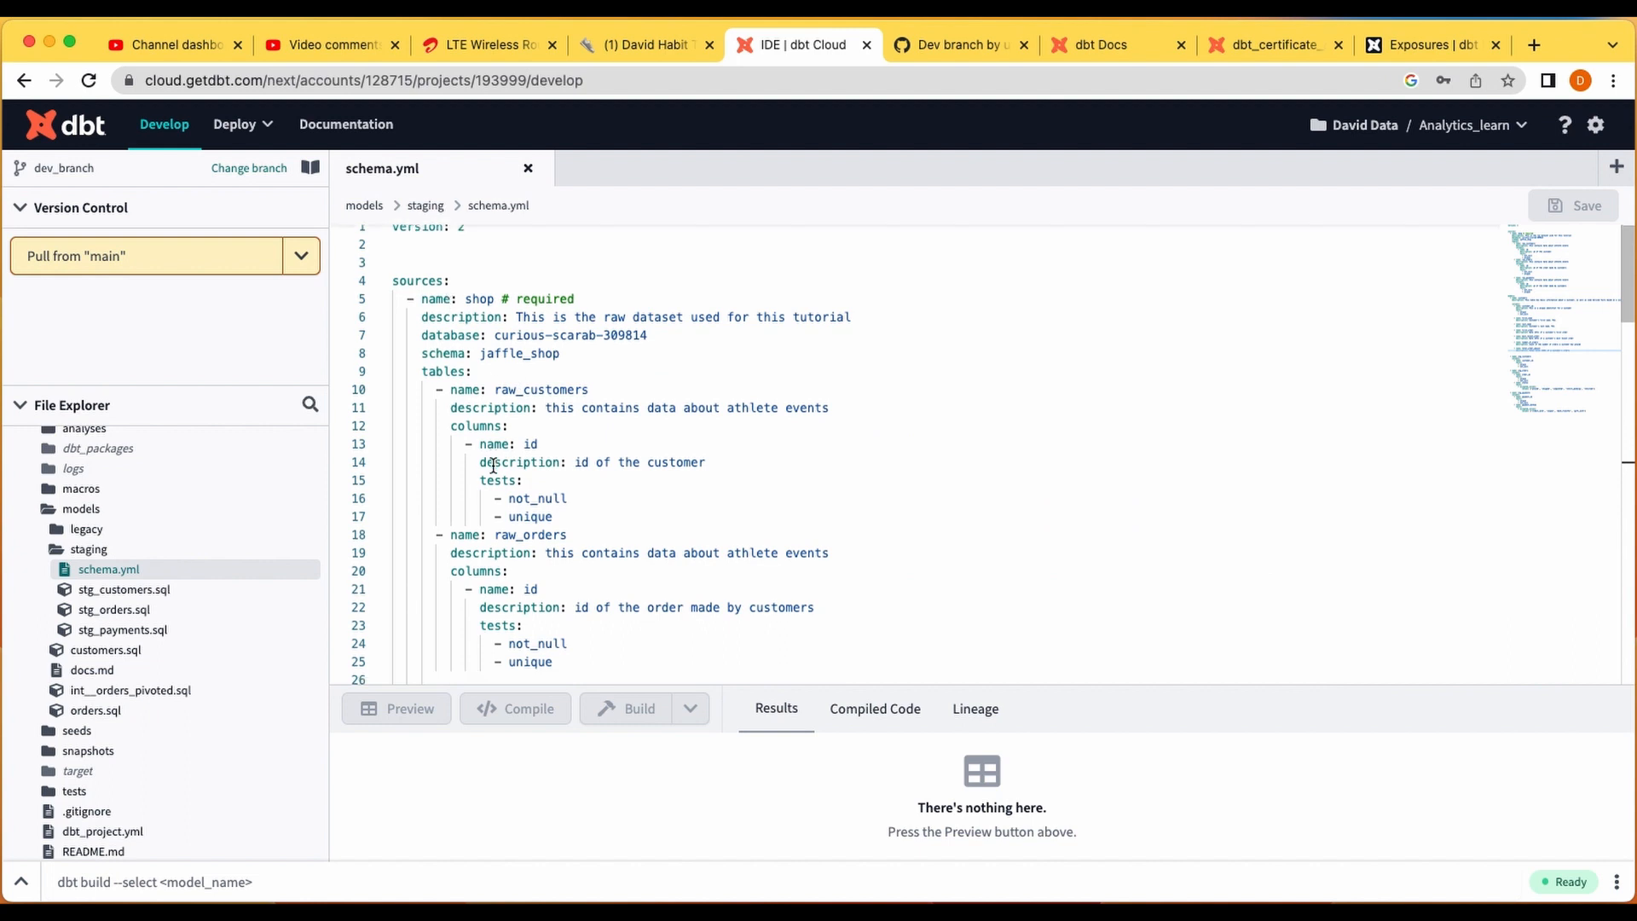
scroll(down, 3)
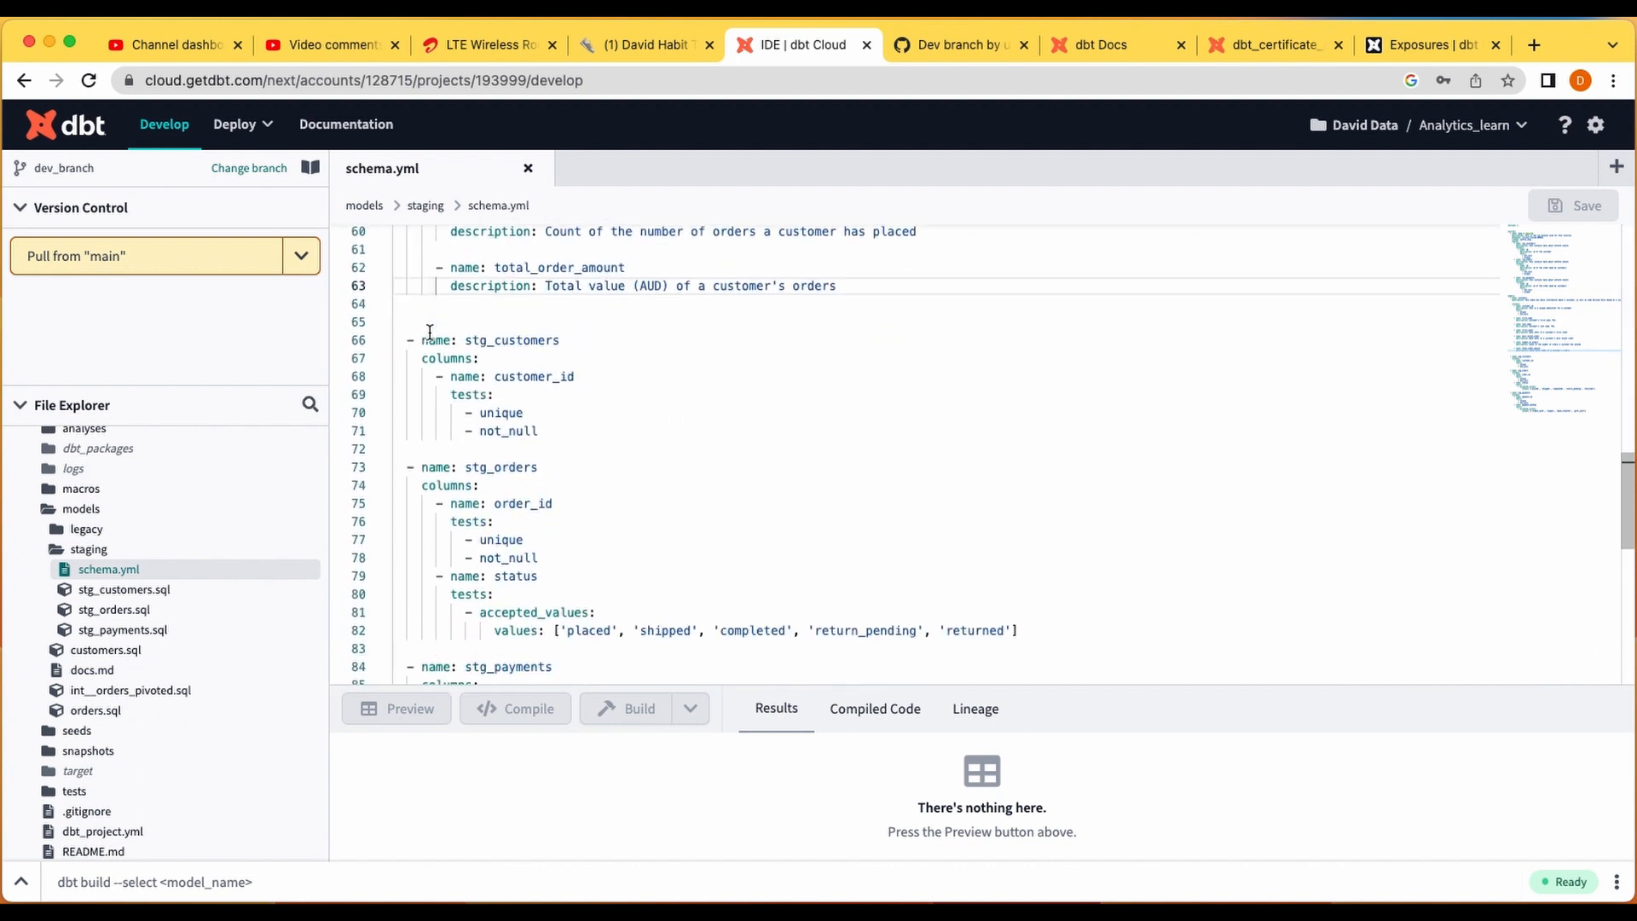
scroll(down, 3)
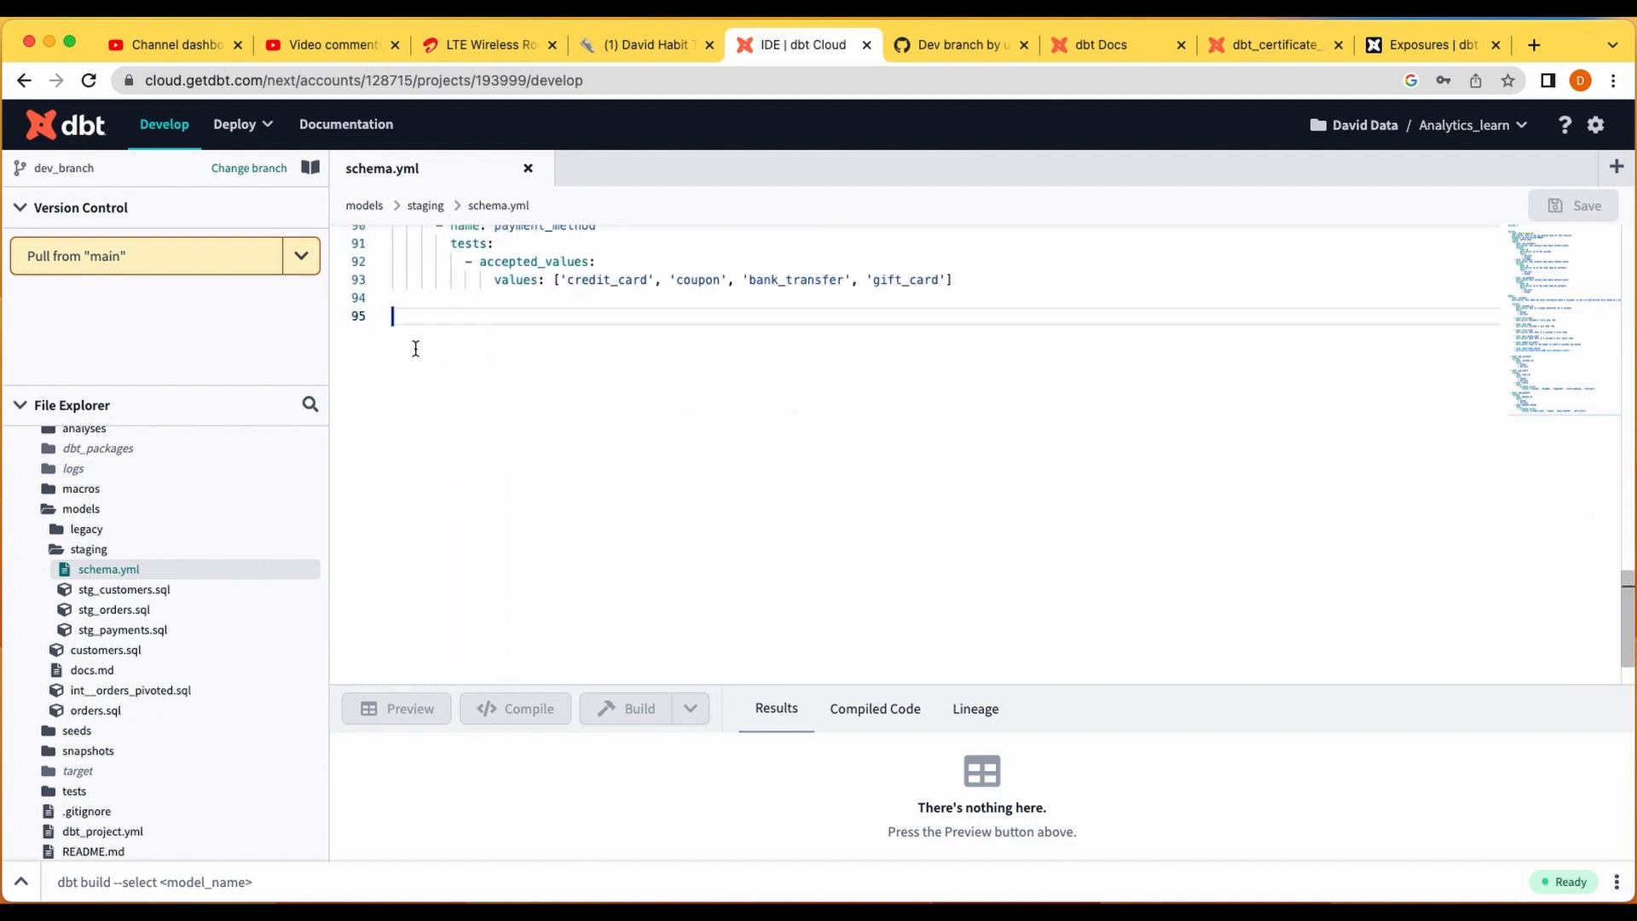
text(version: 2)
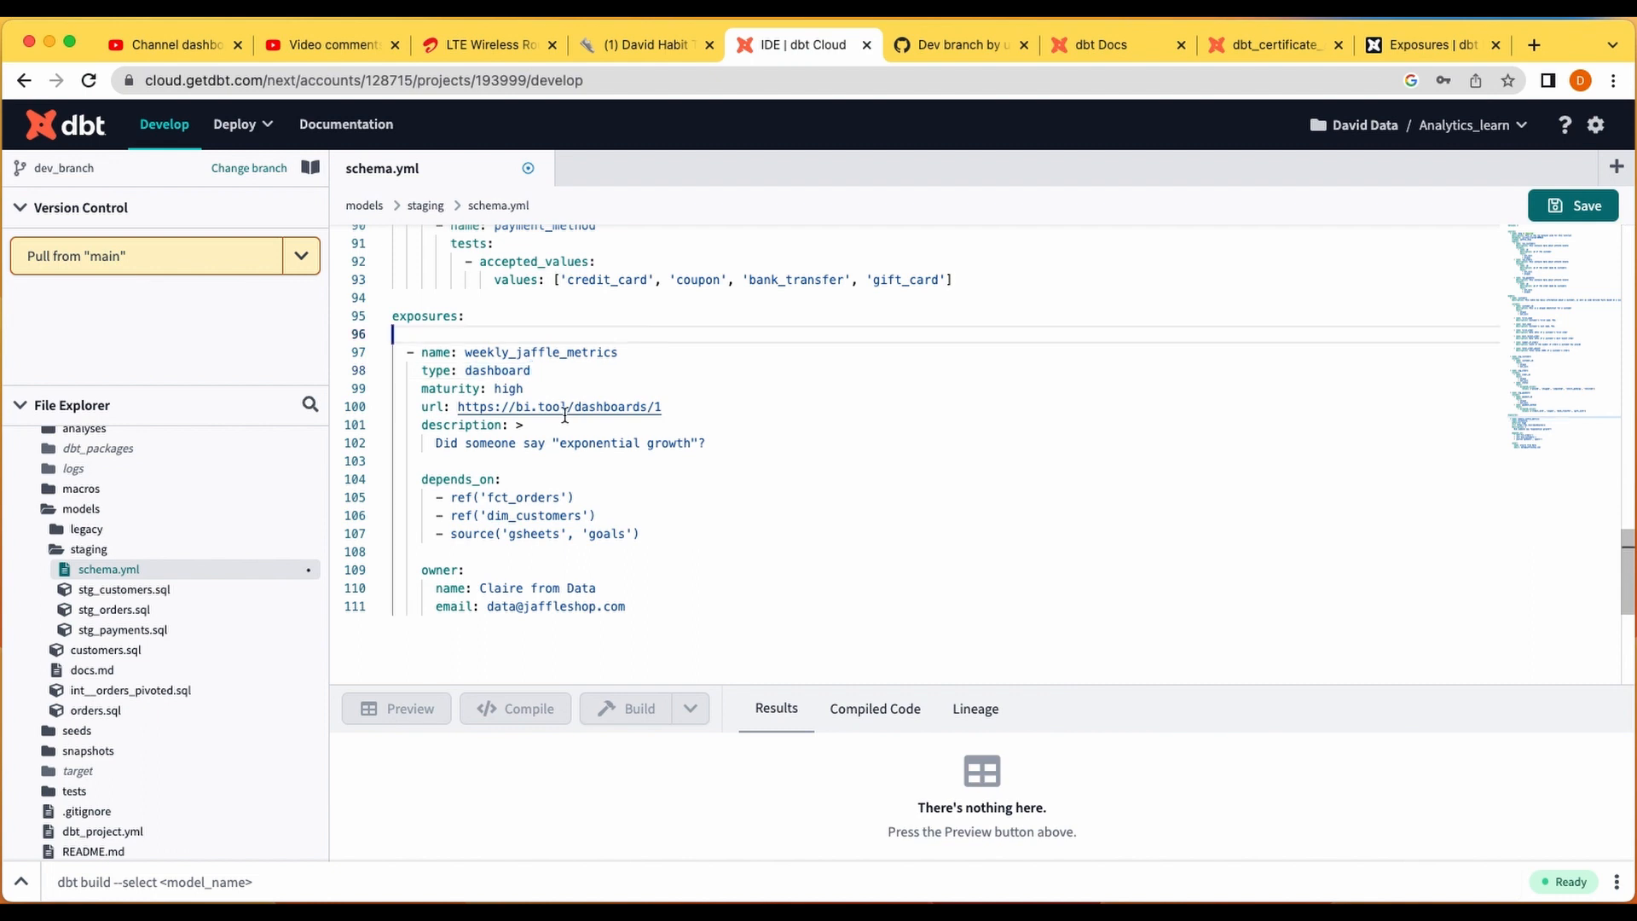
Show the lineage graph of int__orders_pivoted.sql with an enlarged results area.
click(130, 689)
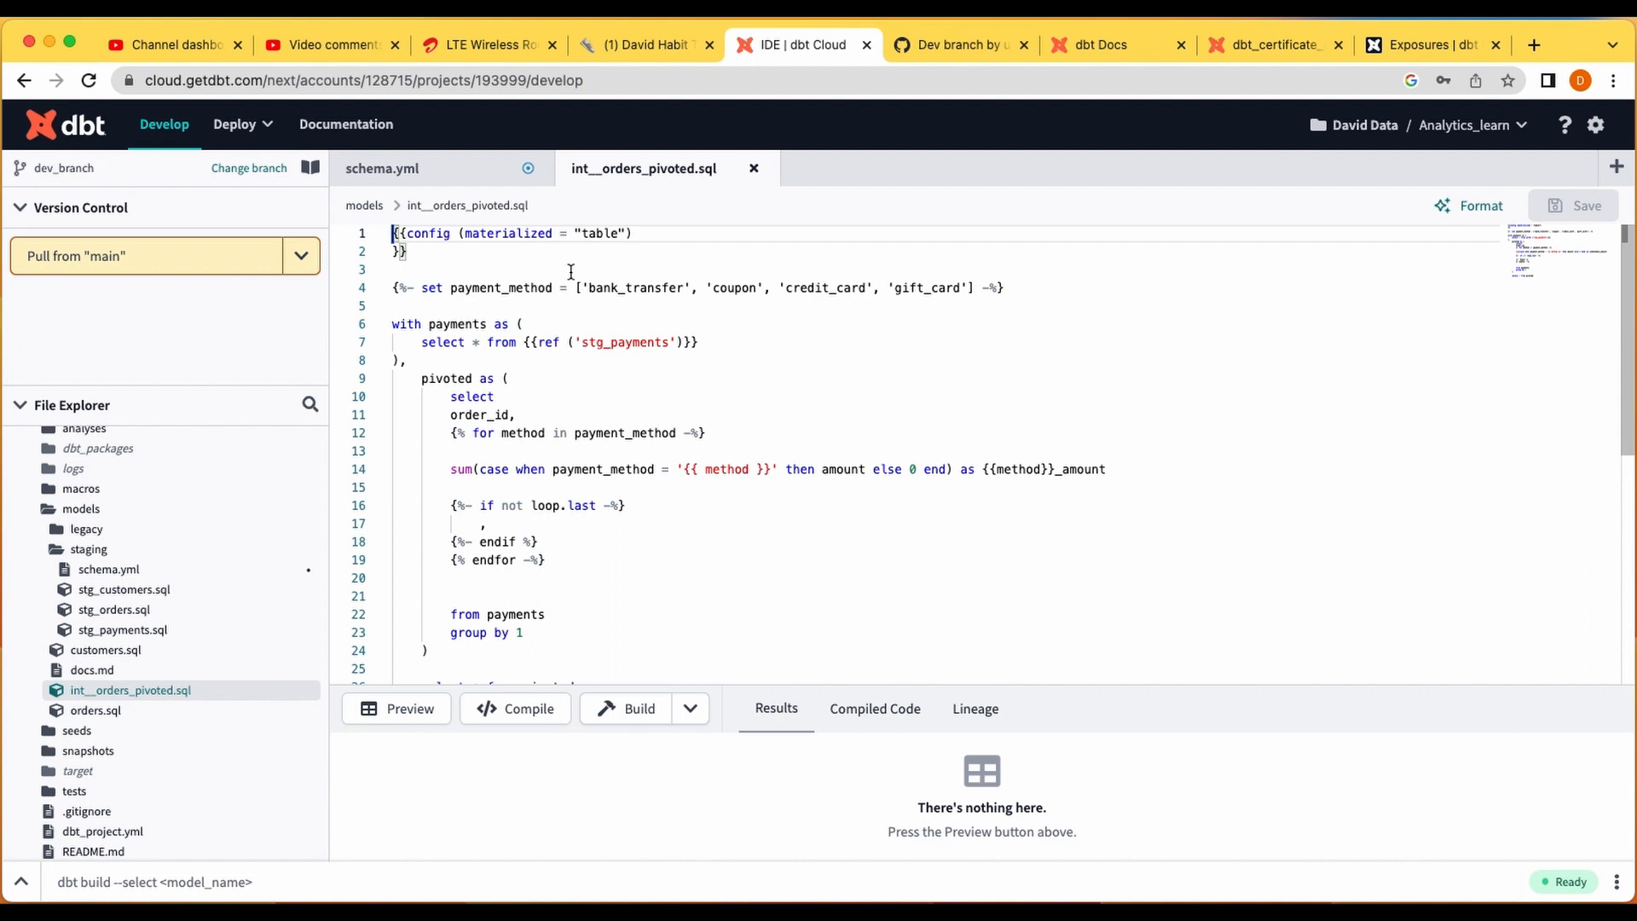
click(395, 708)
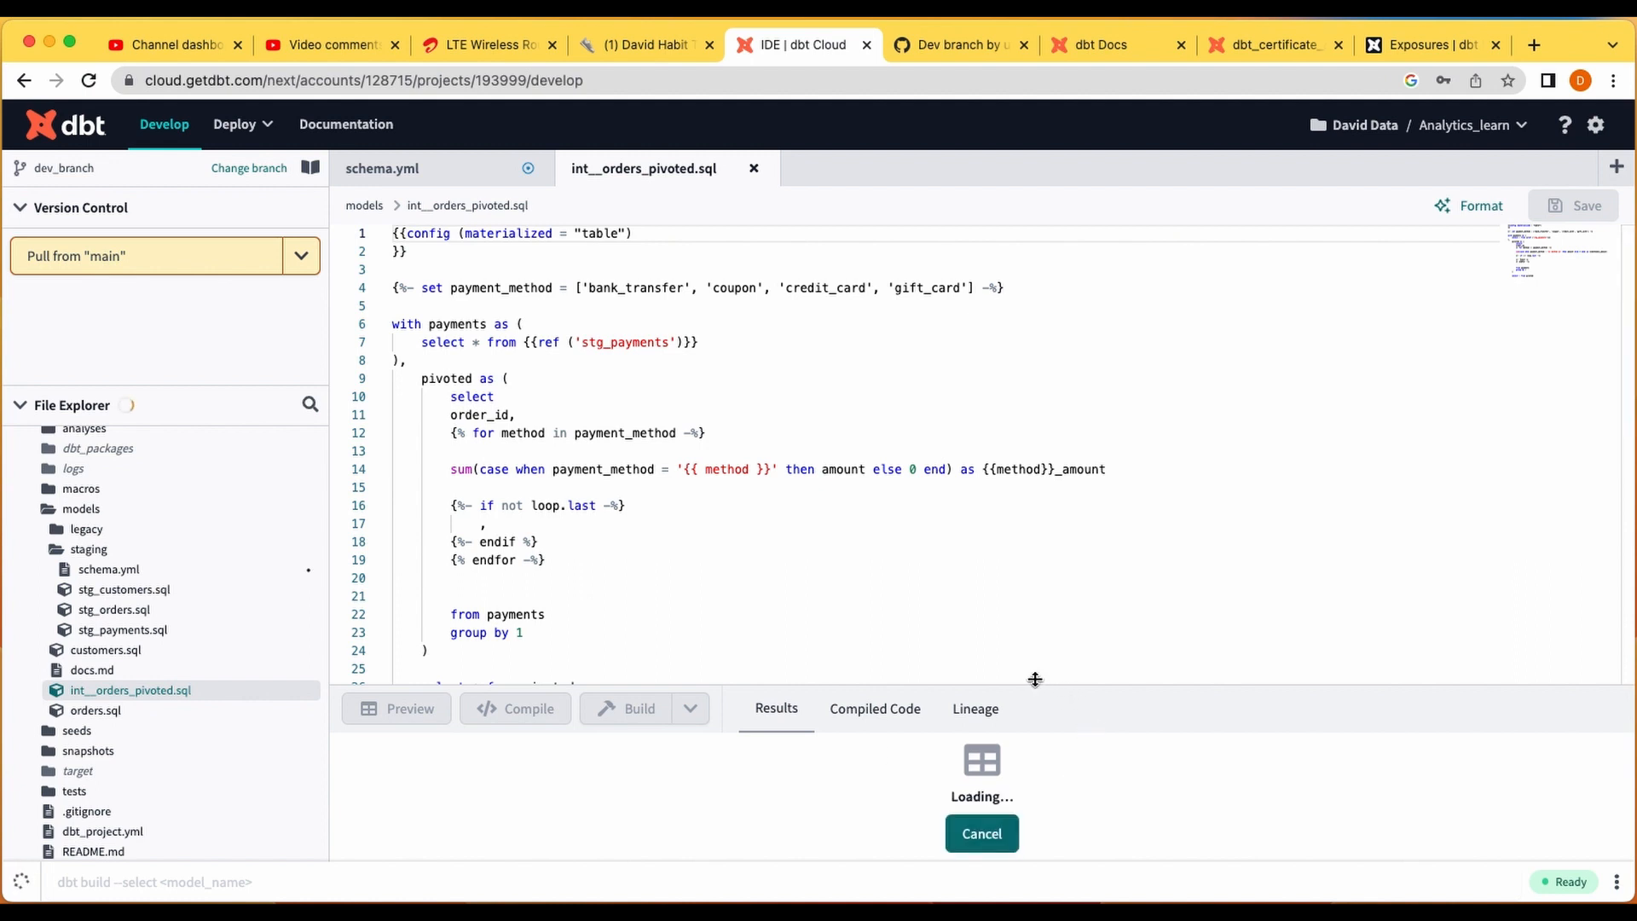
drag(1033, 679, 1030, 487)
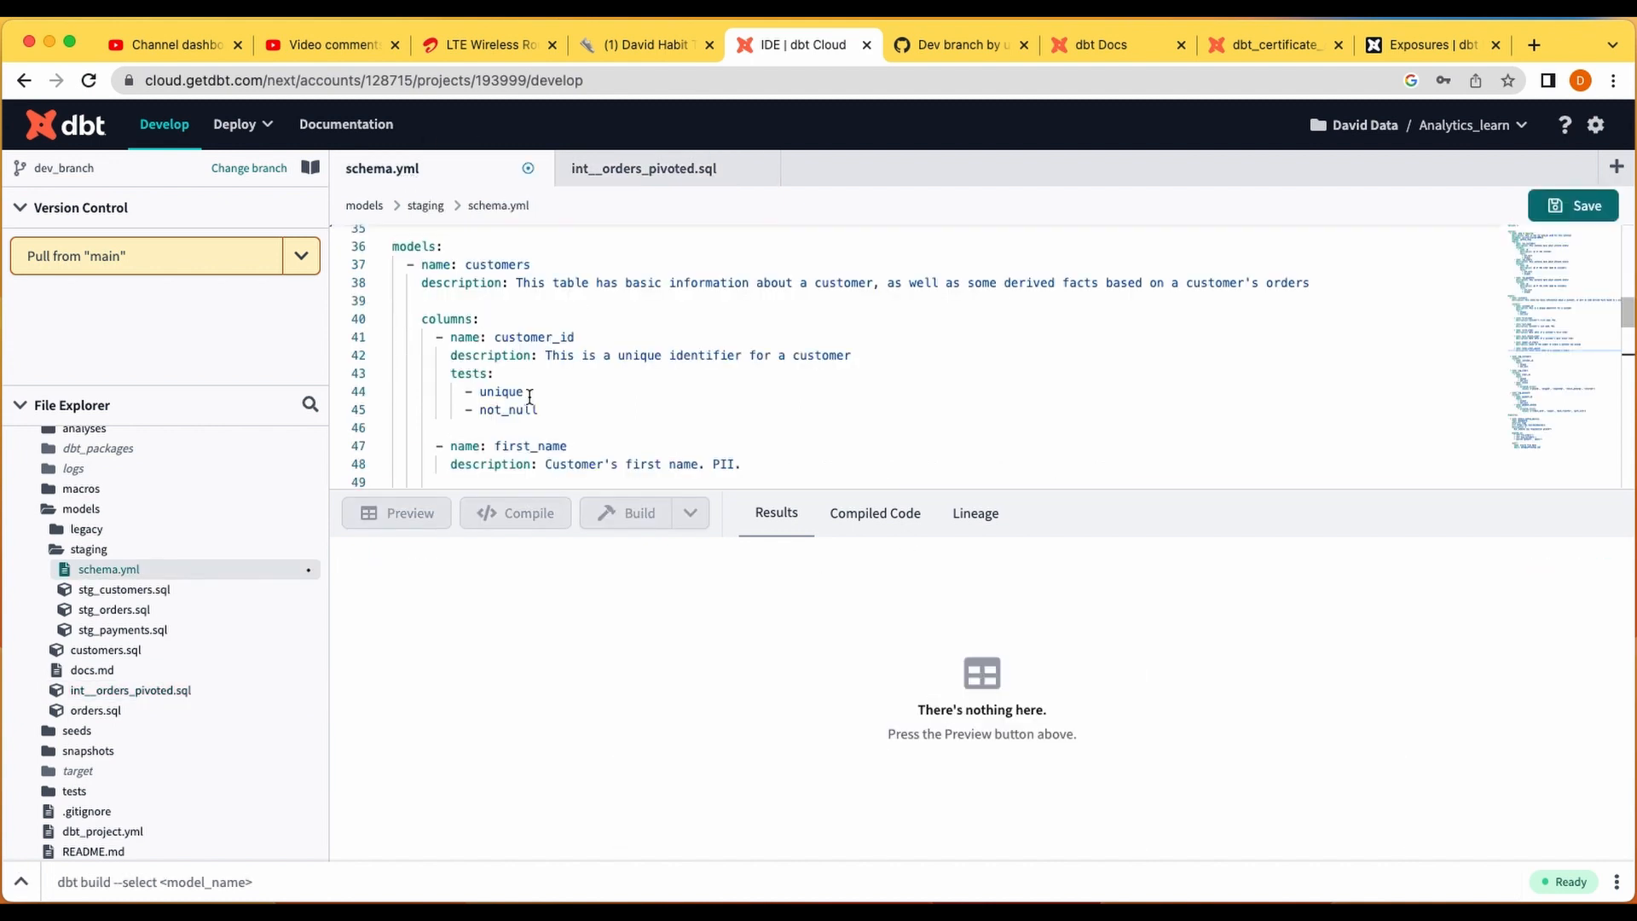
Rename the exposure from weekly_jaffle_metrics to orders_pivot_dashboard in schema.yml.
scroll(down, 3)
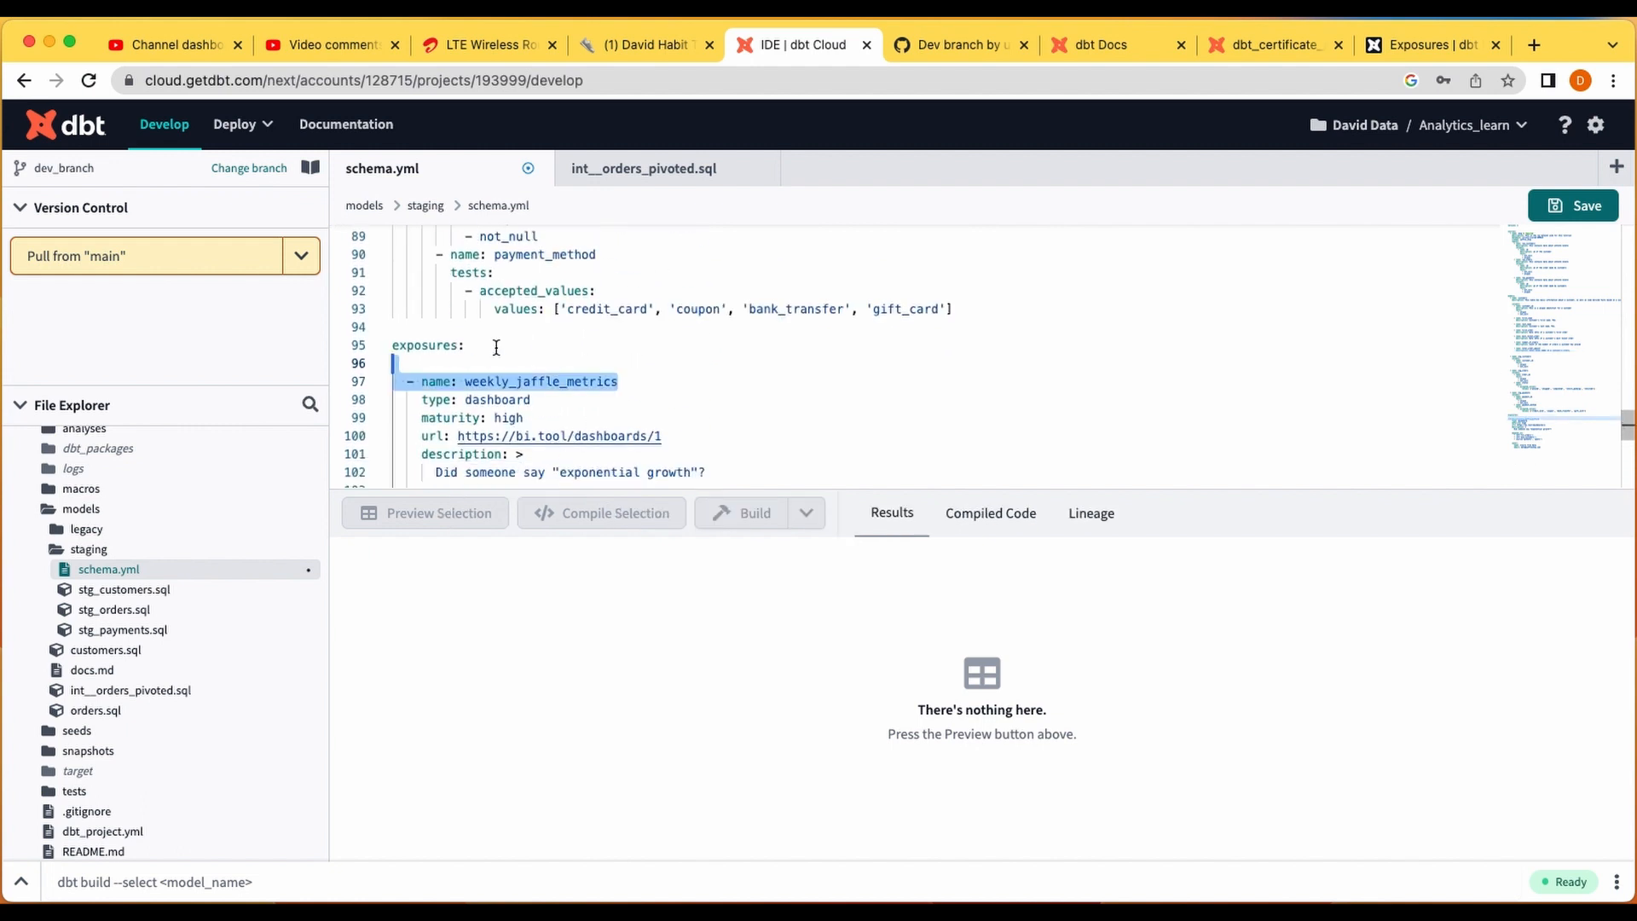
text(or)
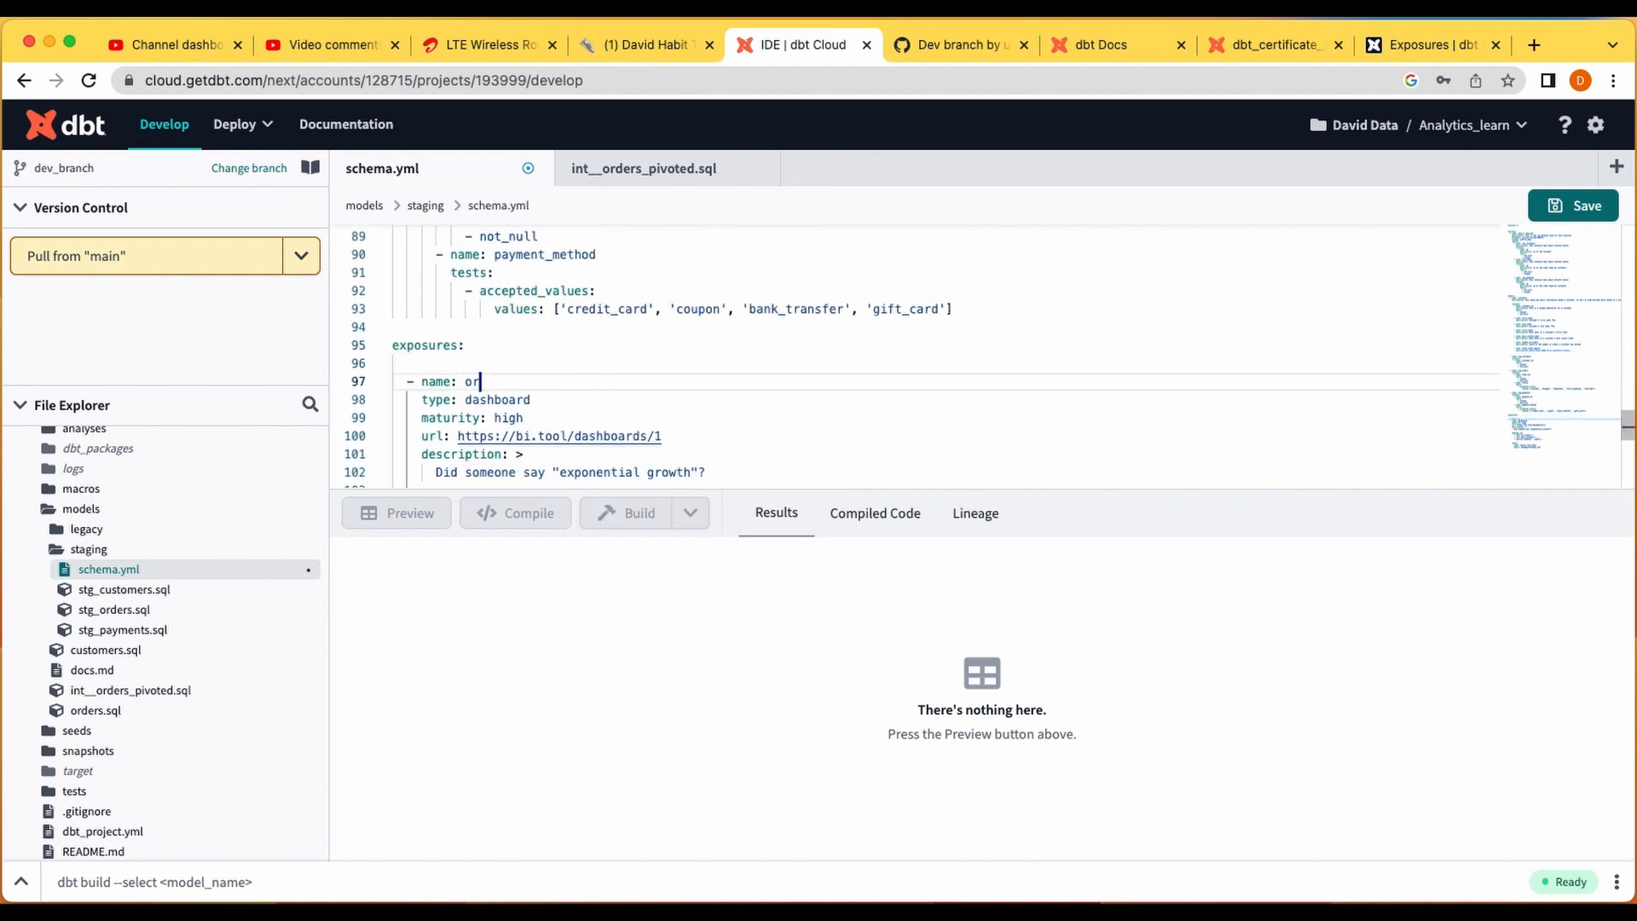
text(ders)
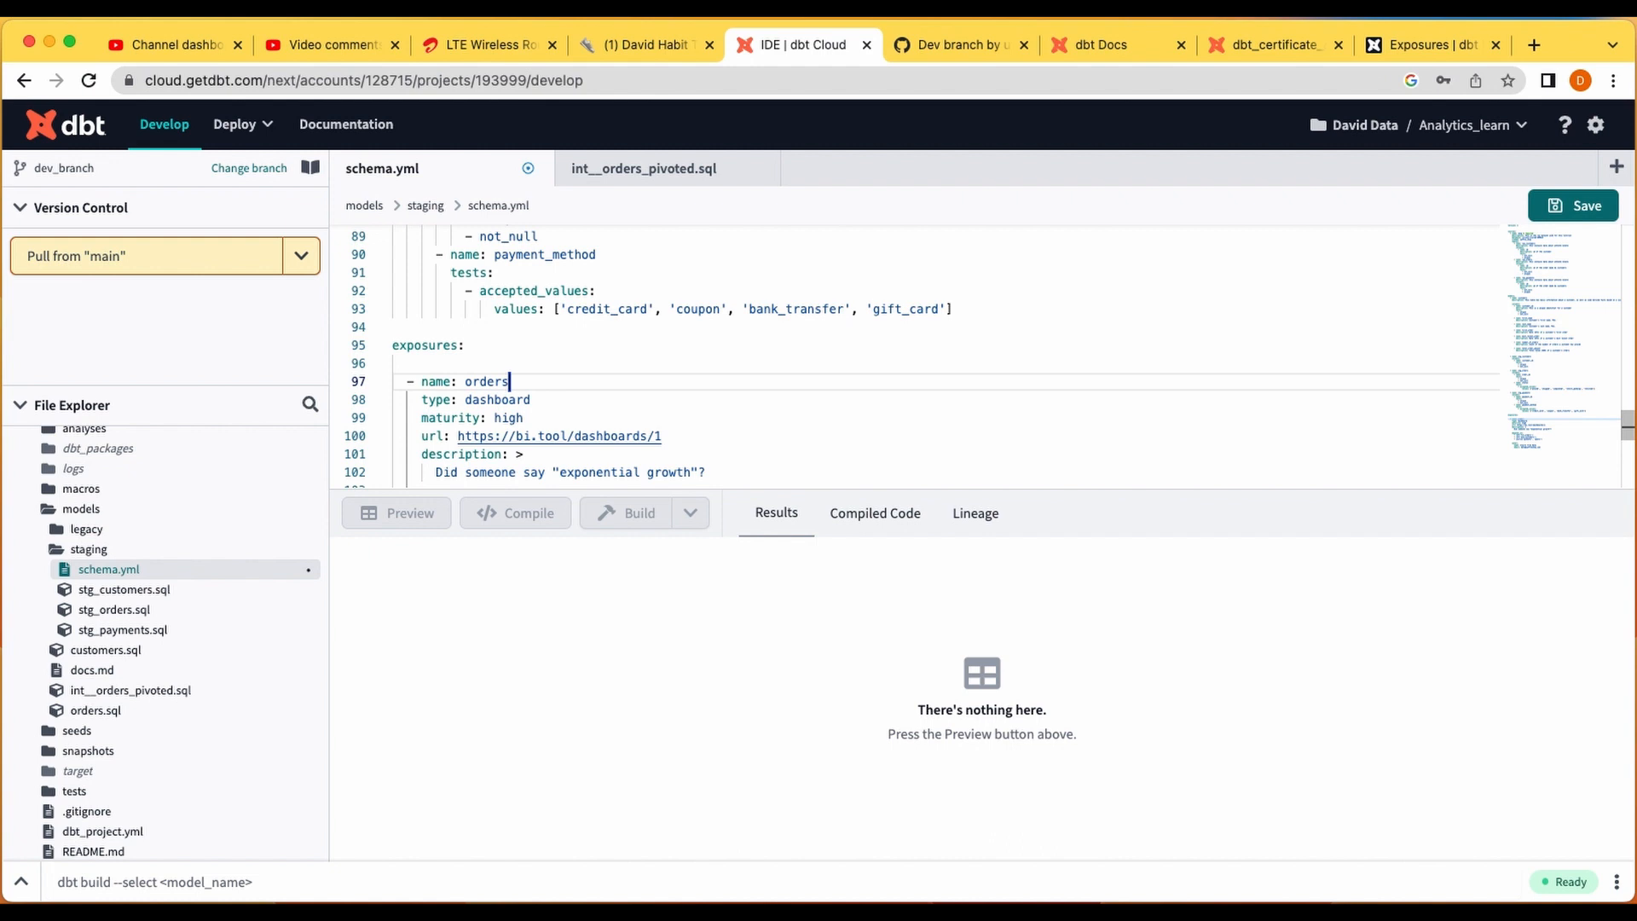
text(_pivot_)
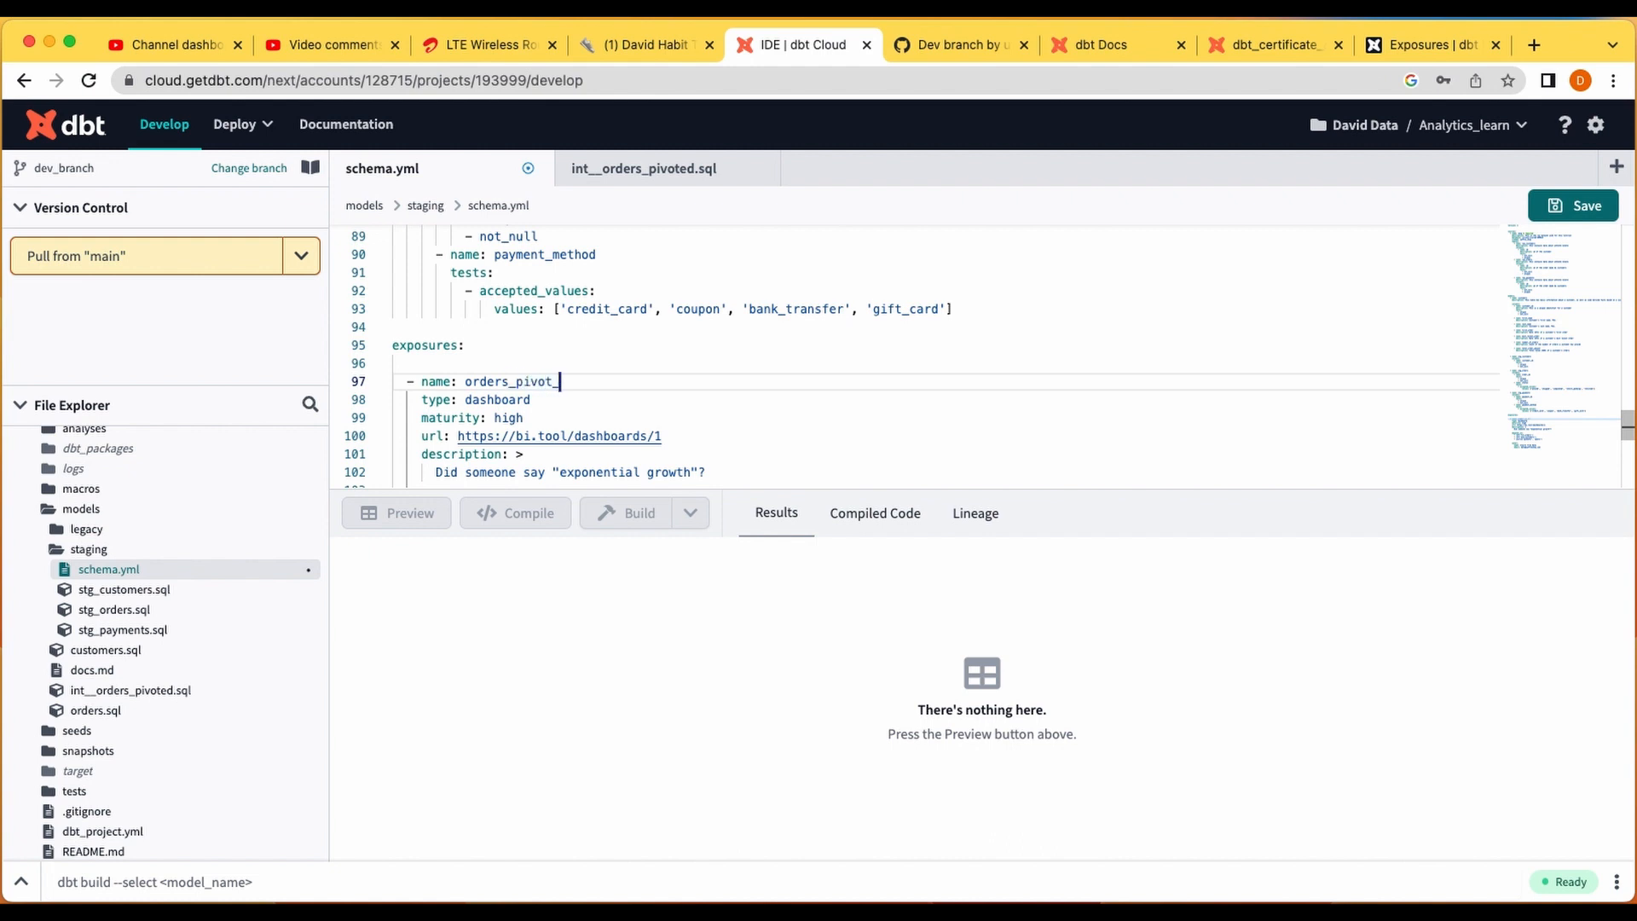
text(dashb)
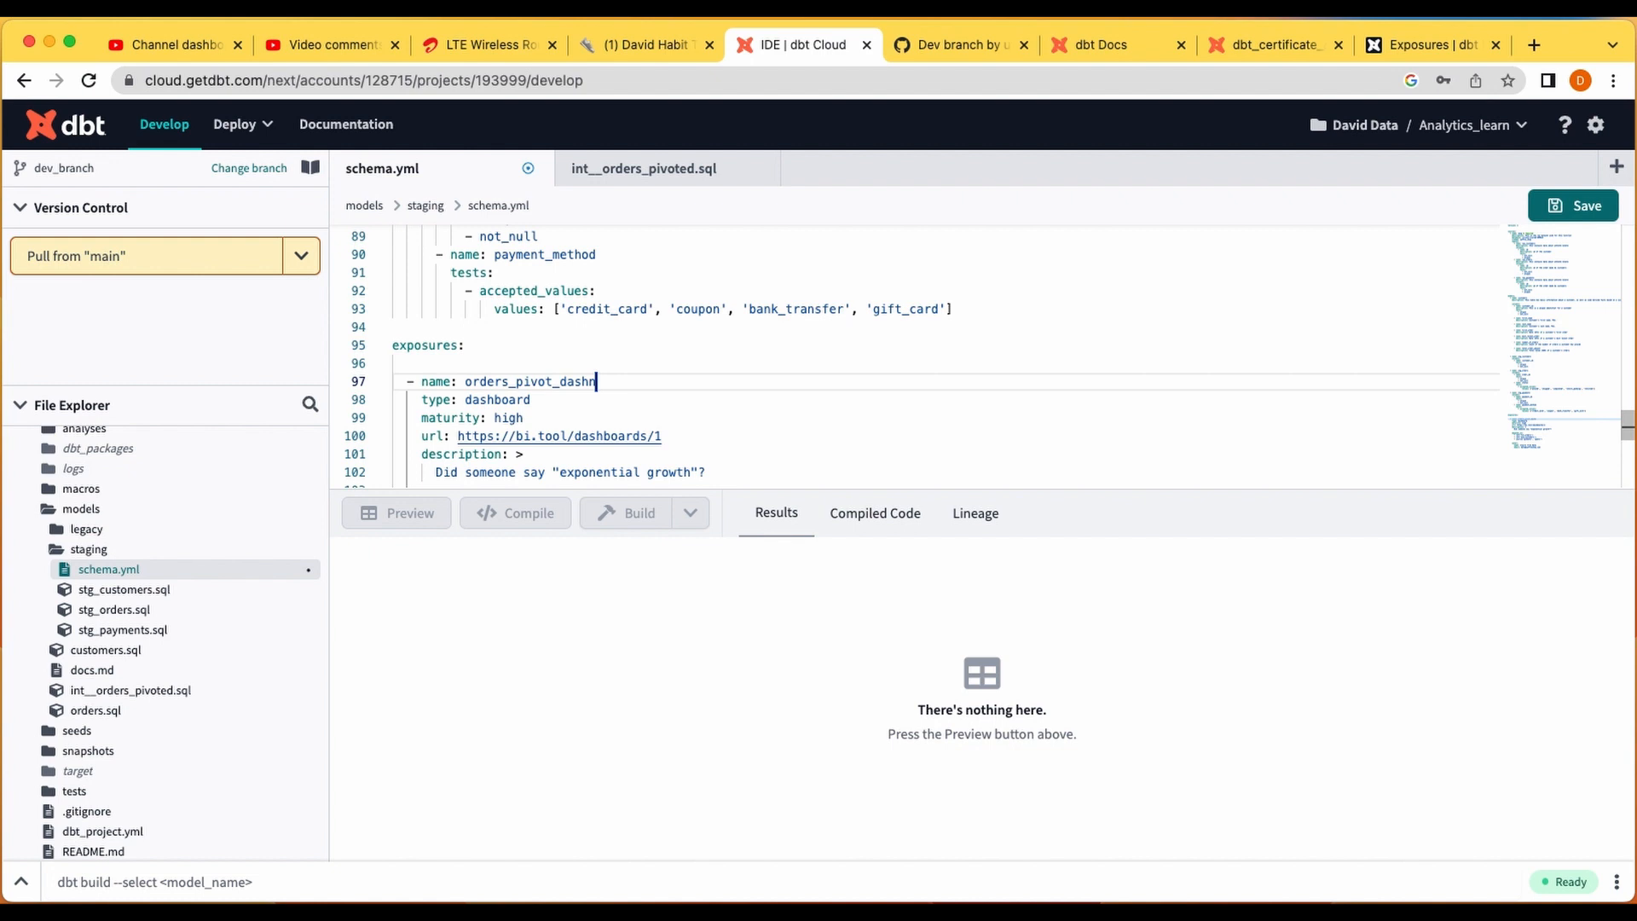
text(bp)
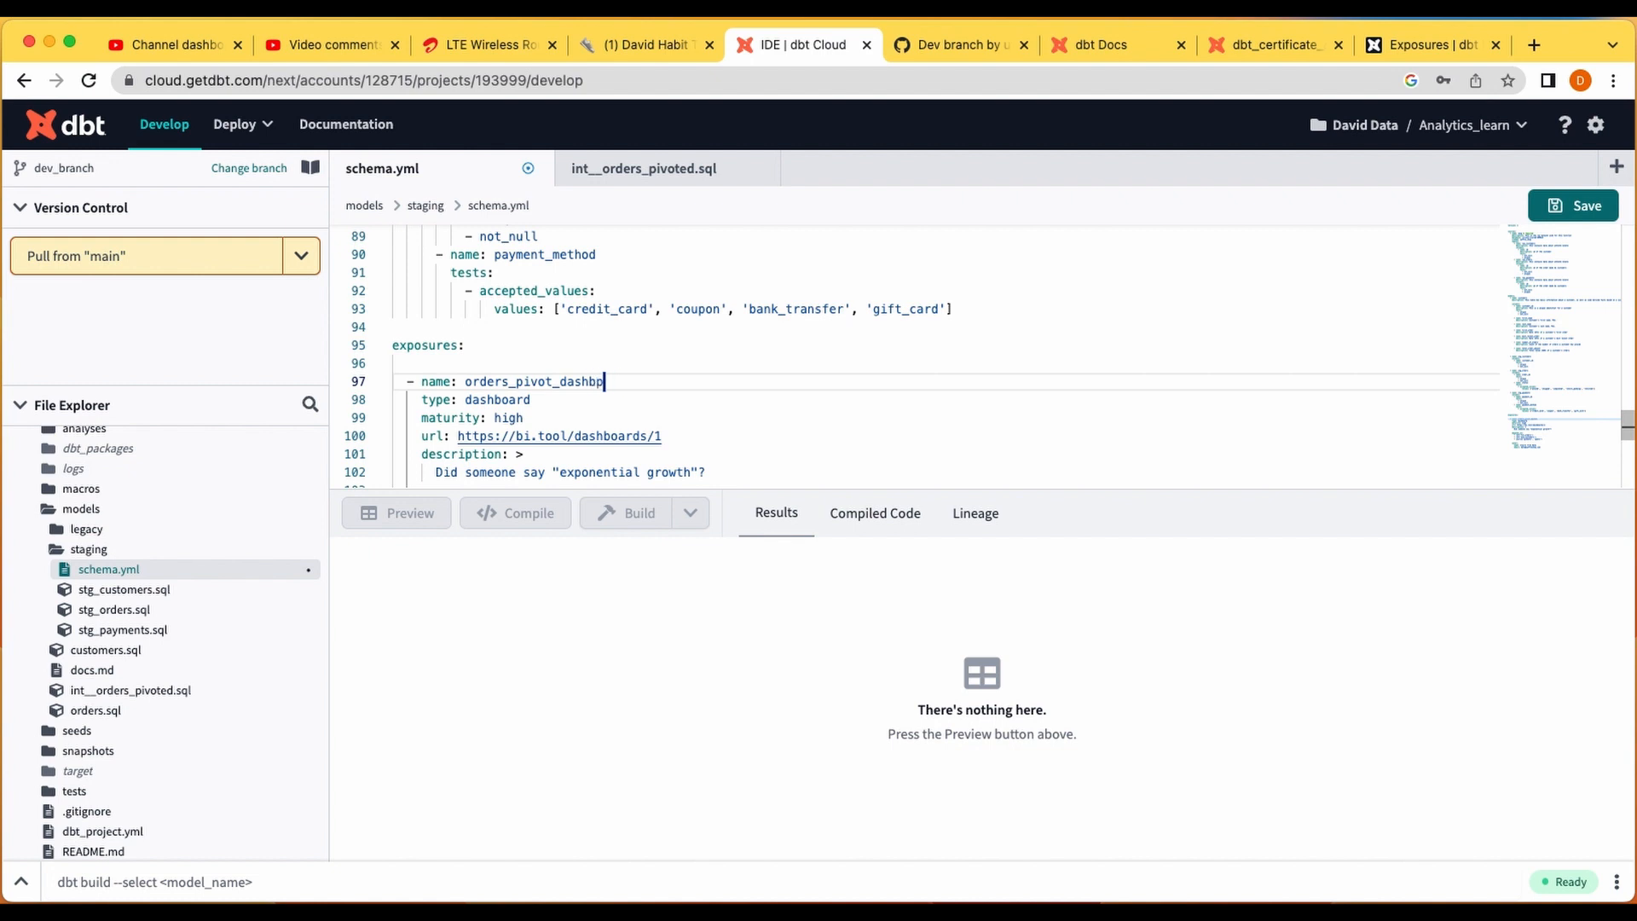
text(oard)
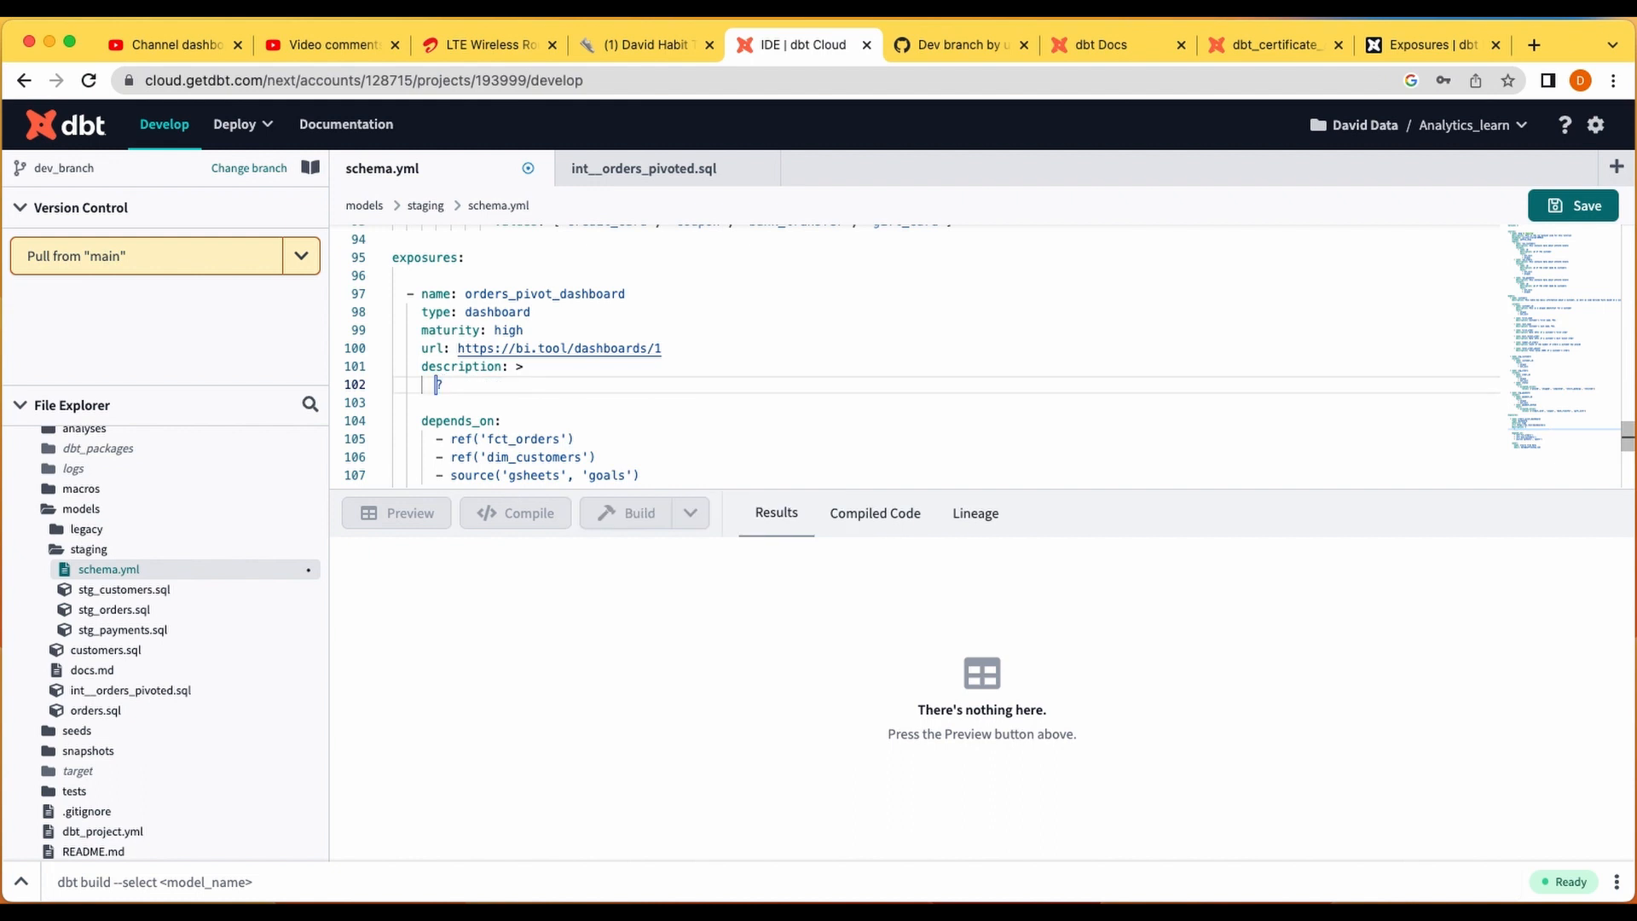
Set the exposure description to 'This dashboard is used by operations team.'.
text(This)
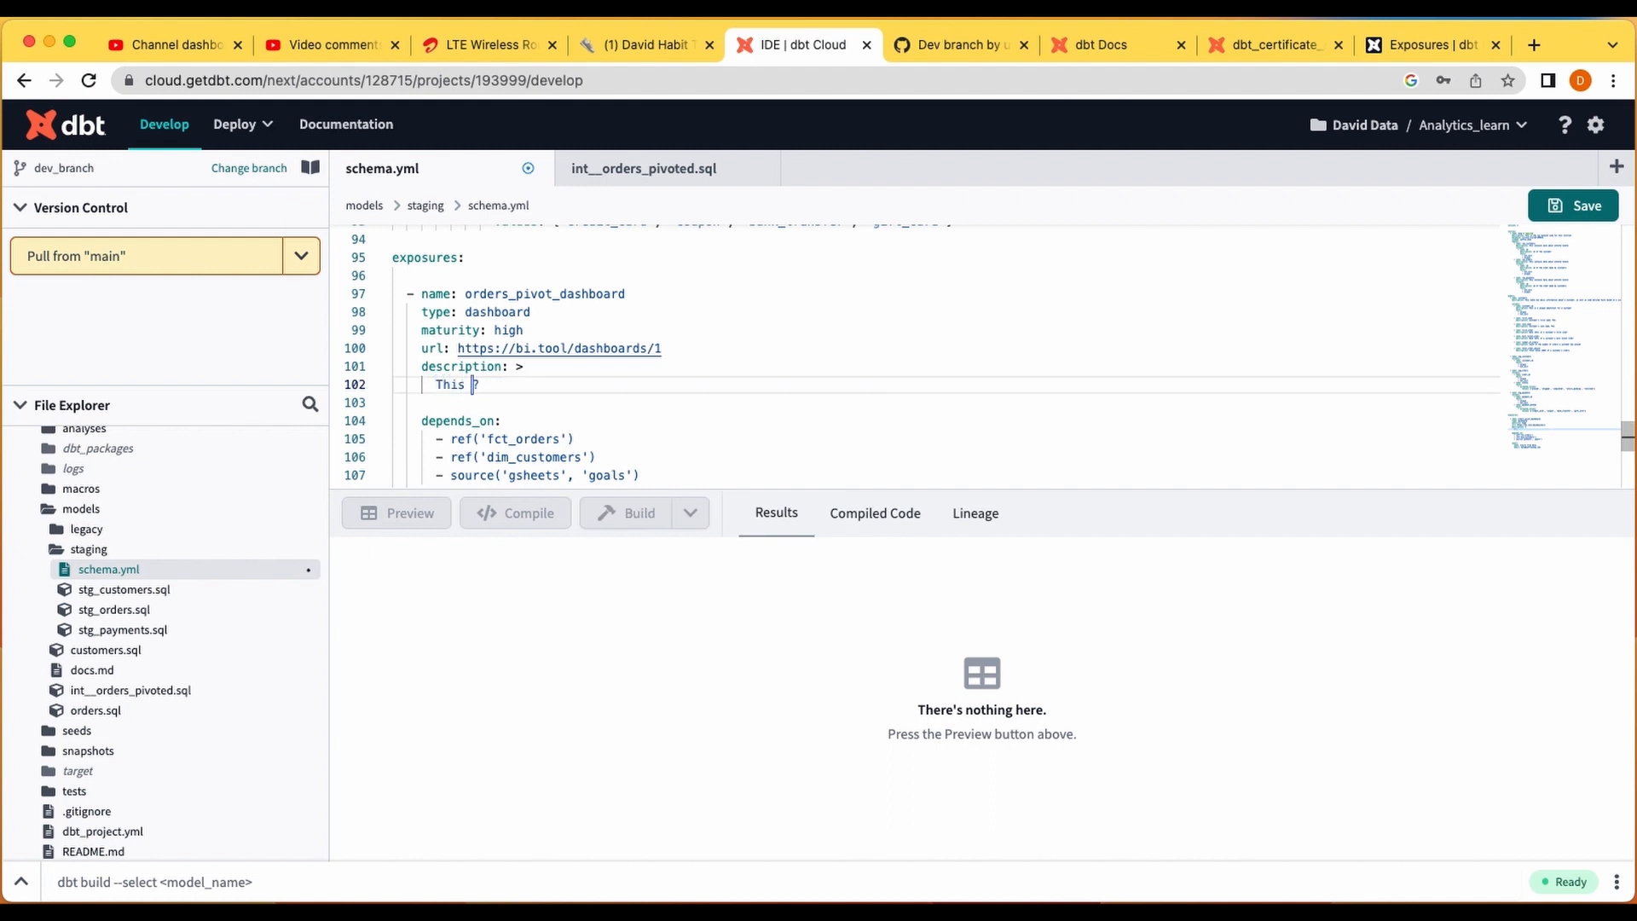
text(dashboard is used by)
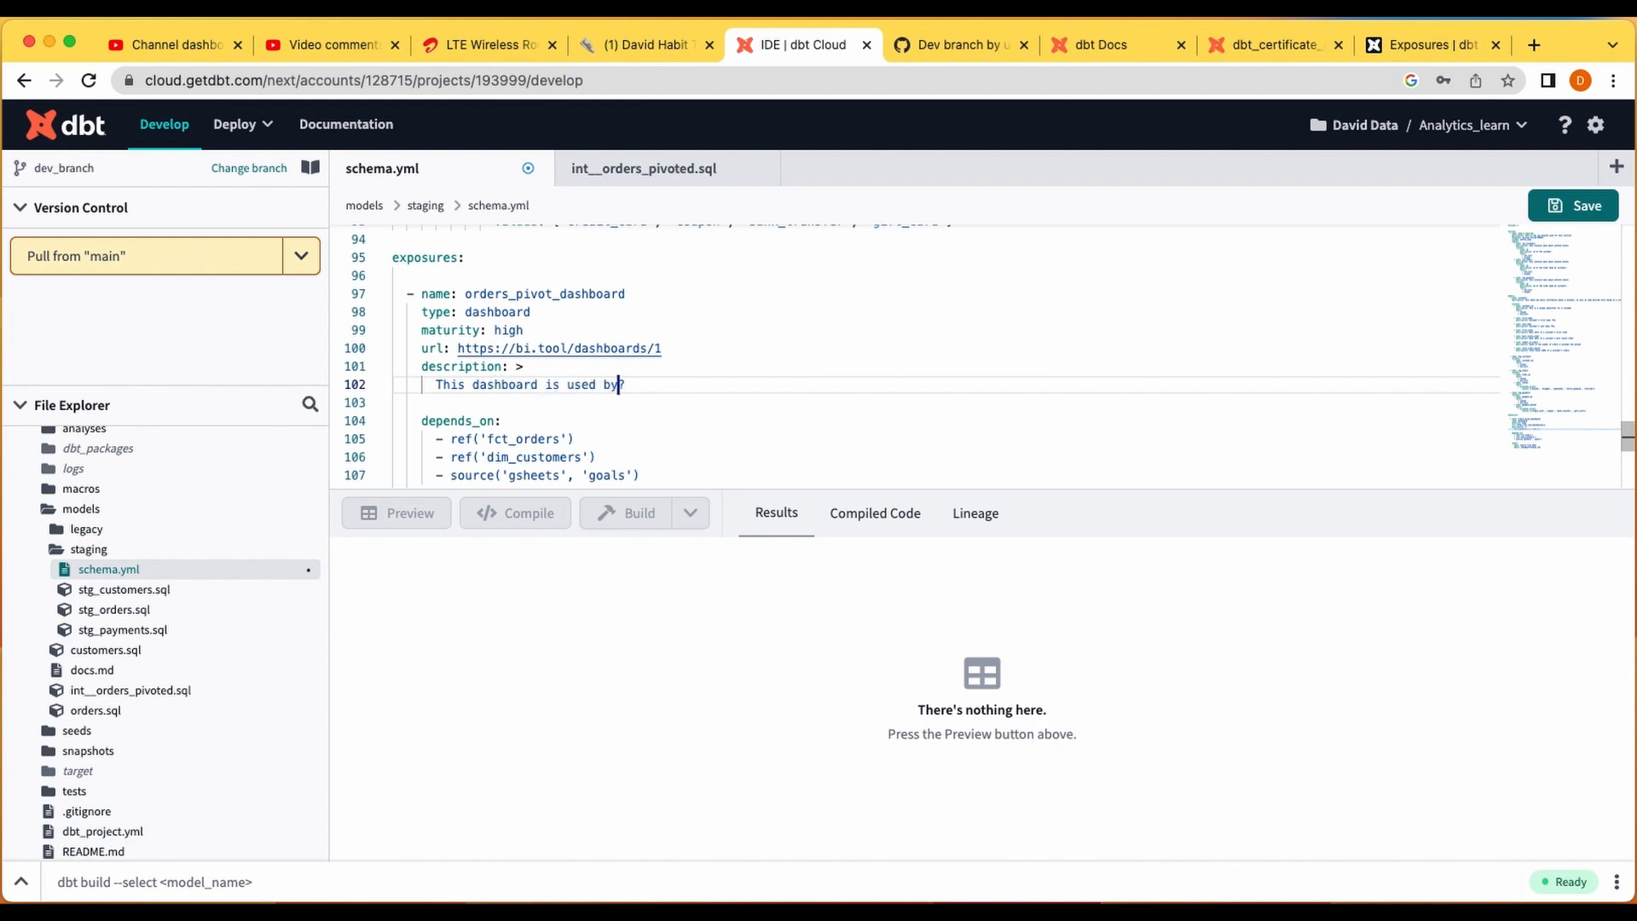
text(marketing t)
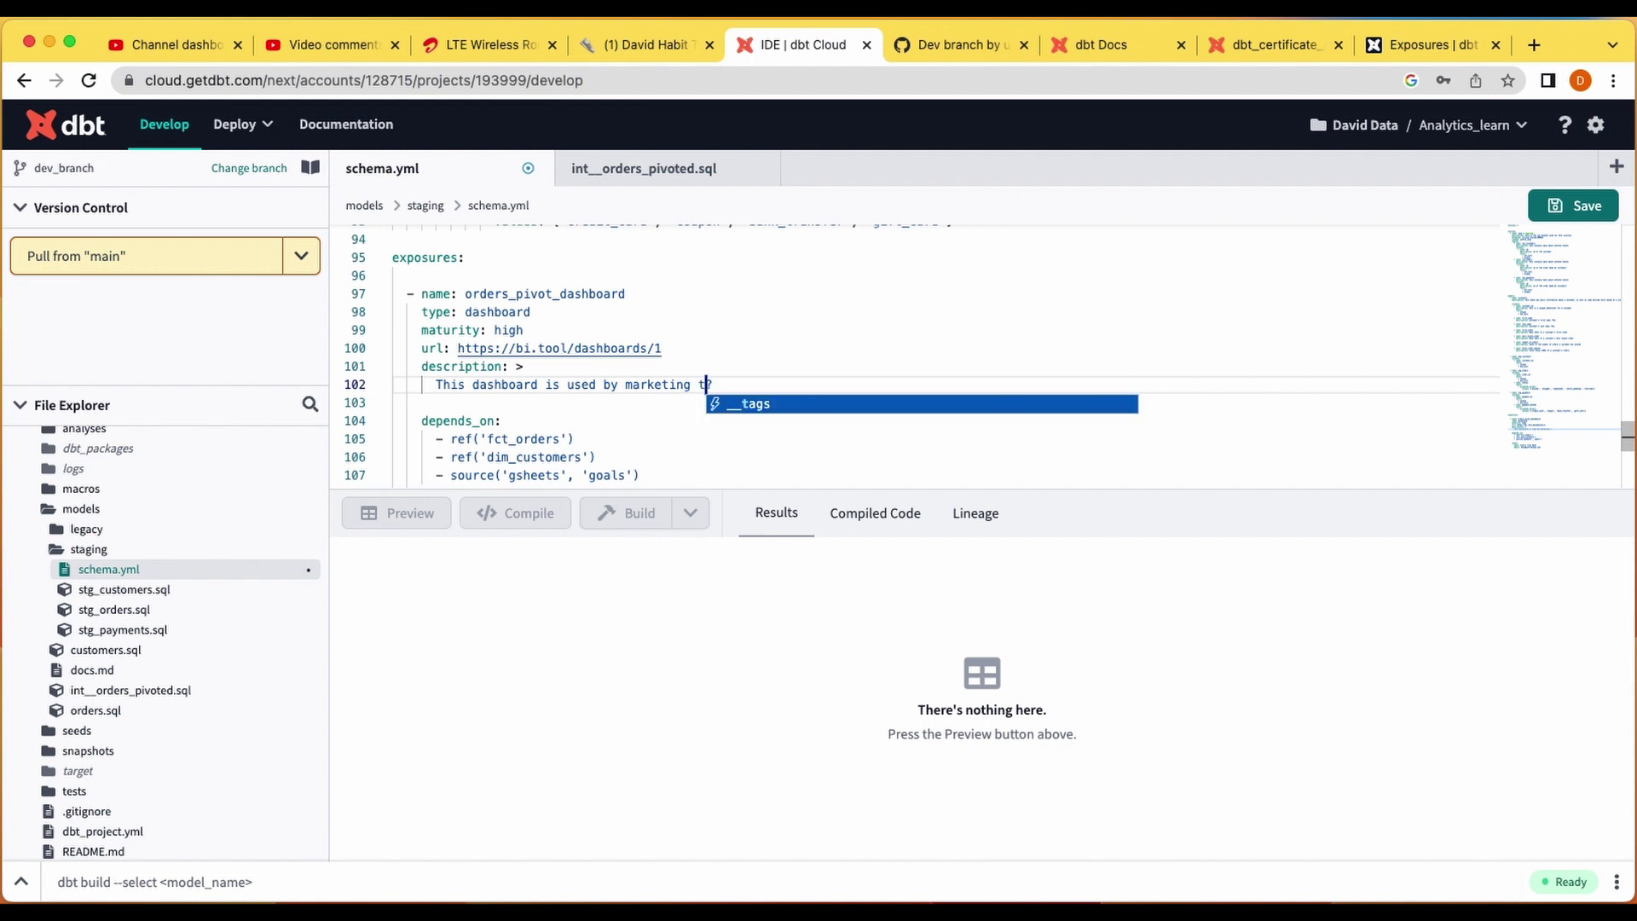
text(eam)
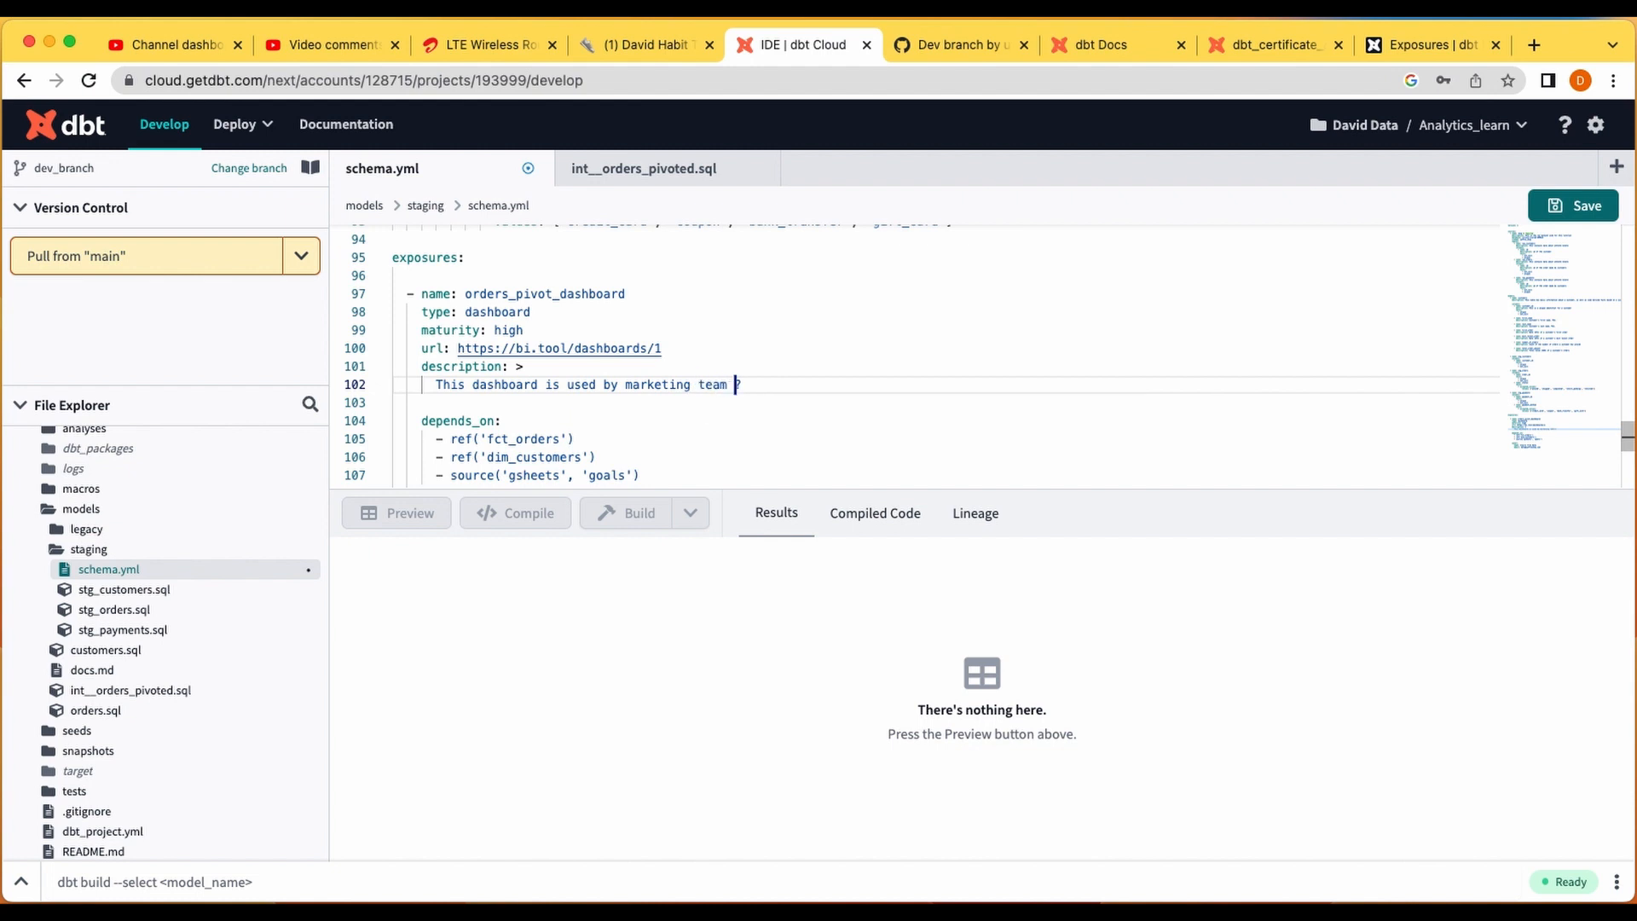
text(t)
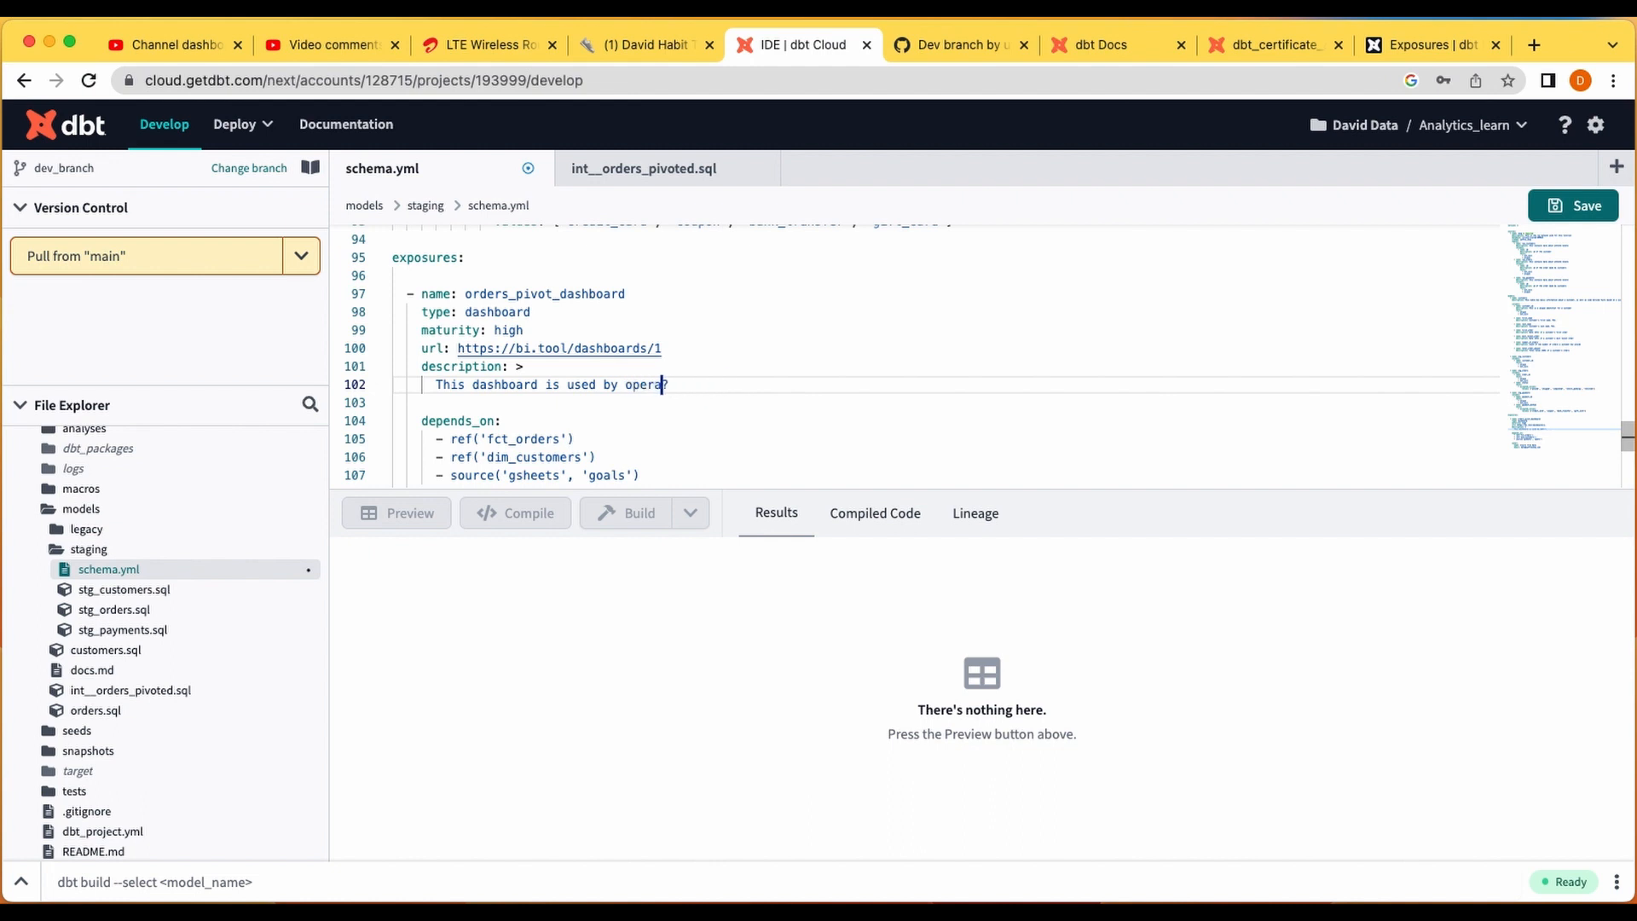
text(t)
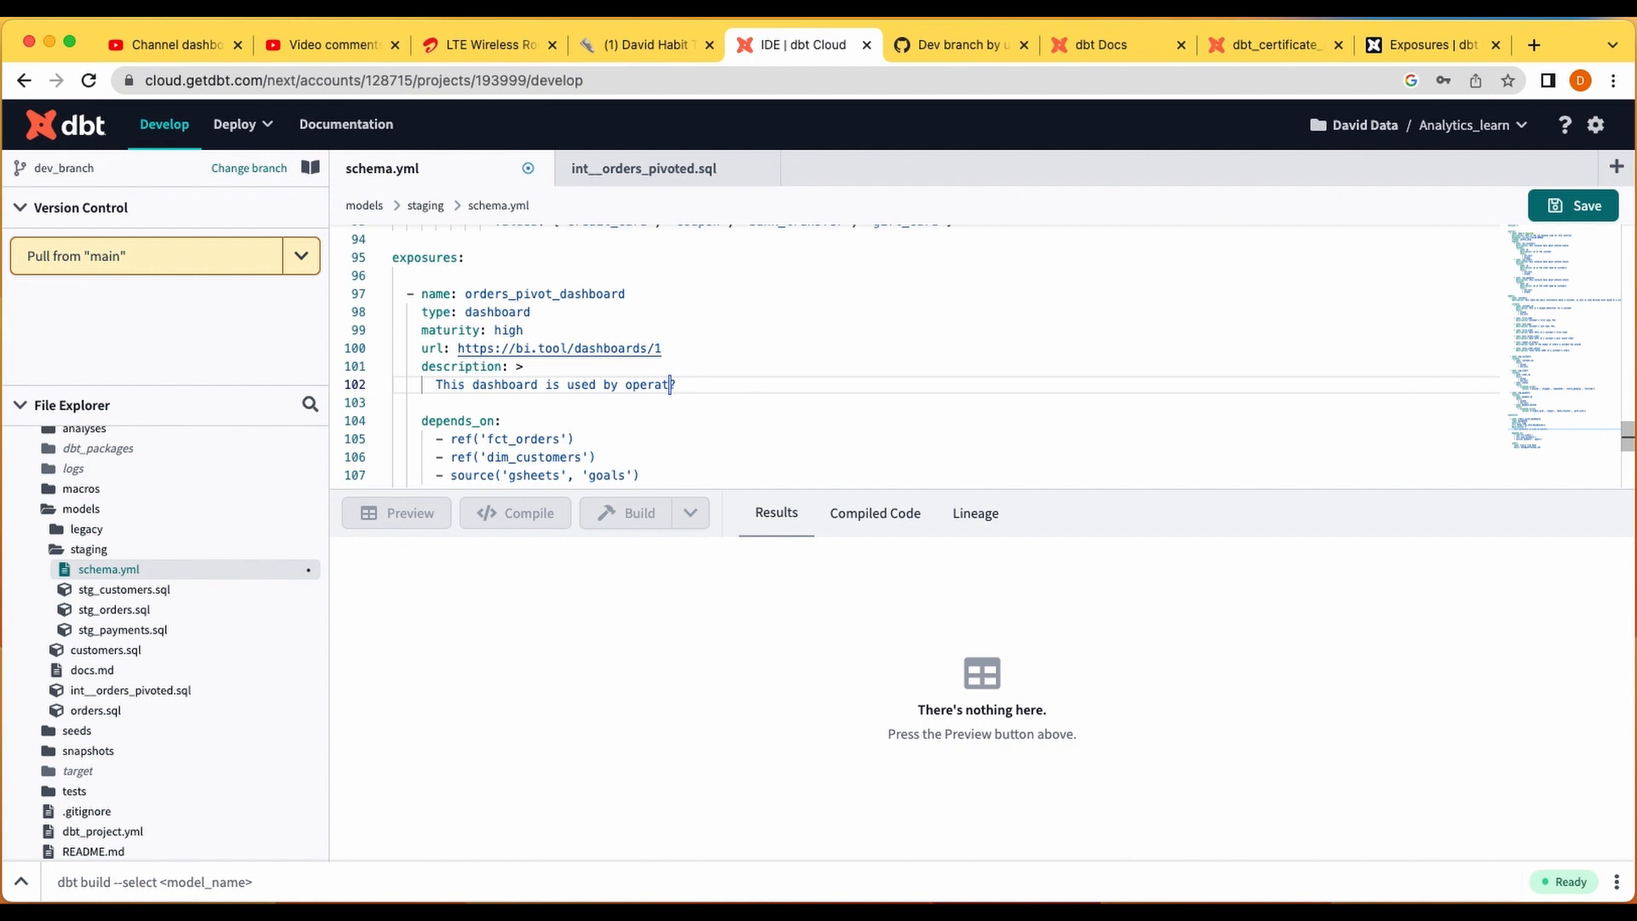
text(ions team)
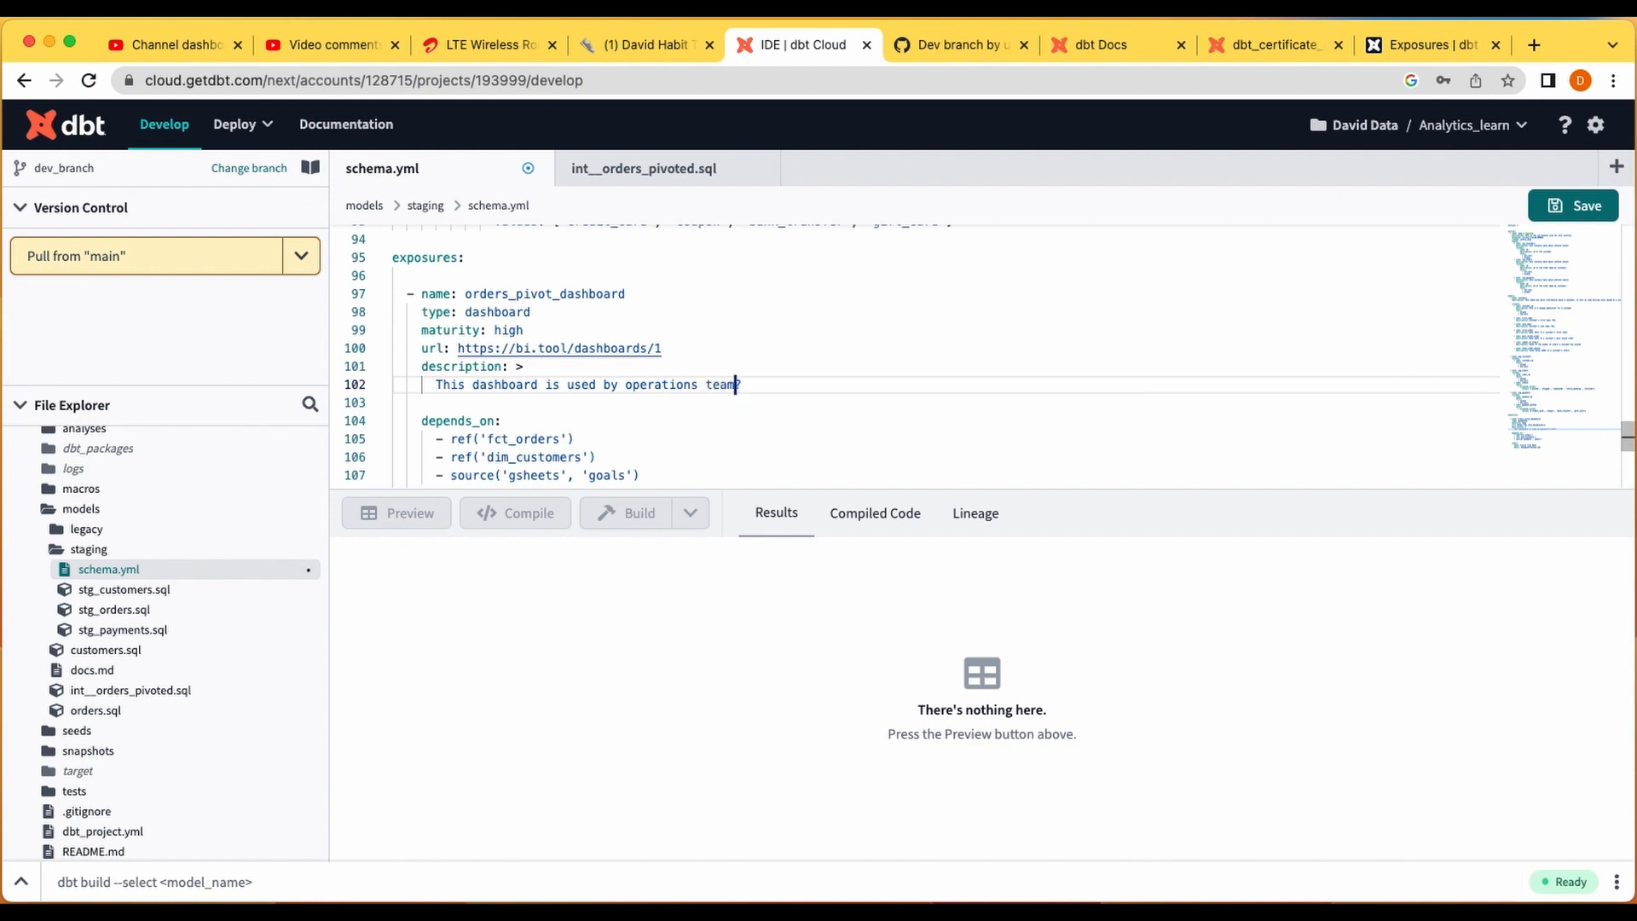
text(.)
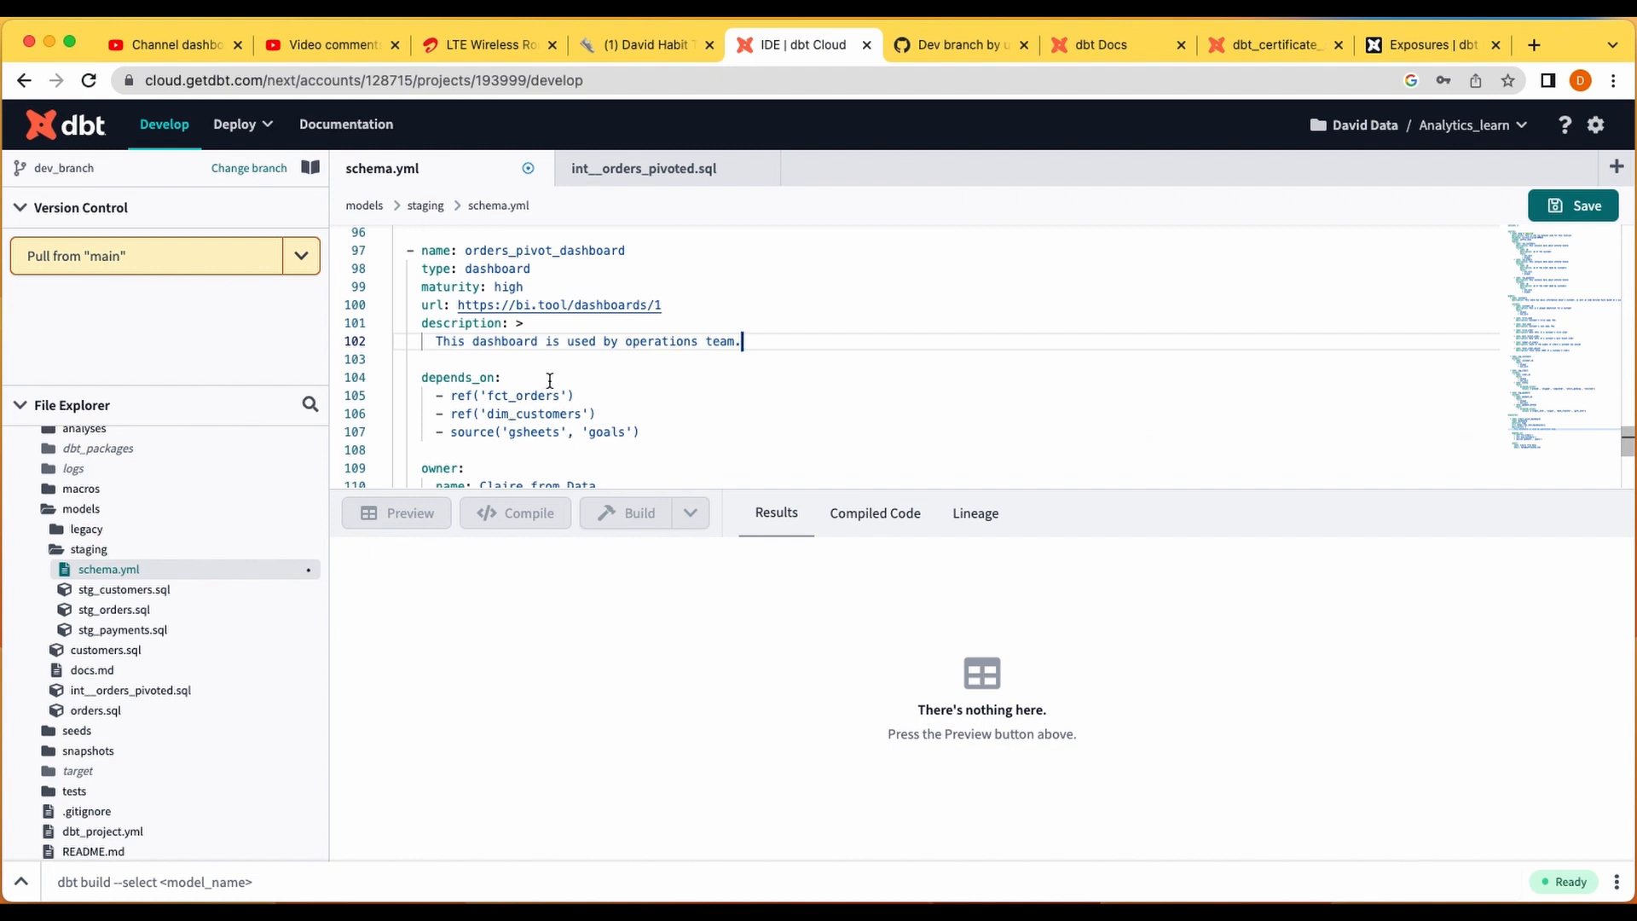
Check the lineage graph of int__orders_pivoted and return to schema.yml.
click(643, 167)
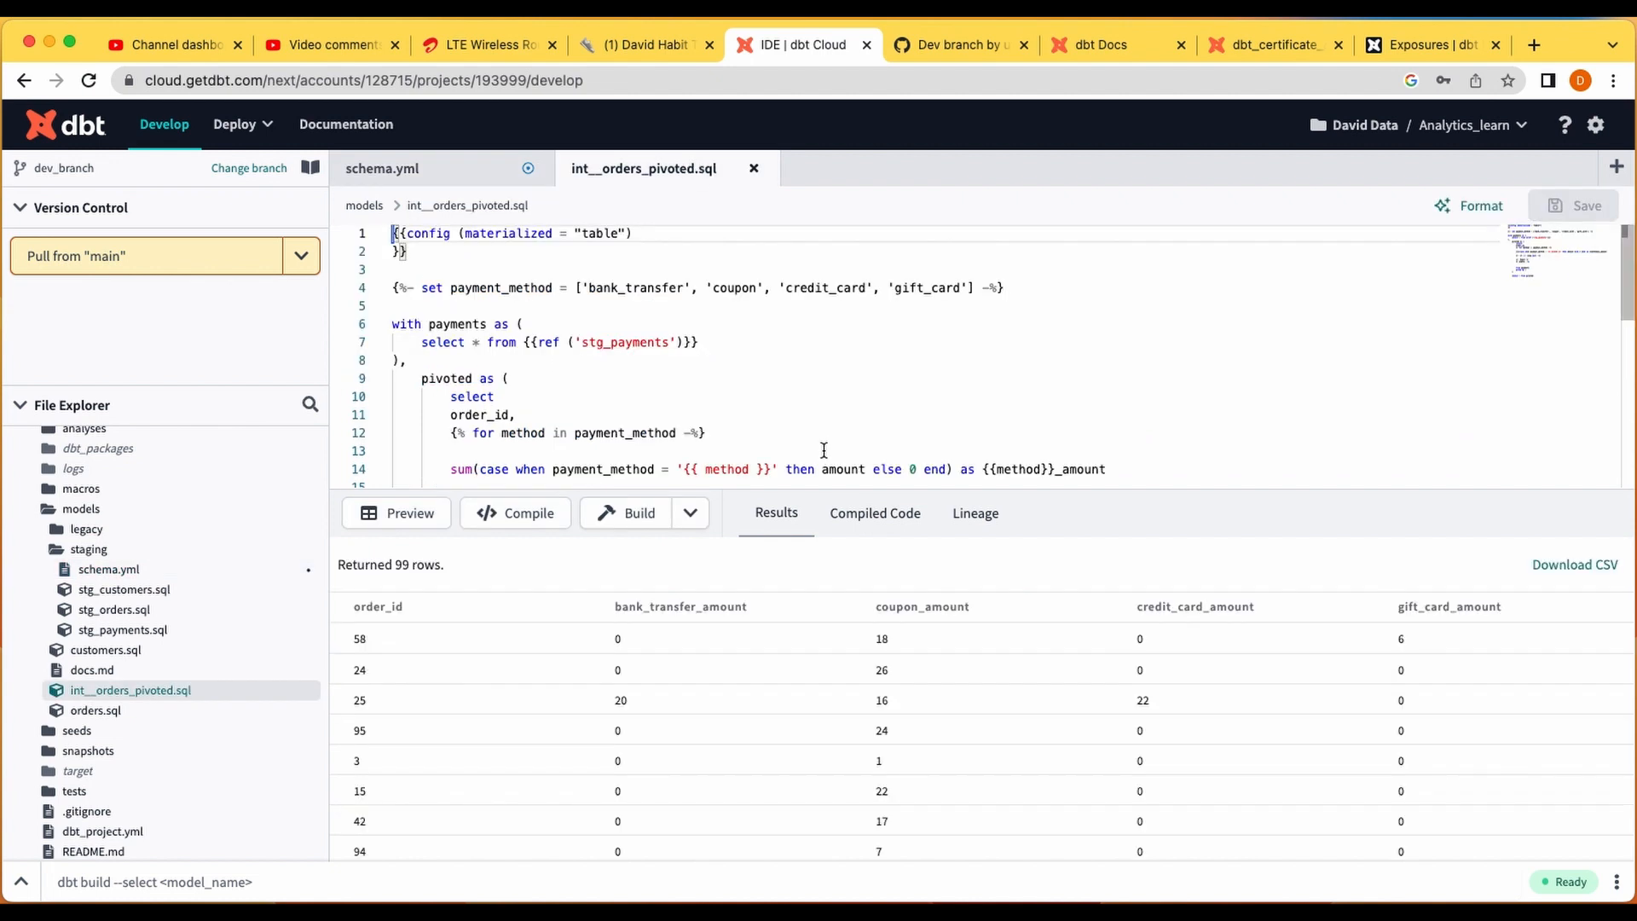
click(974, 513)
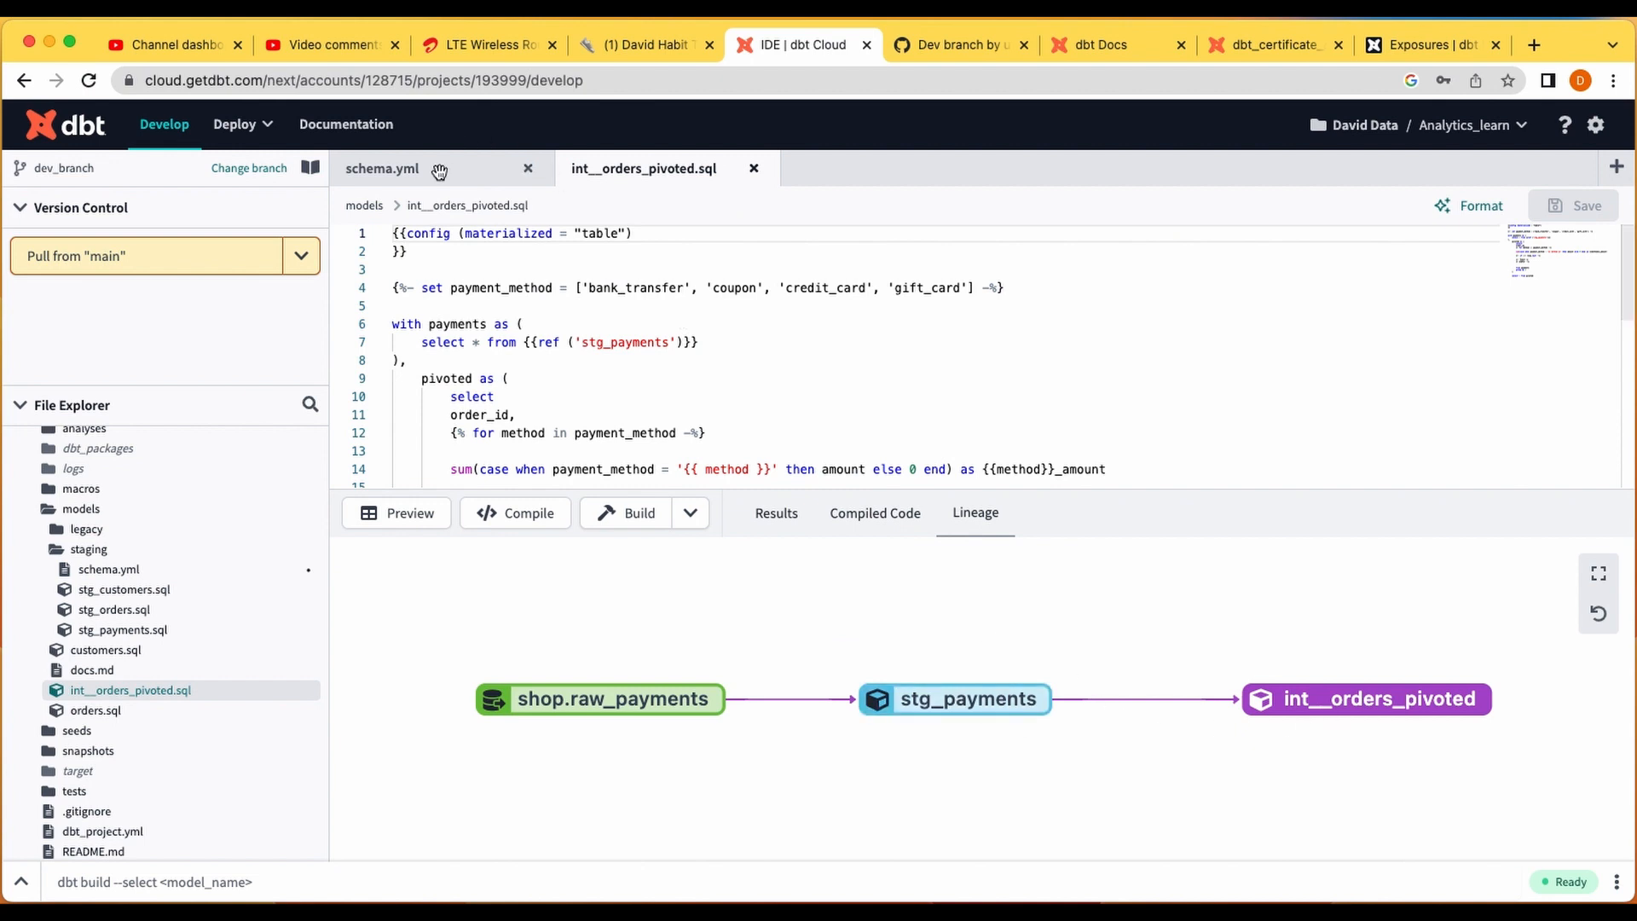
click(382, 169)
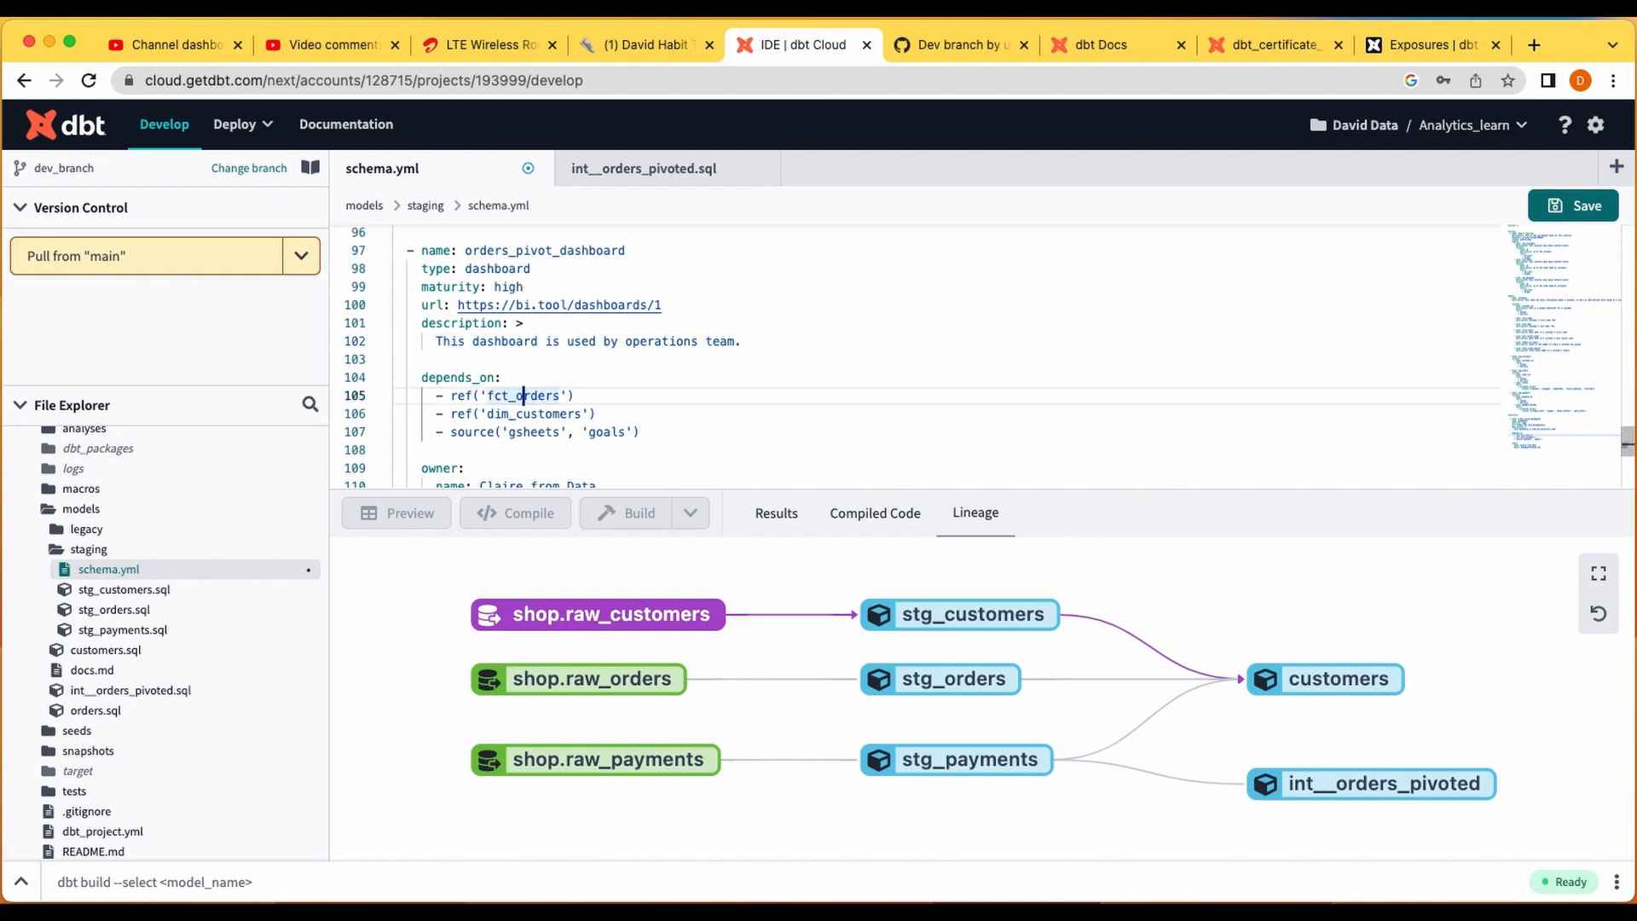
Make depends_on list only ref('stg_payments'), removing dim_customers and the gsheets source.
key(Backspace)
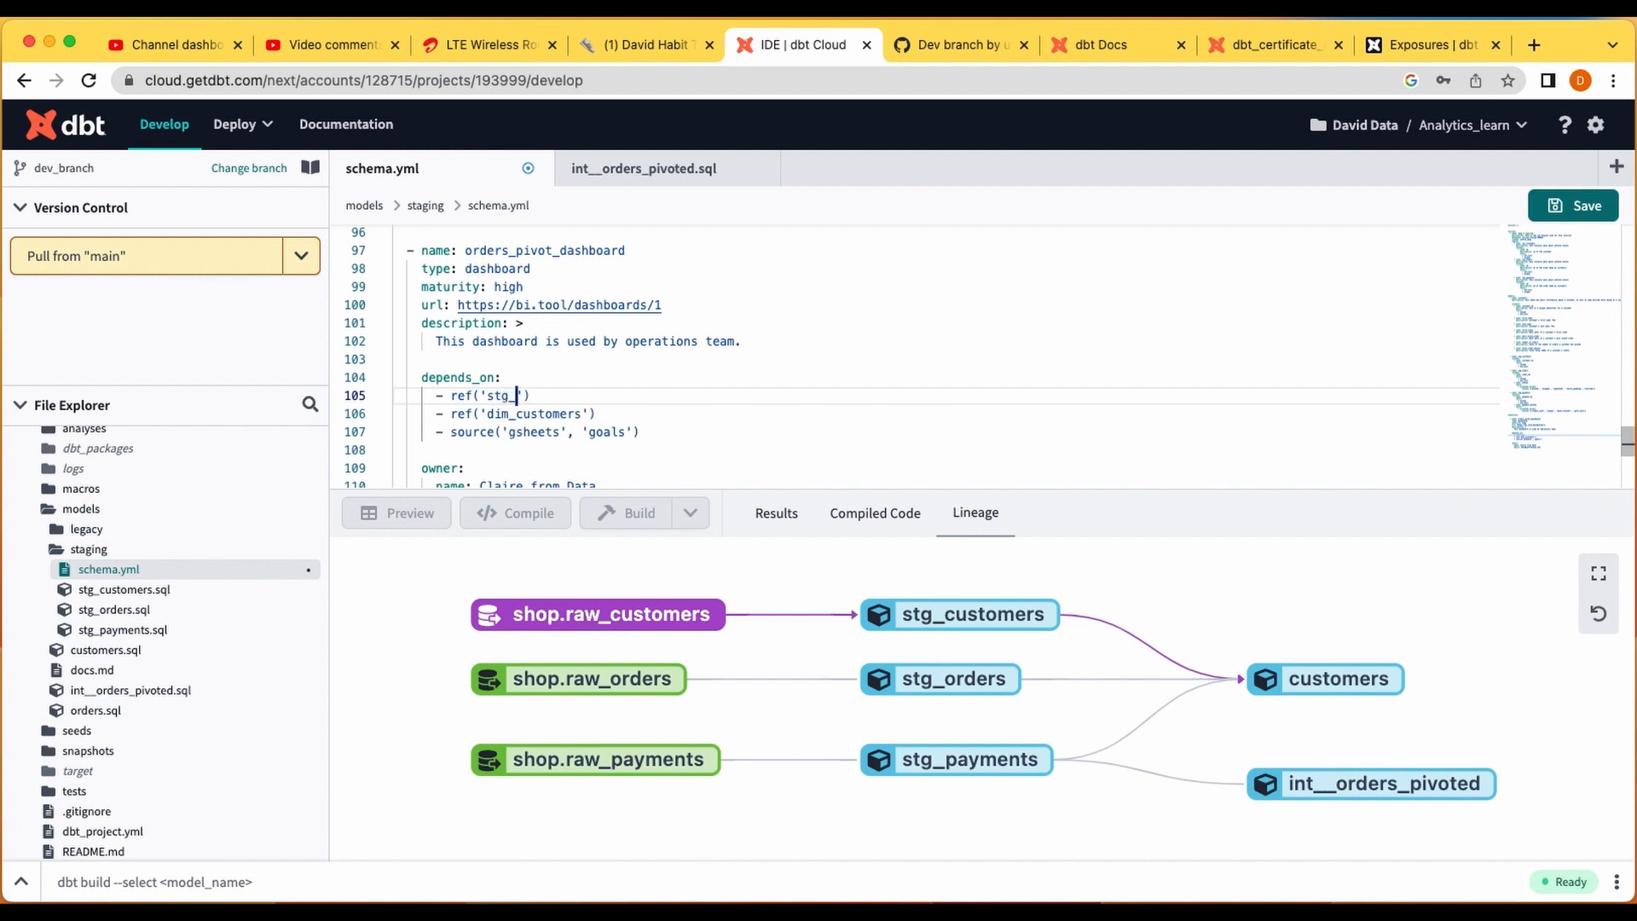
text(payments)
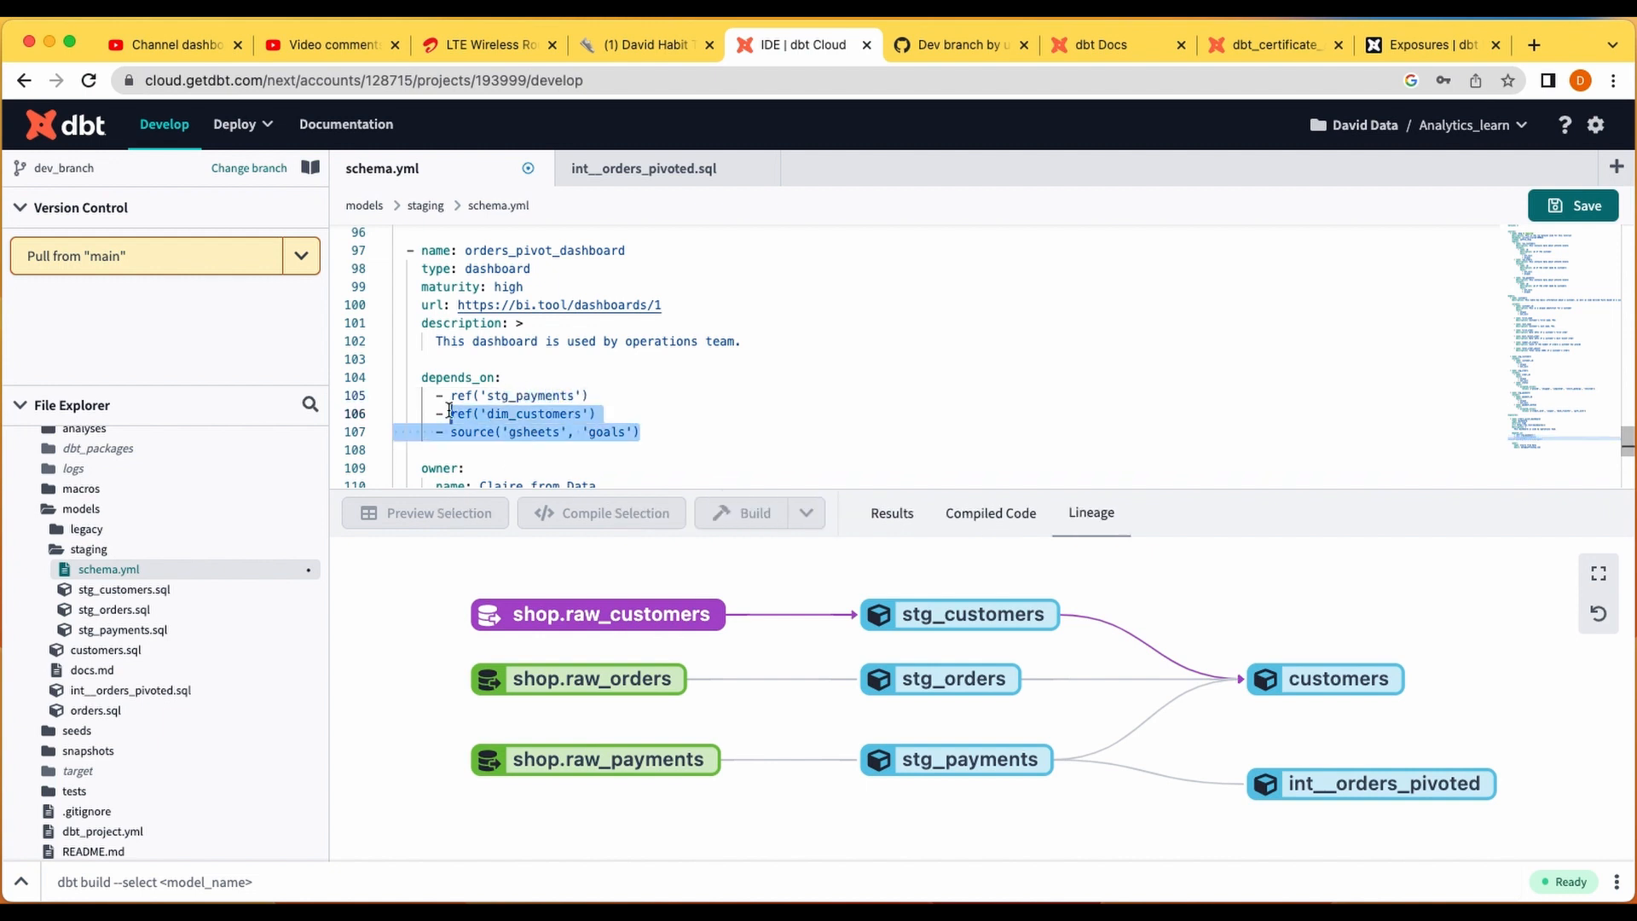
key(Delete)
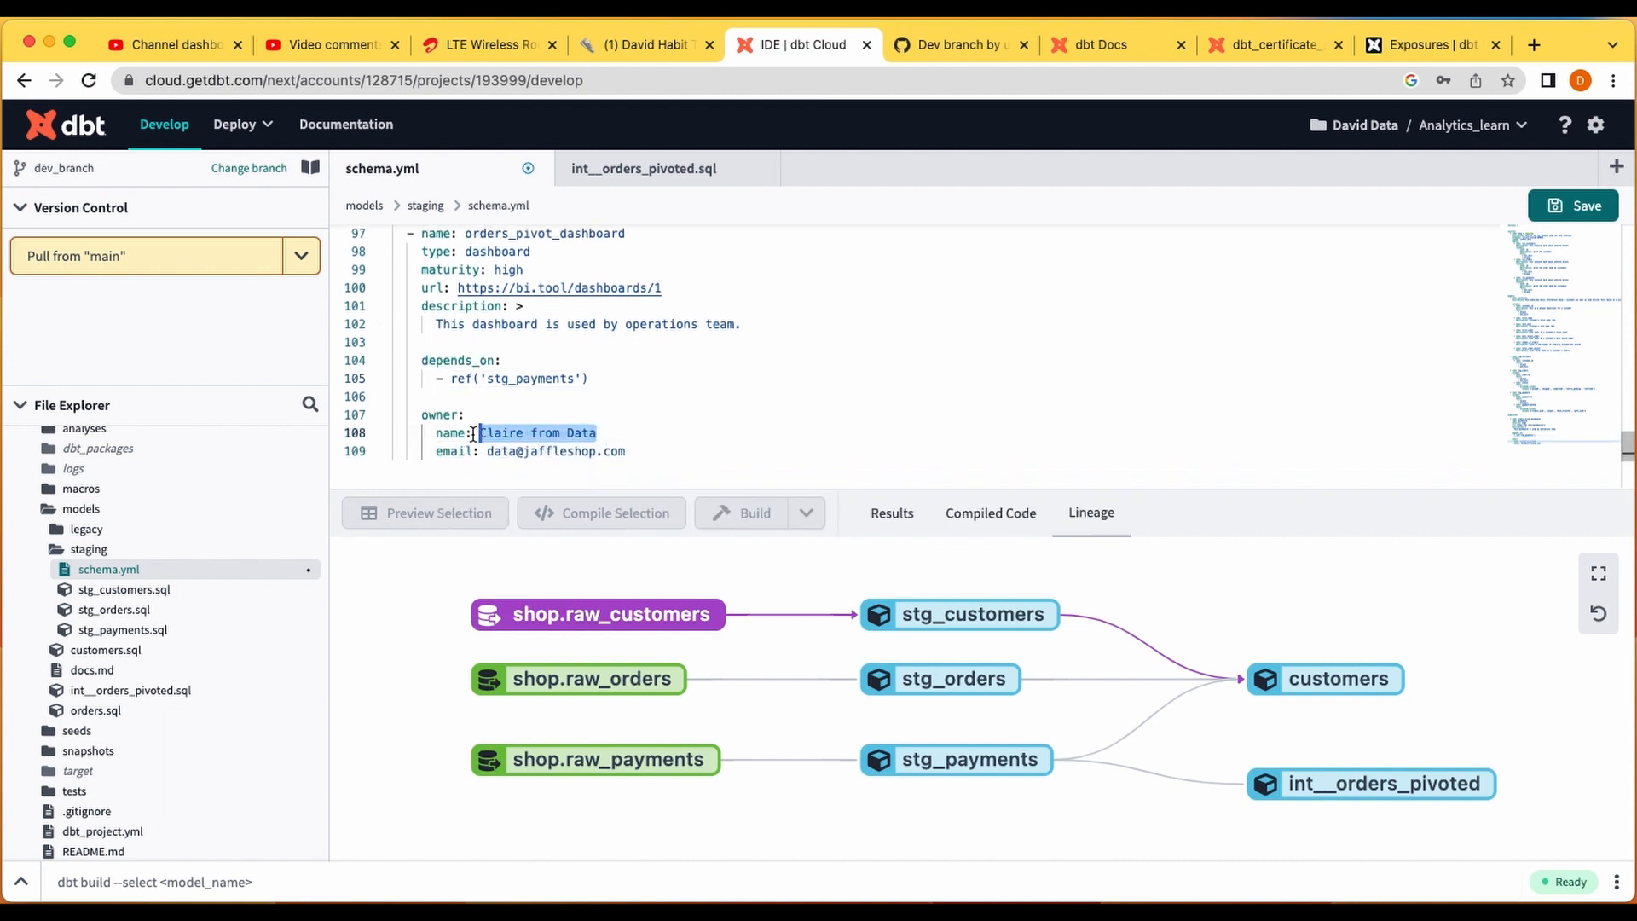
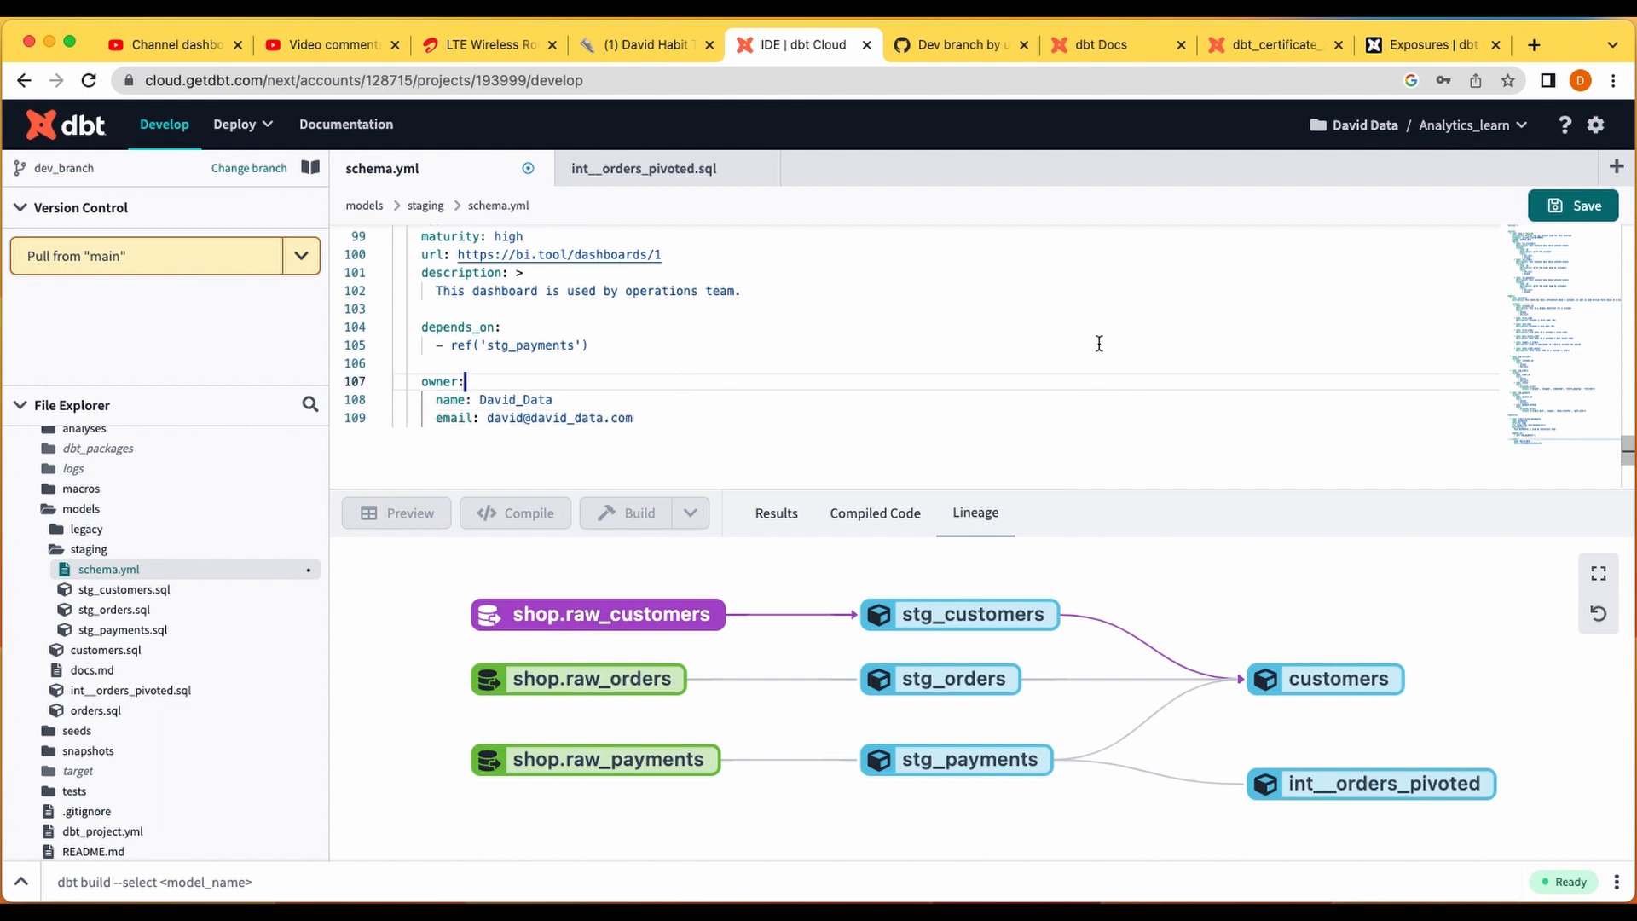
mouse_move(1590, 211)
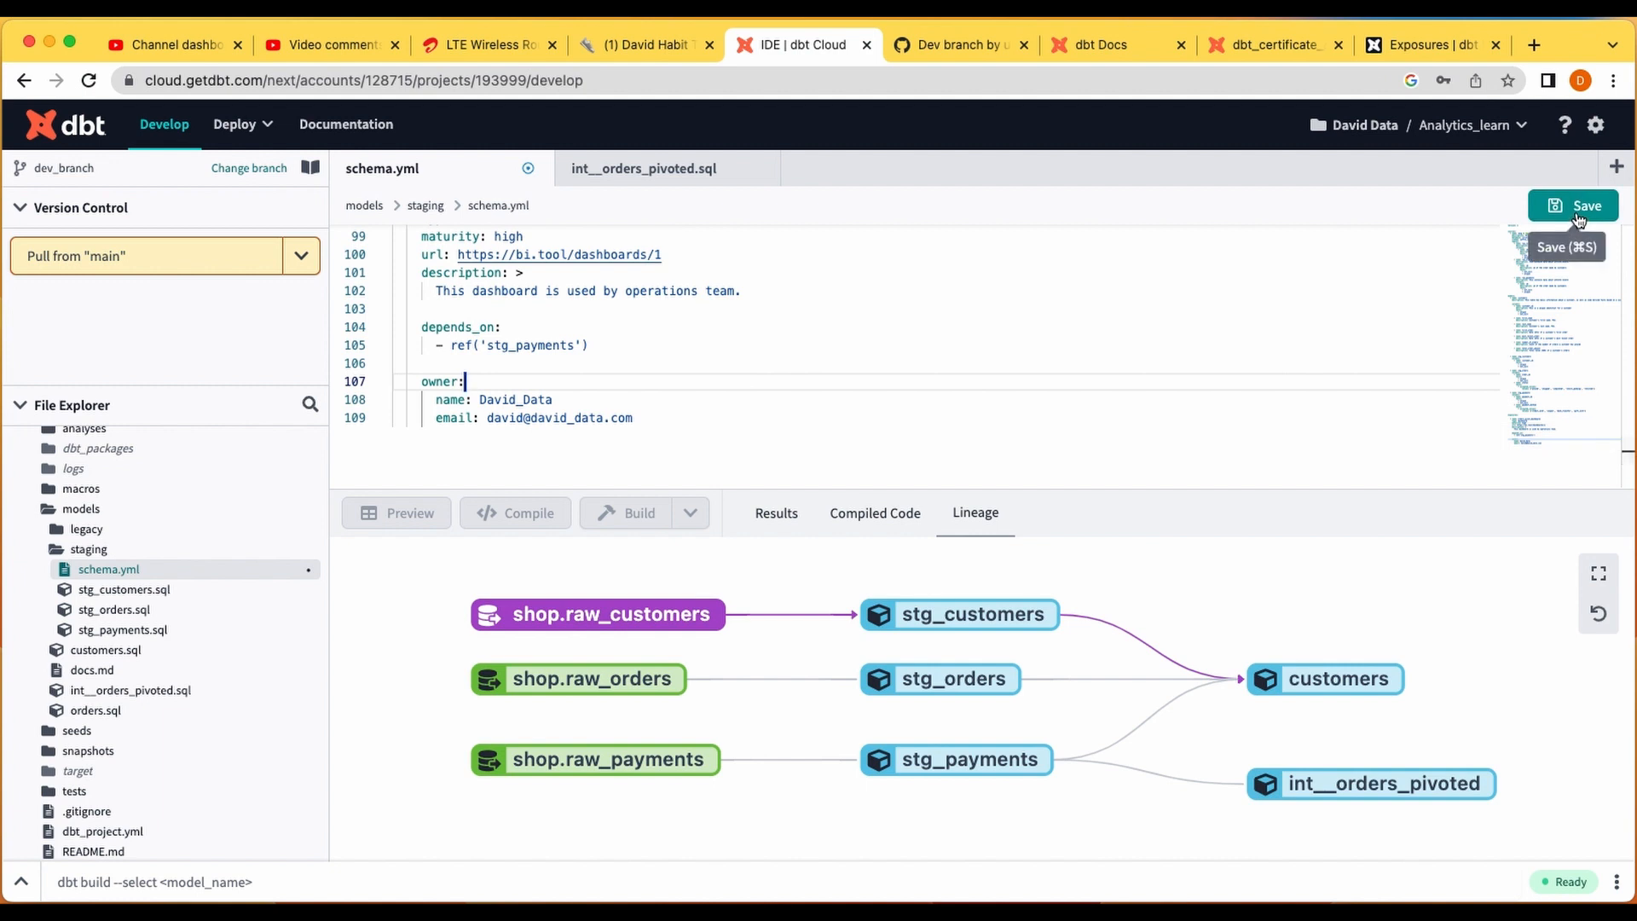
Save schema.yml and confirm orders_pivot_dashboard appears downstream of stg_payments in lineage.
click(1572, 205)
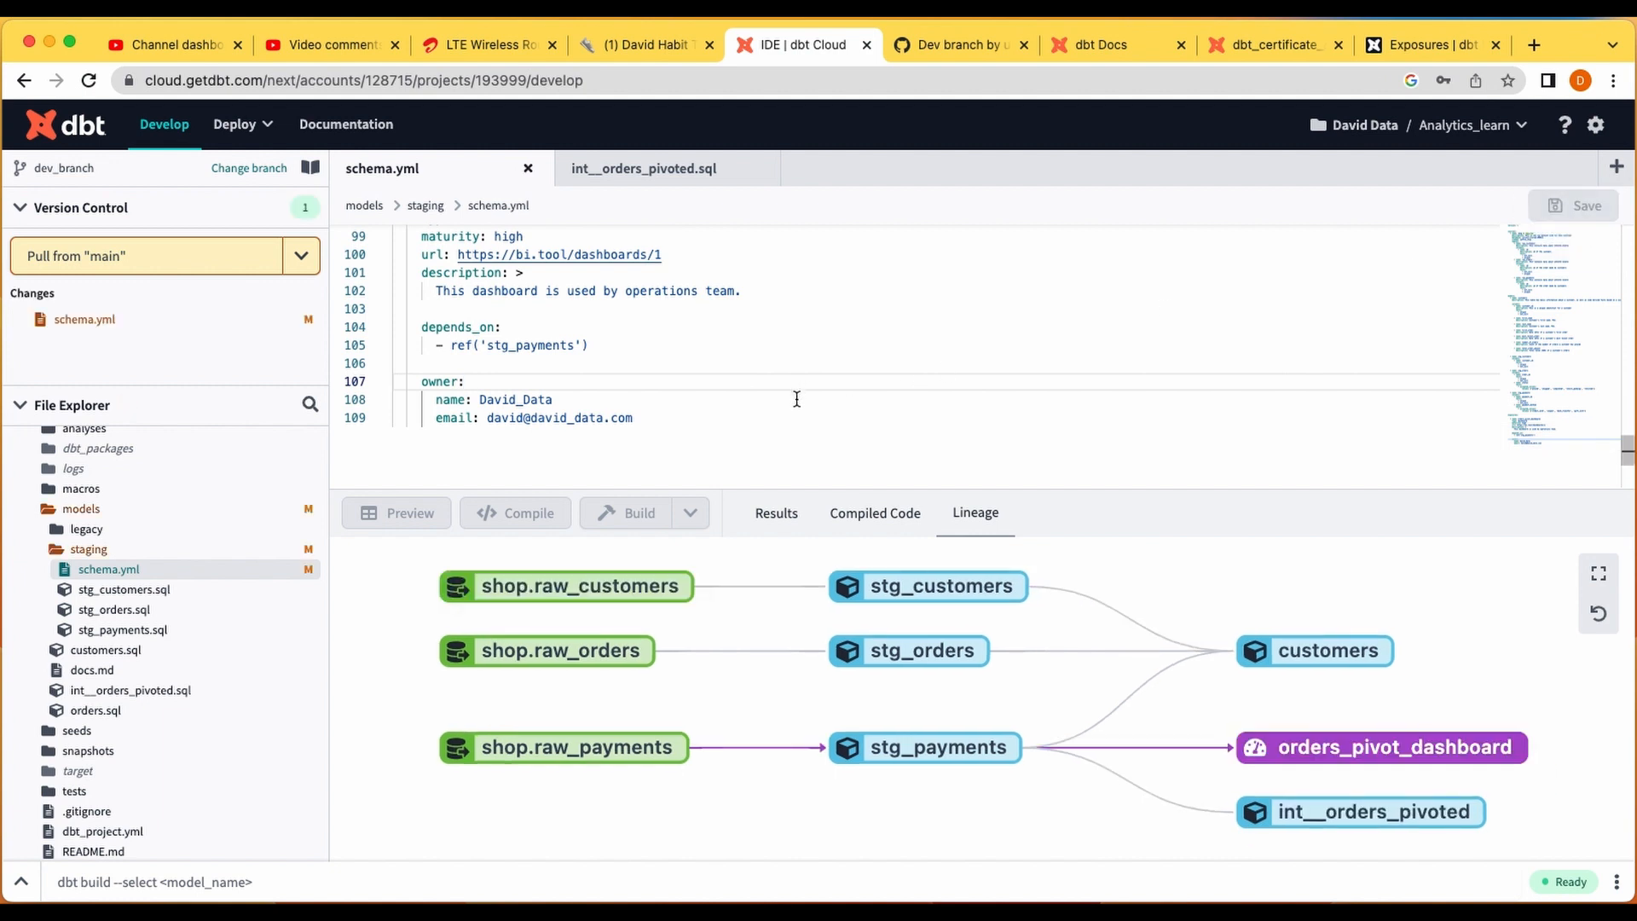
click(146, 256)
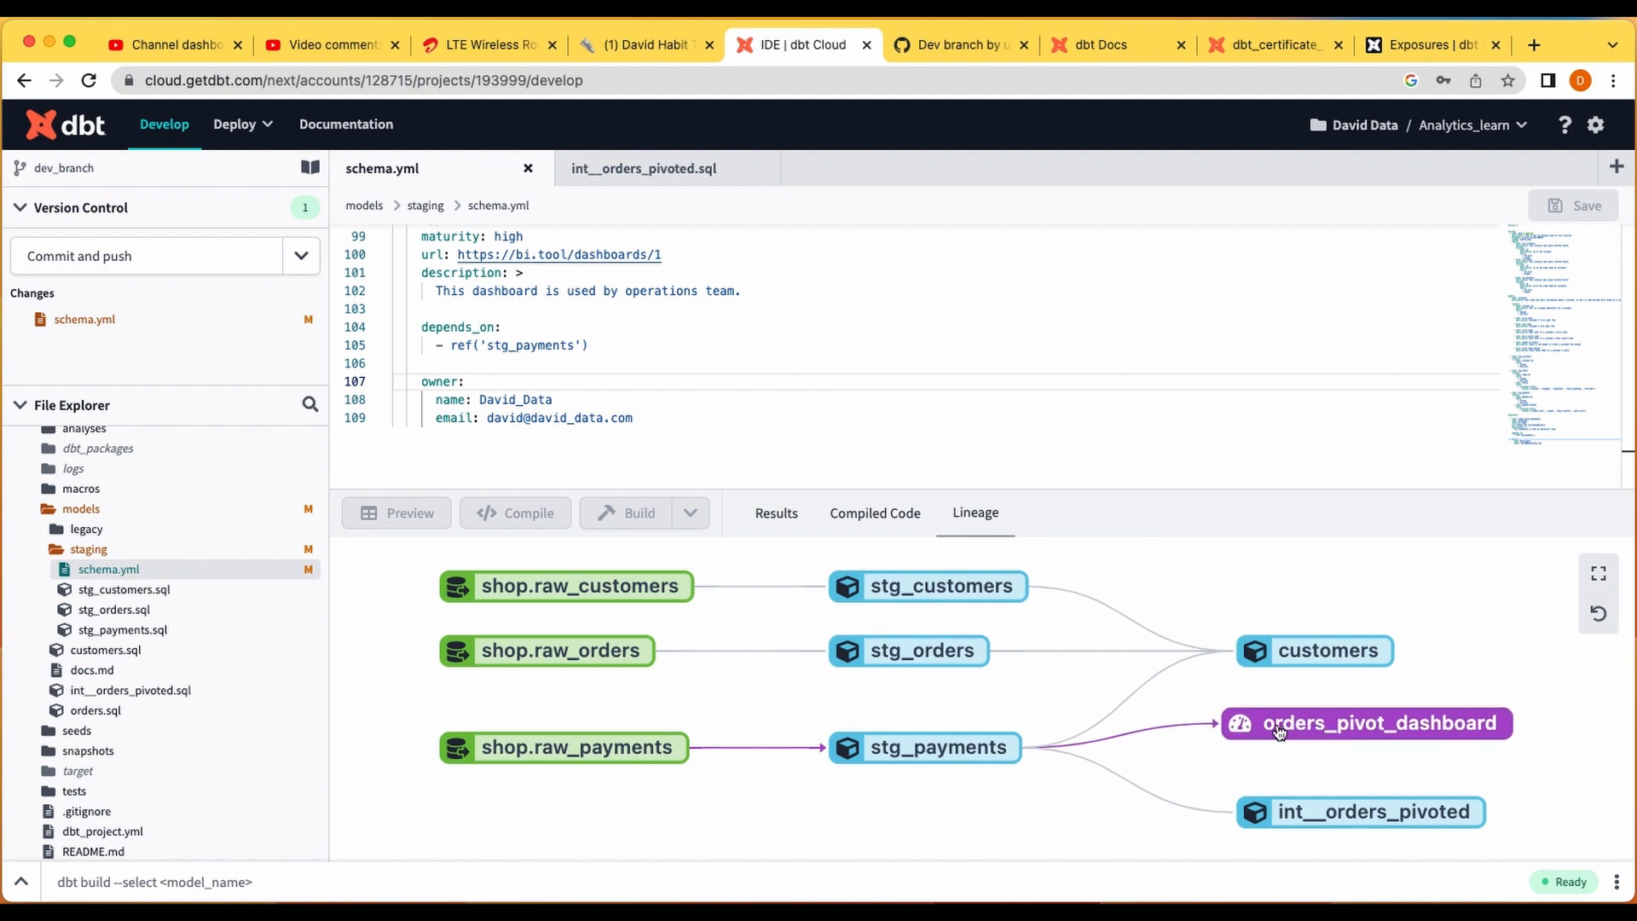
mouse_move(675, 592)
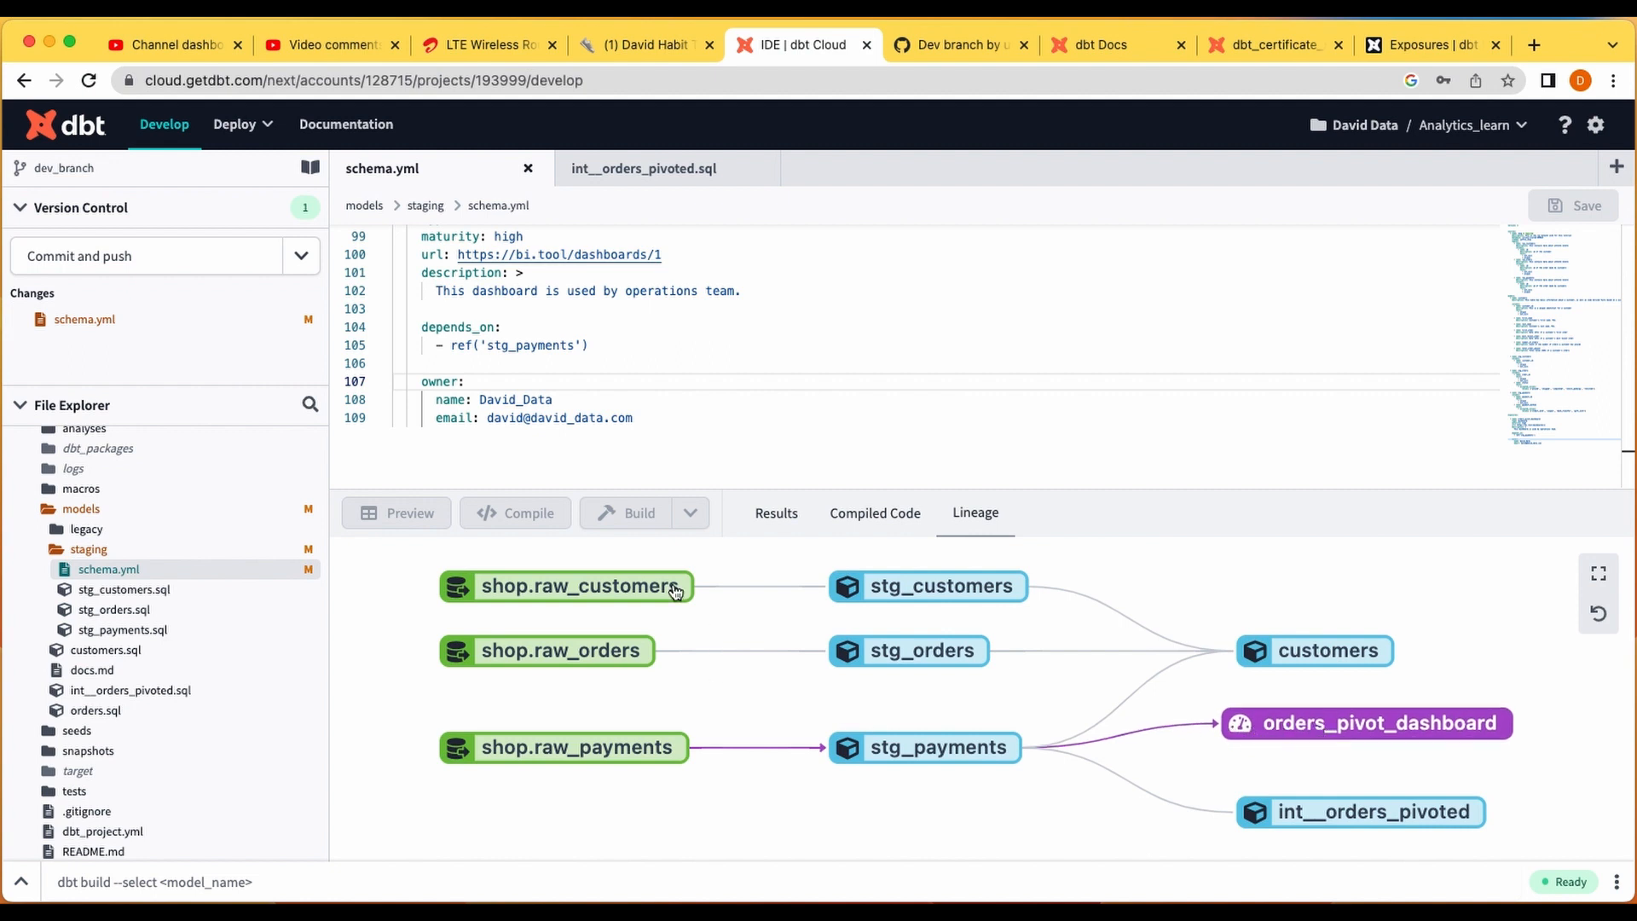
mouse_move(897, 599)
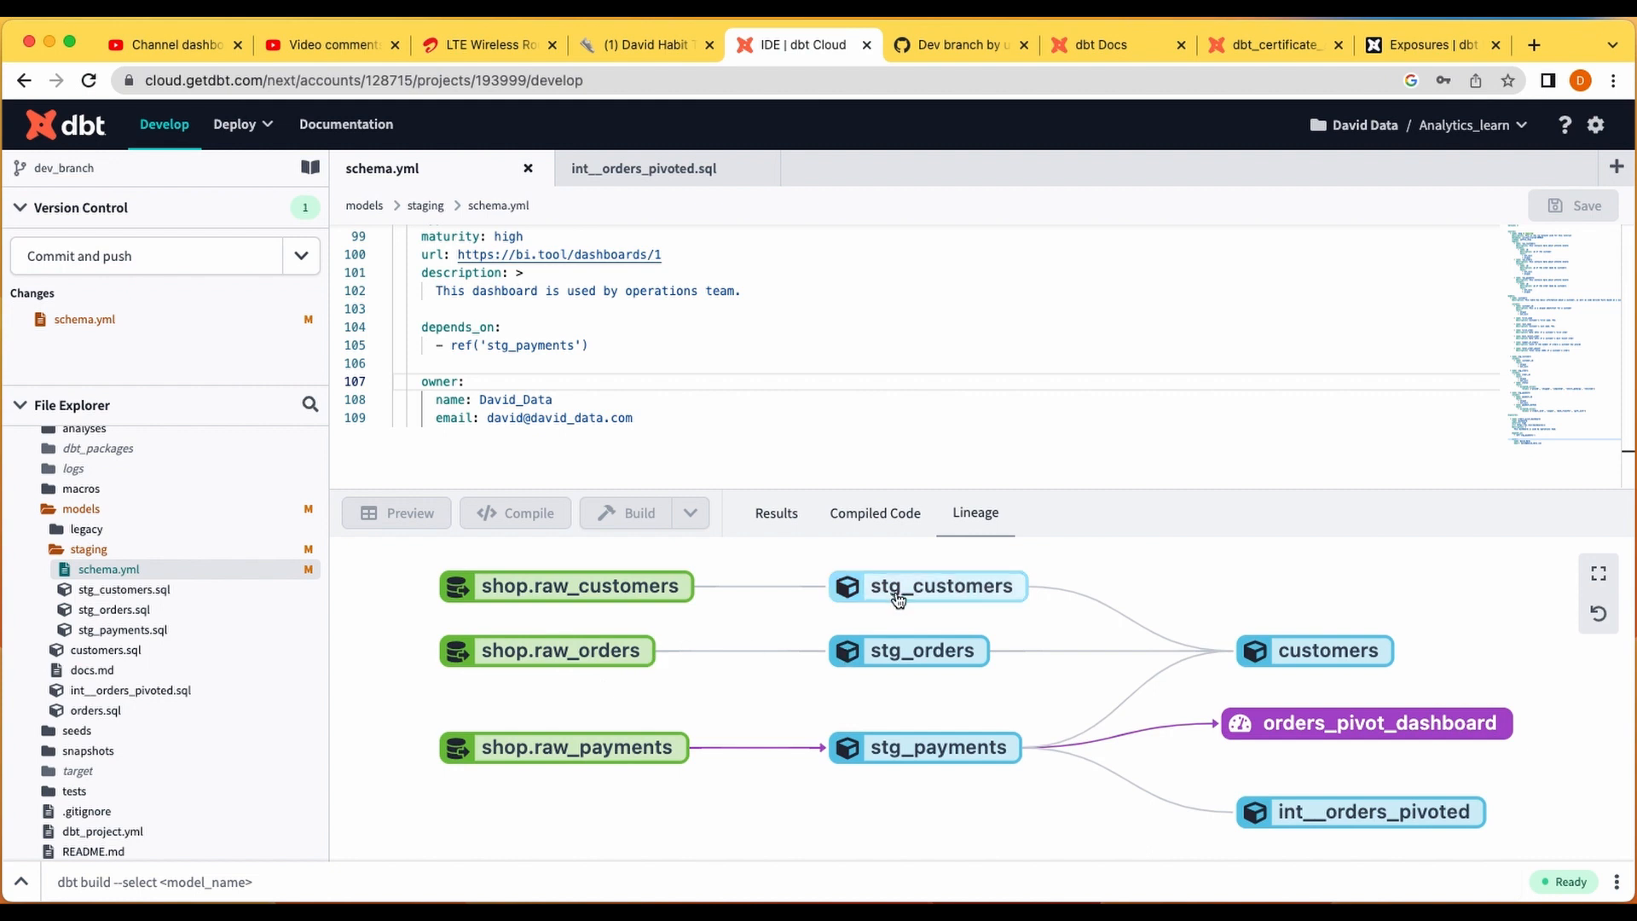
mouse_move(1322, 733)
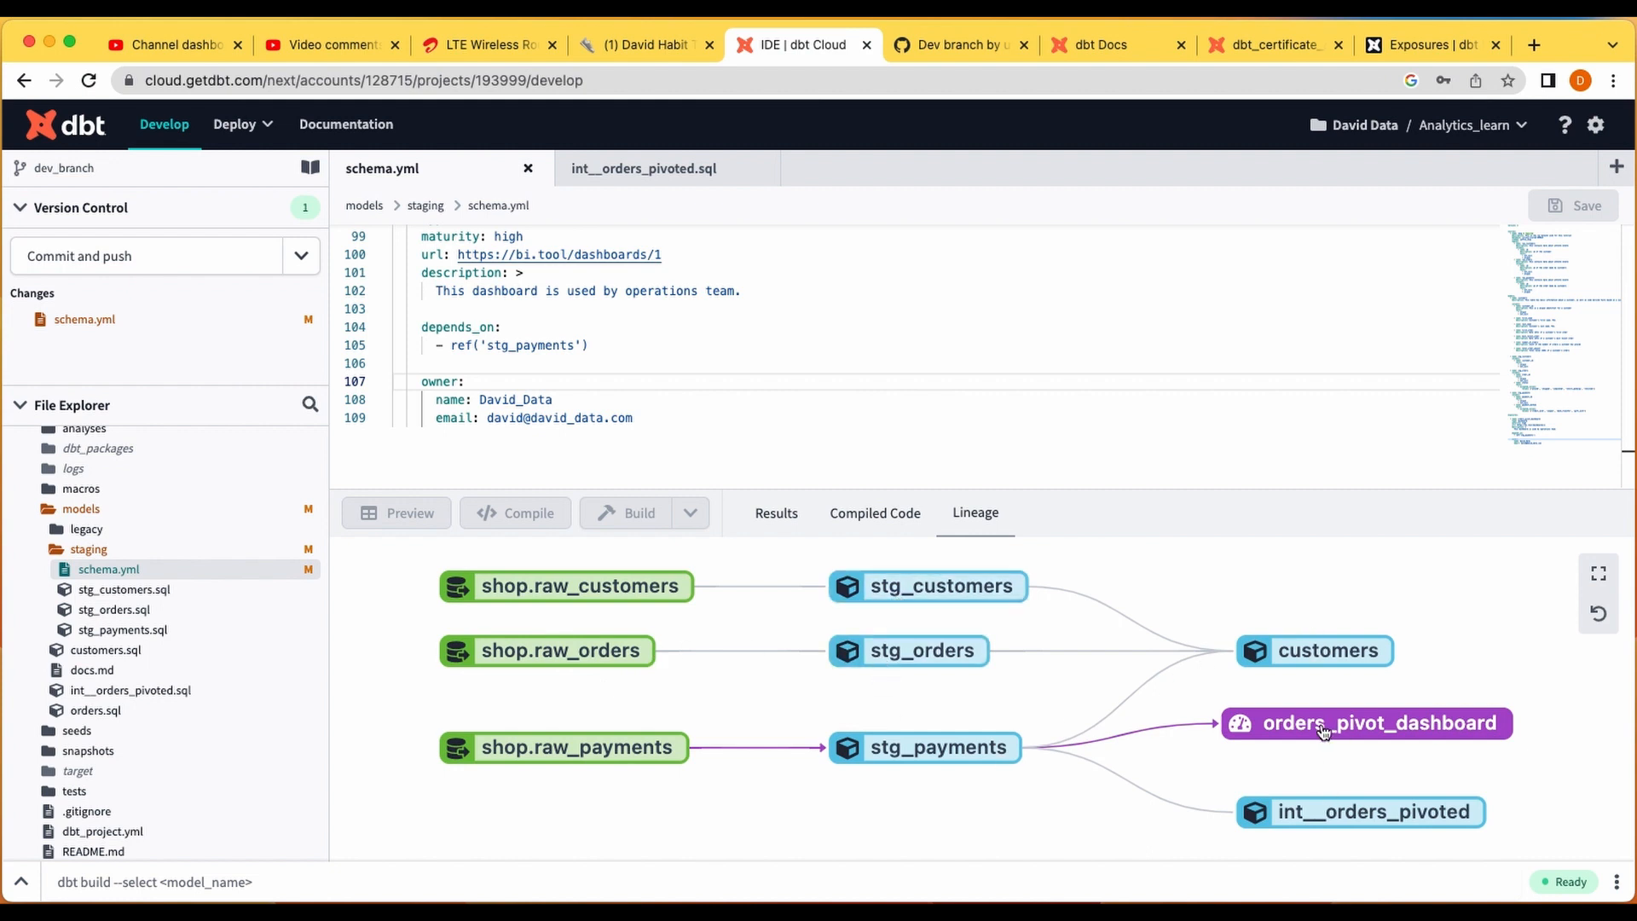
mouse_move(1259, 730)
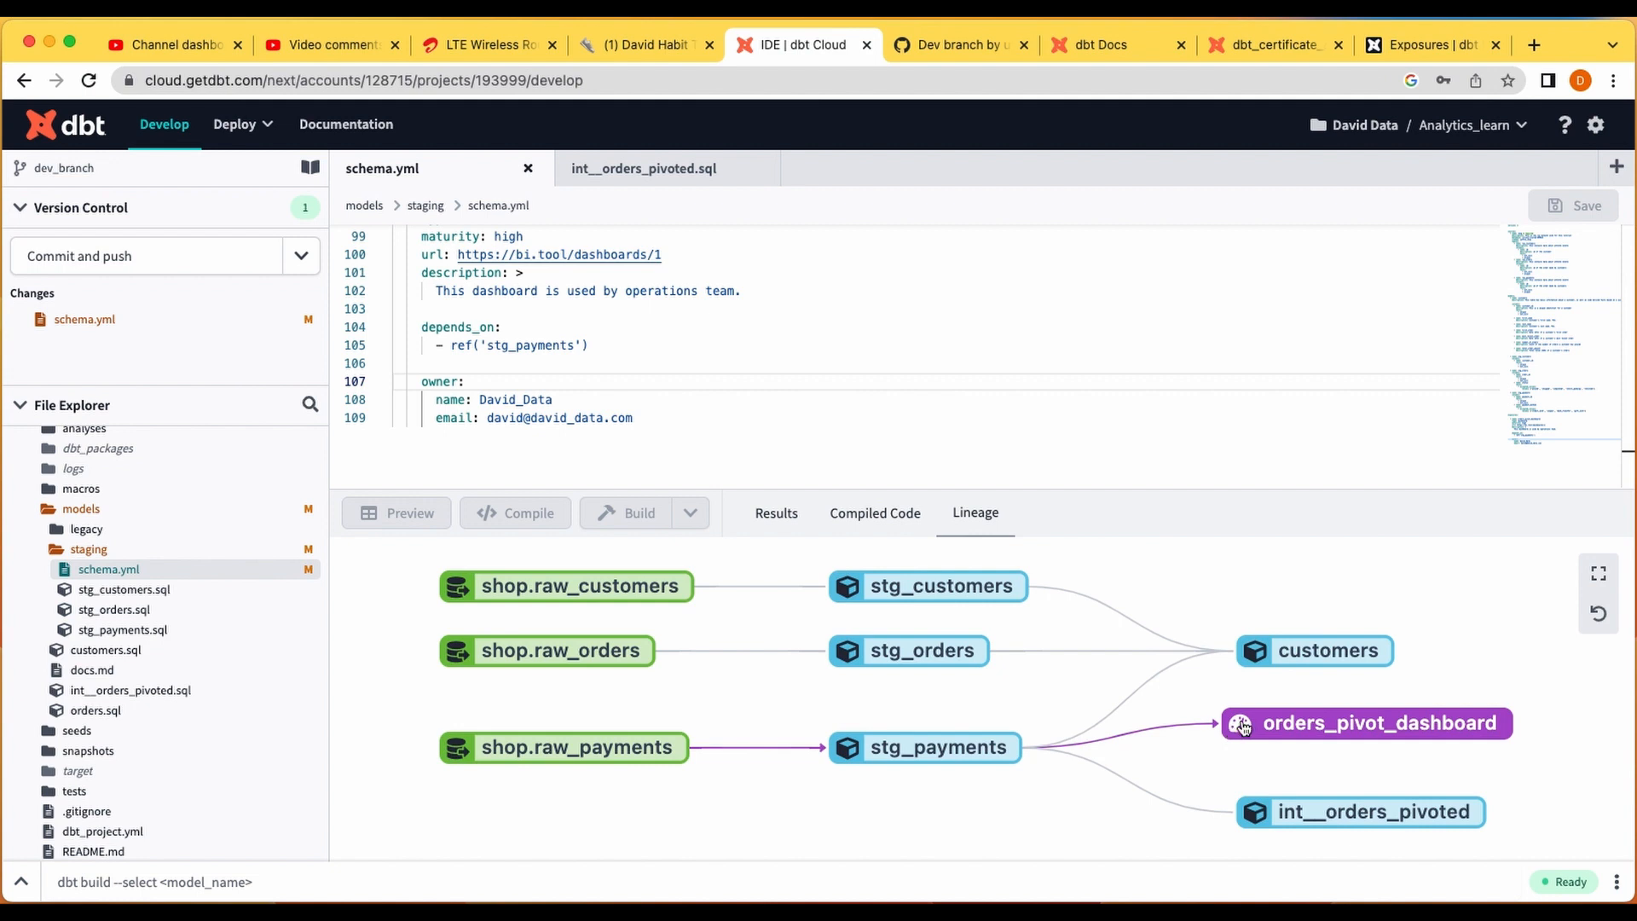
mouse_move(1245, 733)
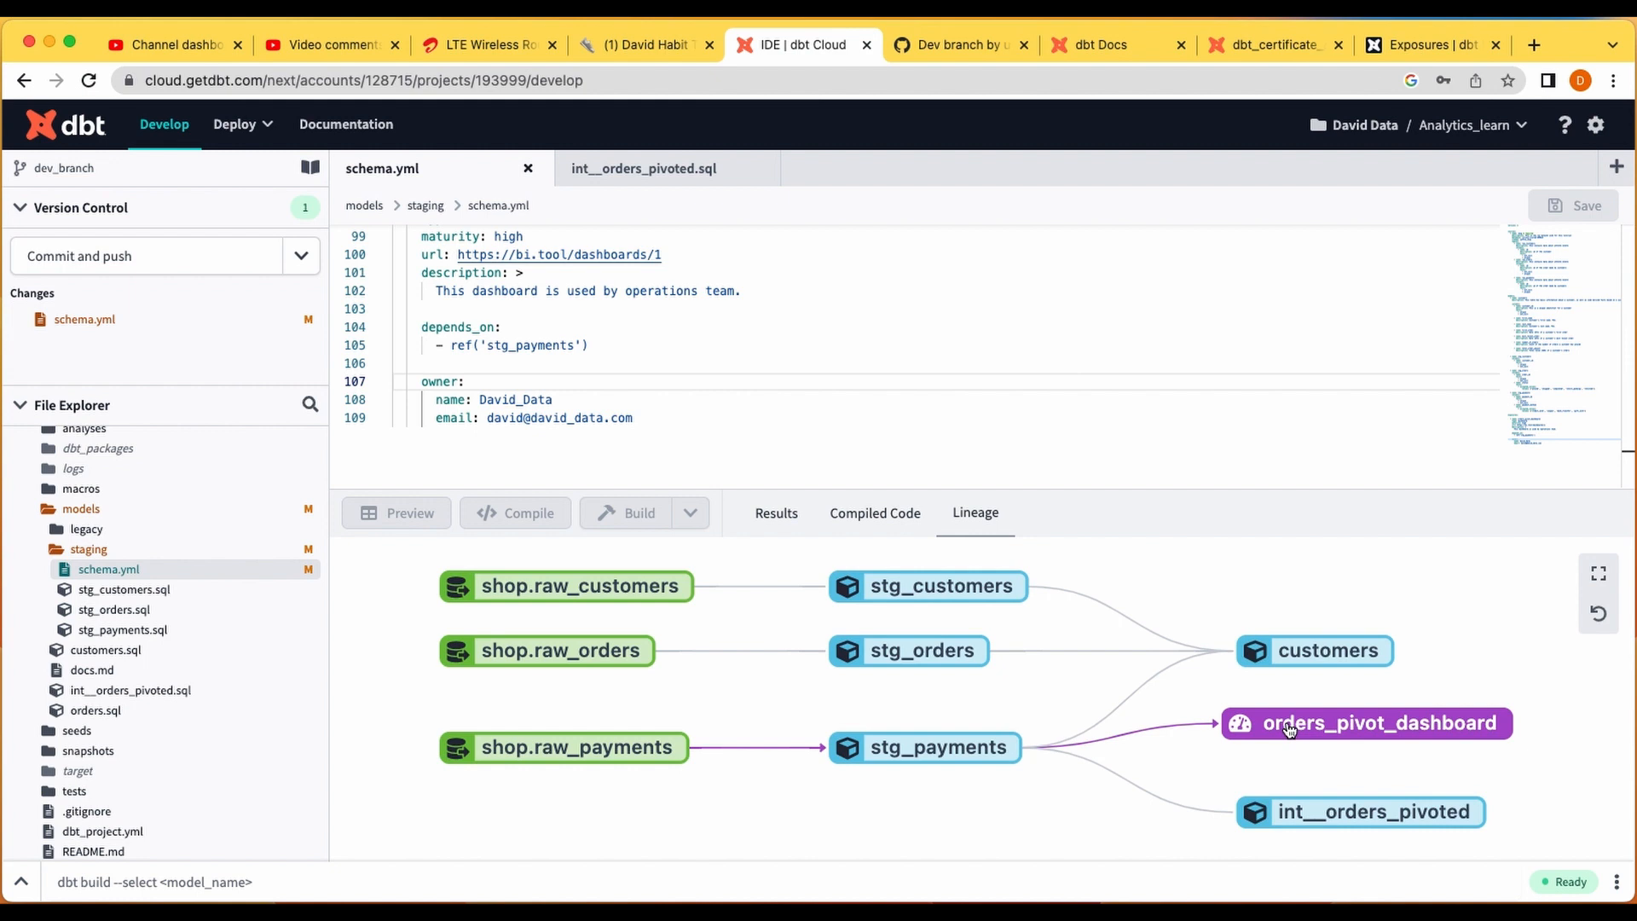
Run dbt docs generate from the command bar to build the project documentation.
text(dbt docs generate)
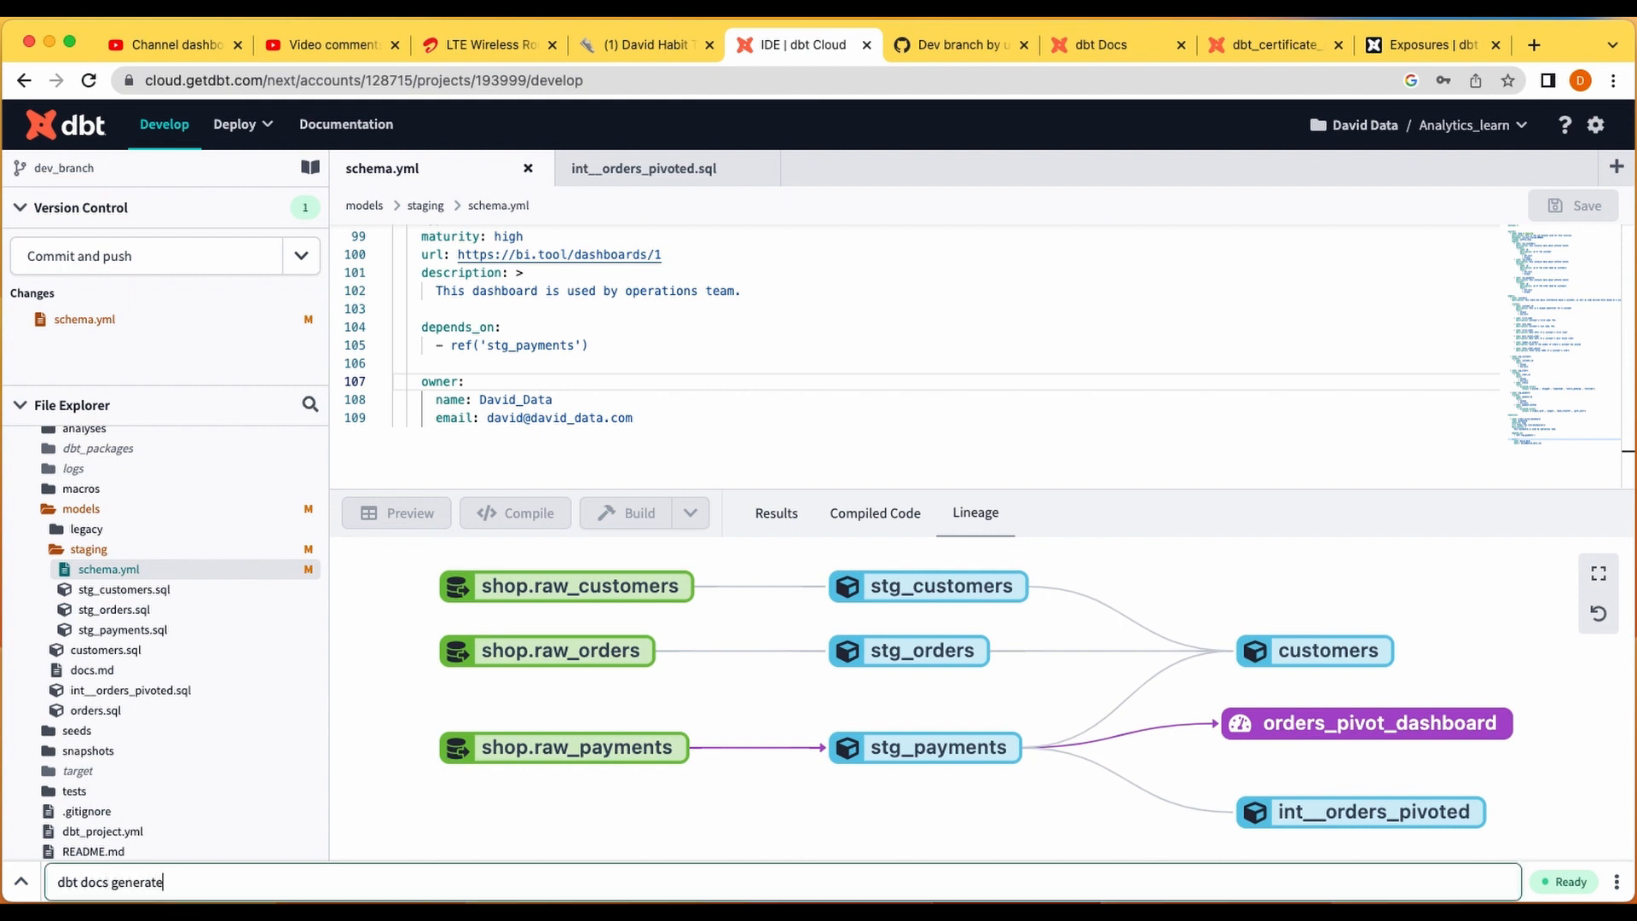
key(Enter)
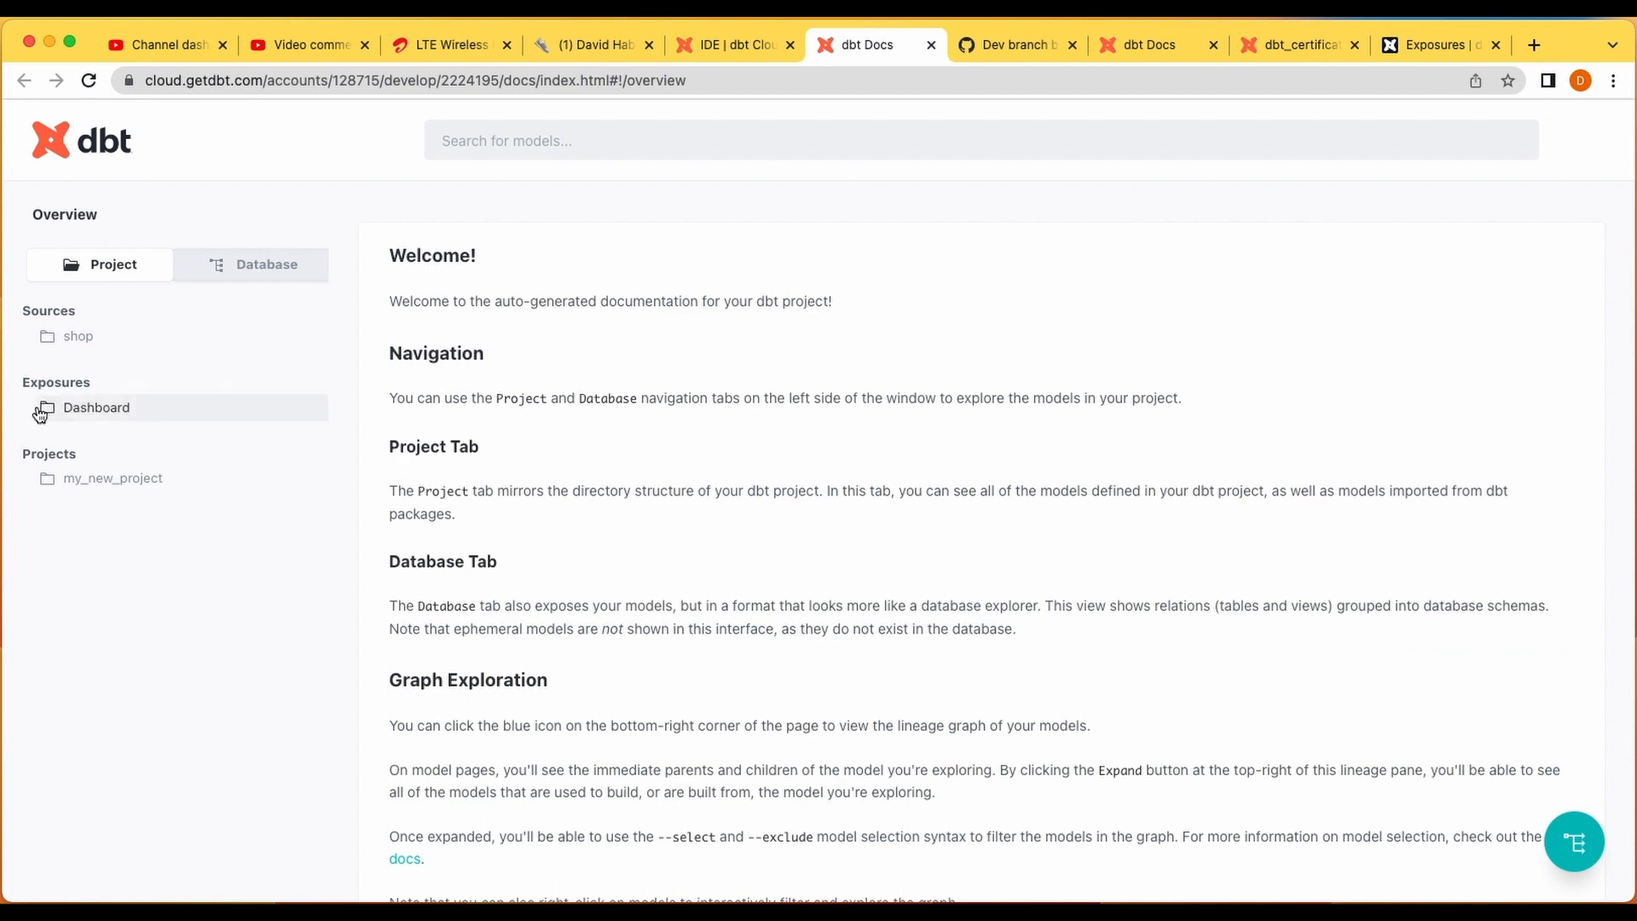
mouse_move(94, 426)
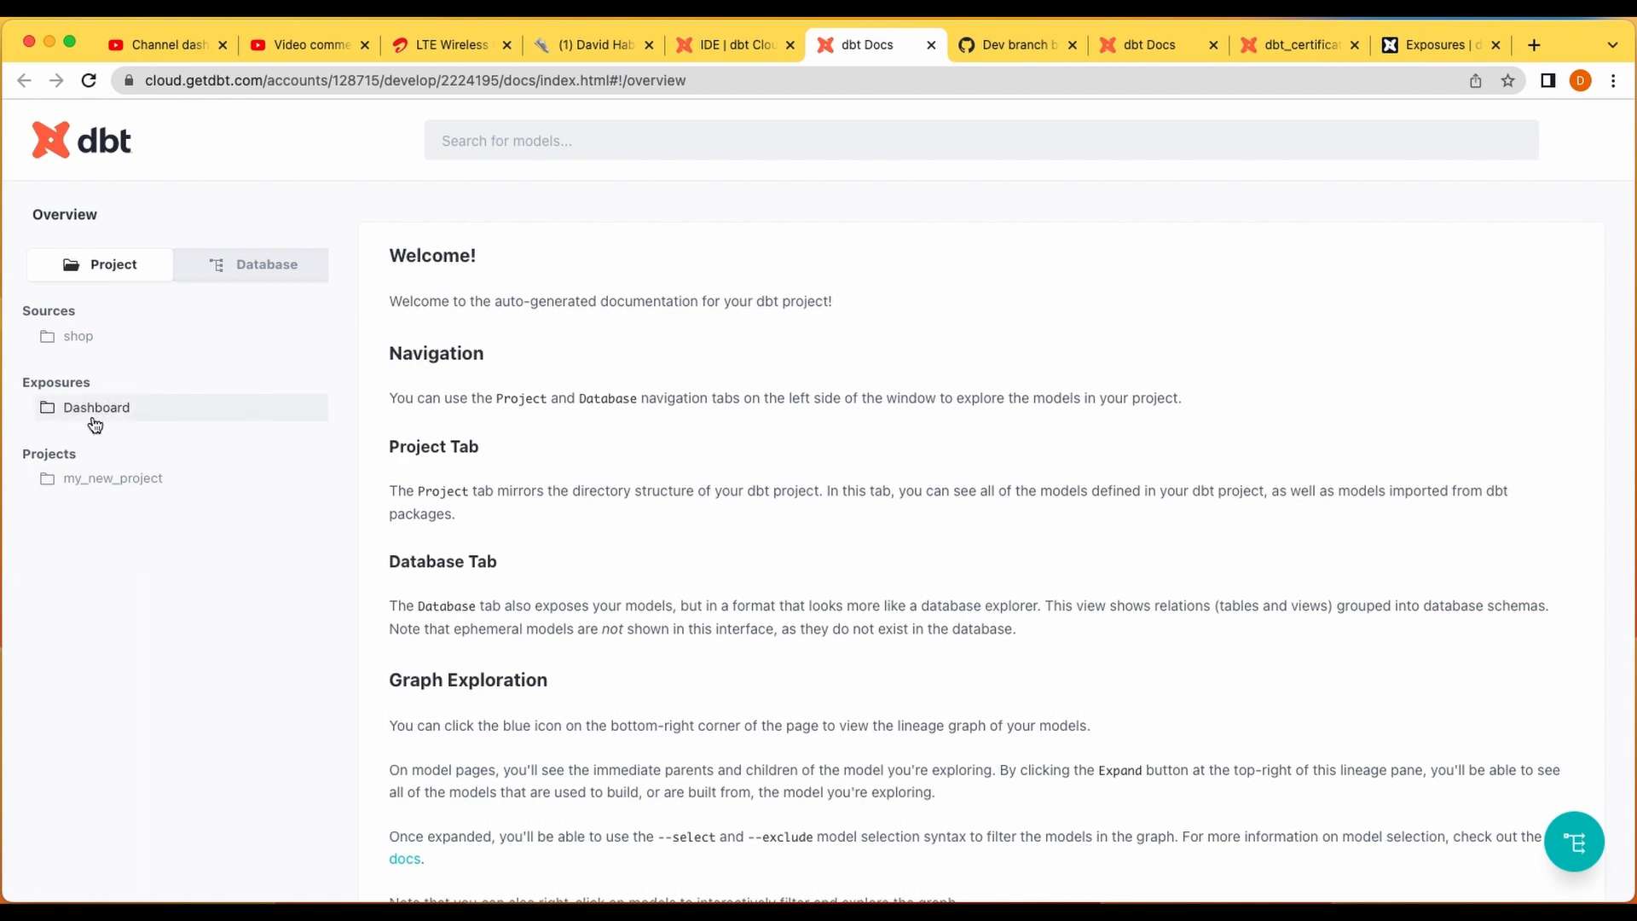
mouse_move(64, 388)
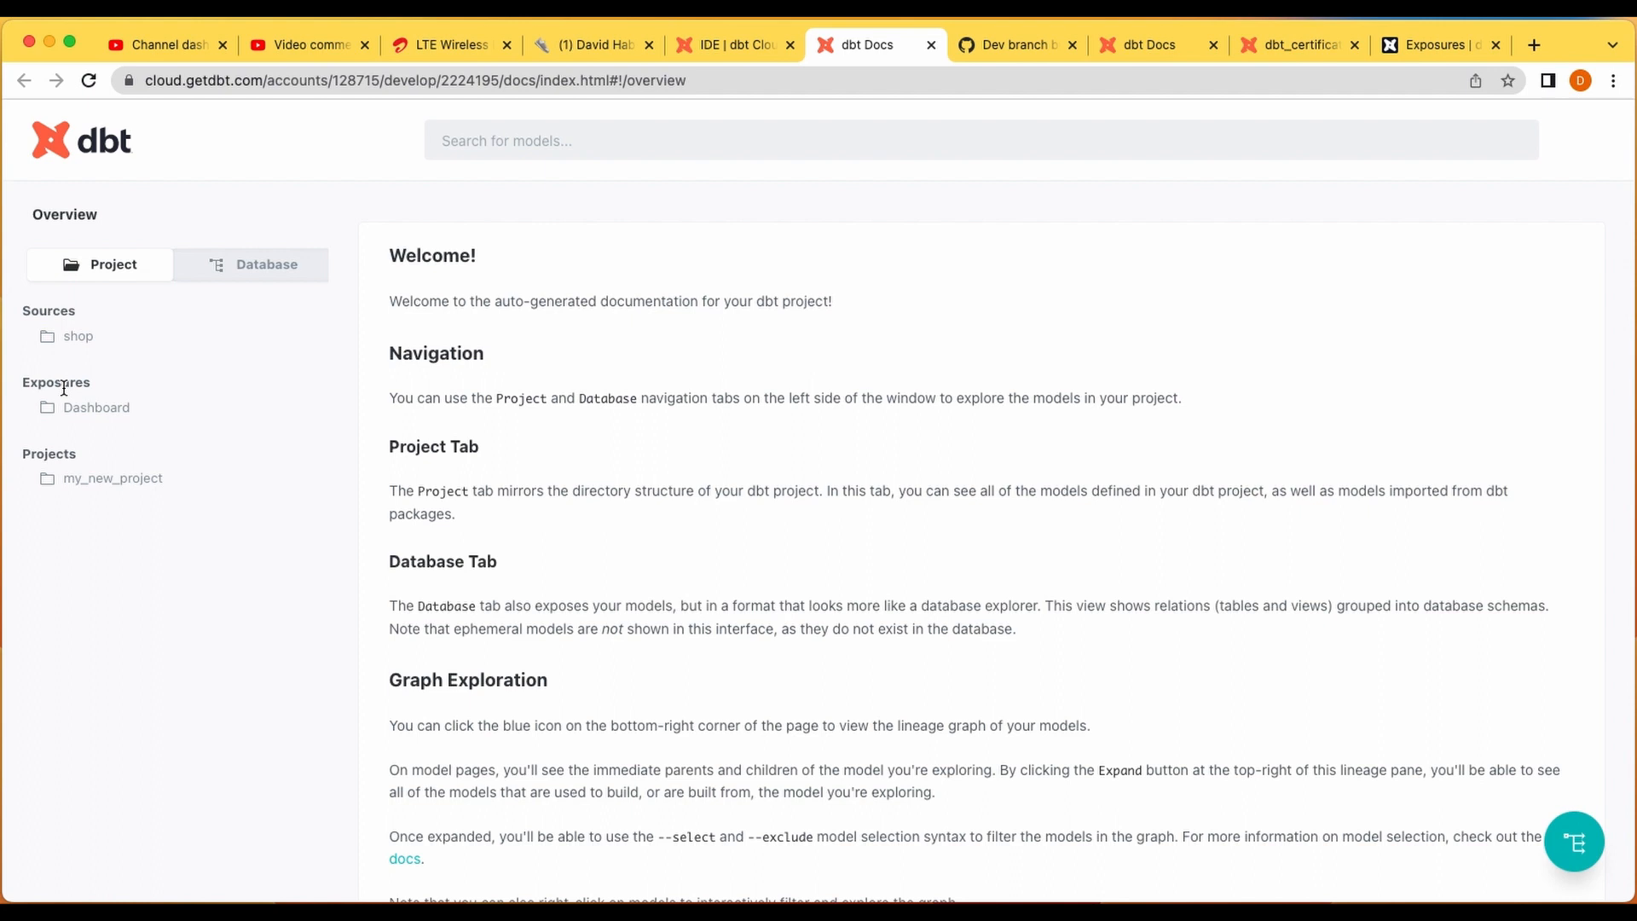
mouse_move(72, 436)
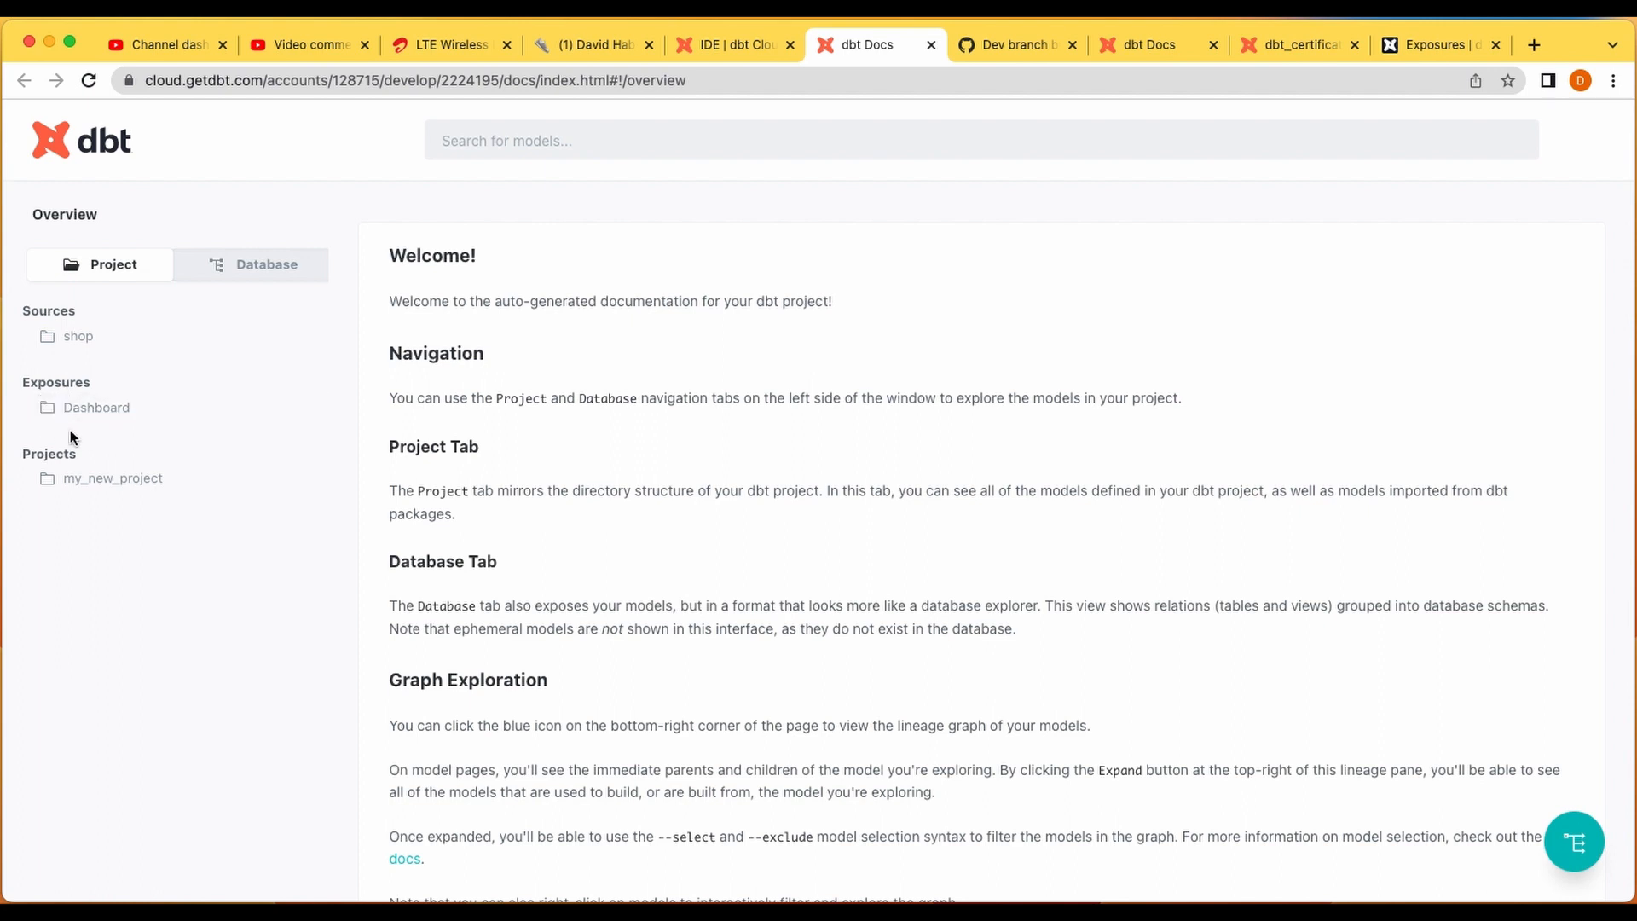
mouse_move(61, 442)
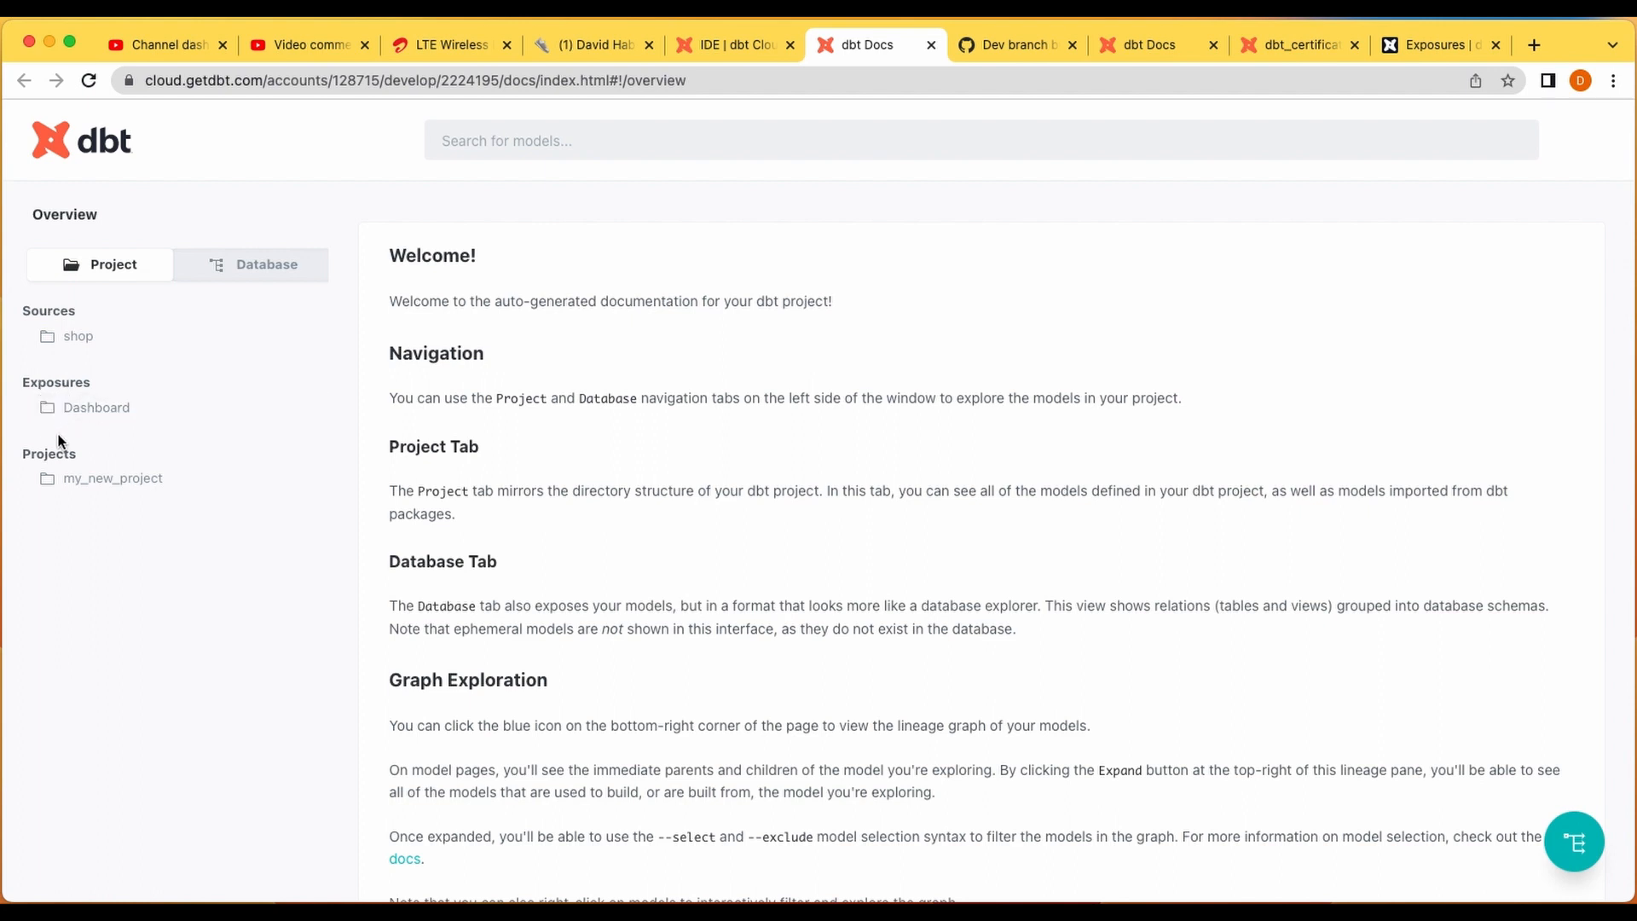
mouse_move(102, 413)
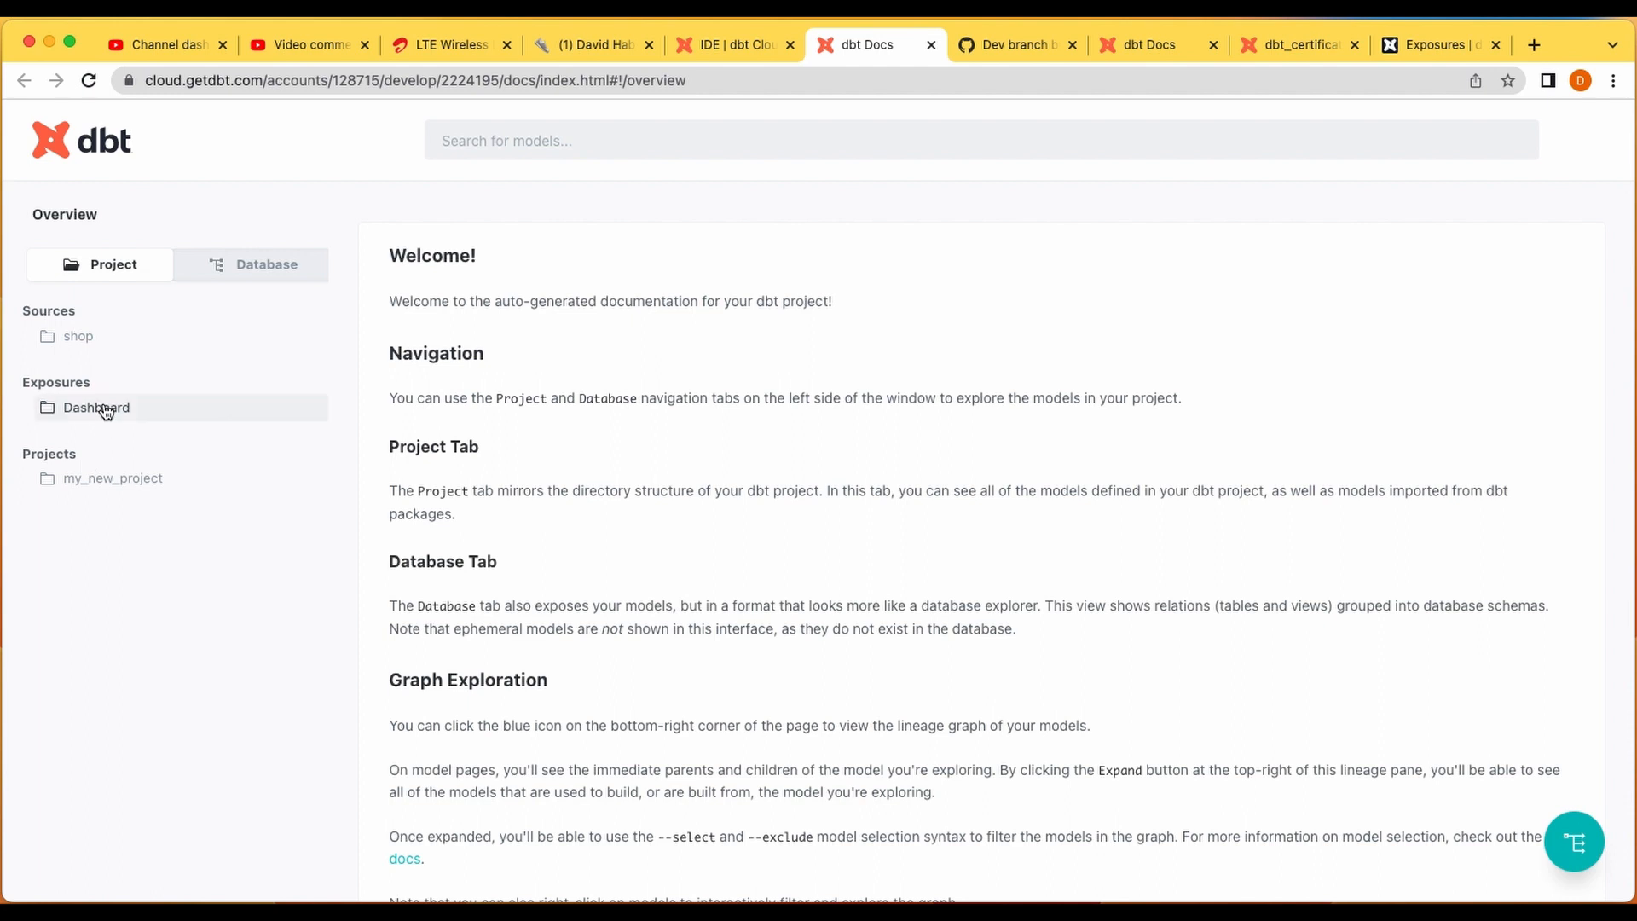
Expand the Dashboard exposures group to reveal orders_pivot_dashboard.
click(96, 408)
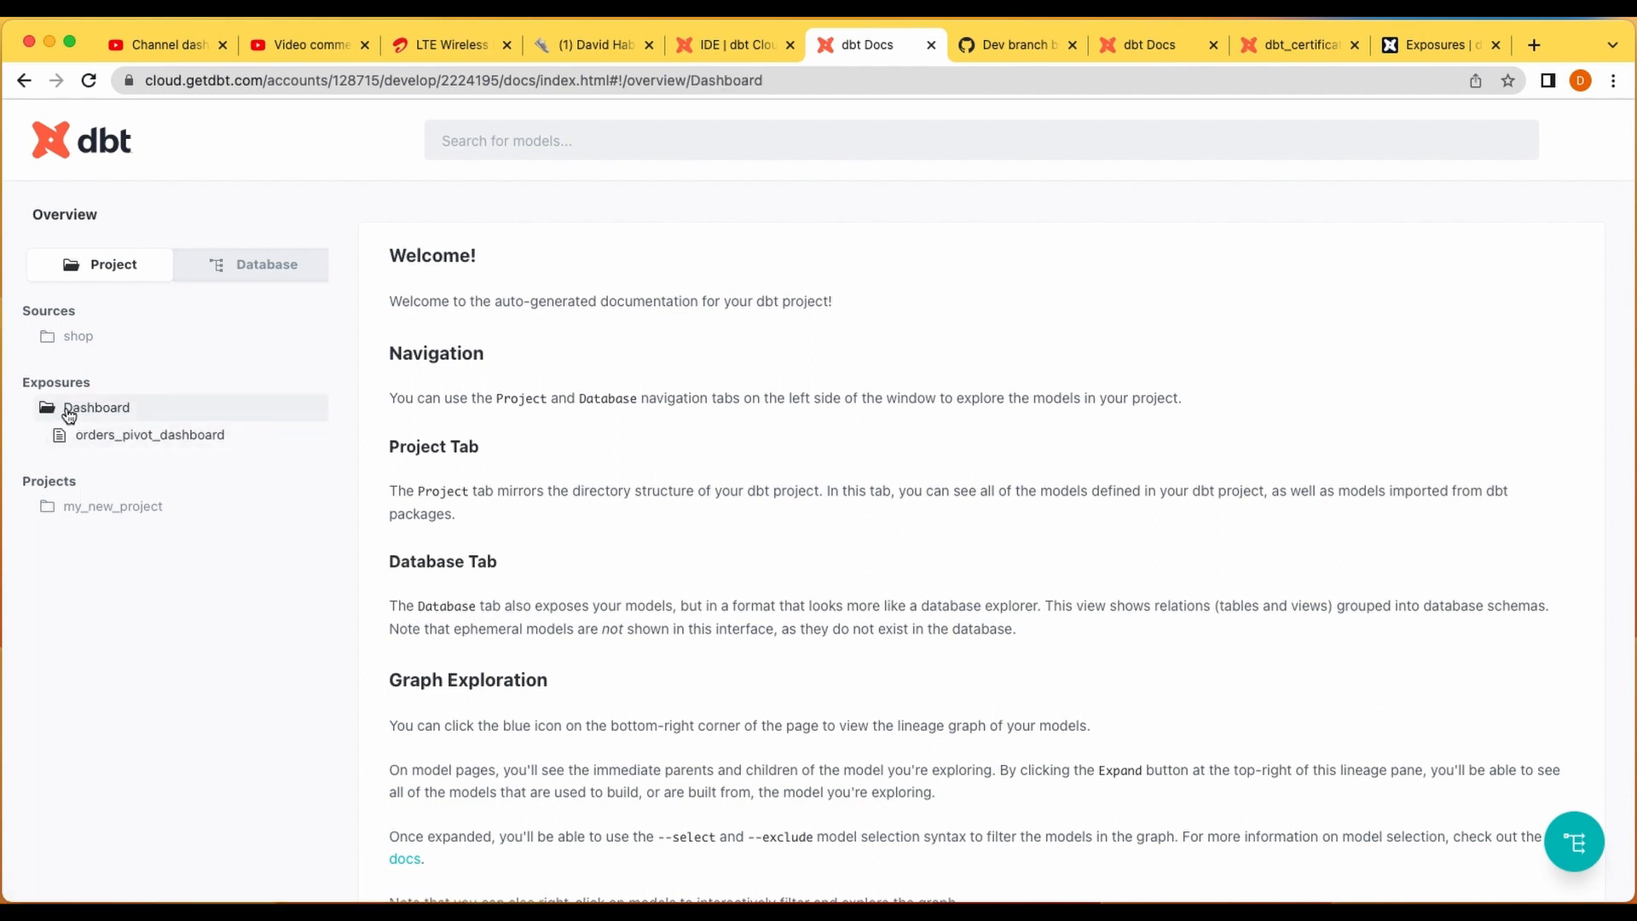
View the orders_pivot_dashboard exposure's details and stg_payments dependency, then follow its bi.tool/dashboards/1 link.
click(140, 435)
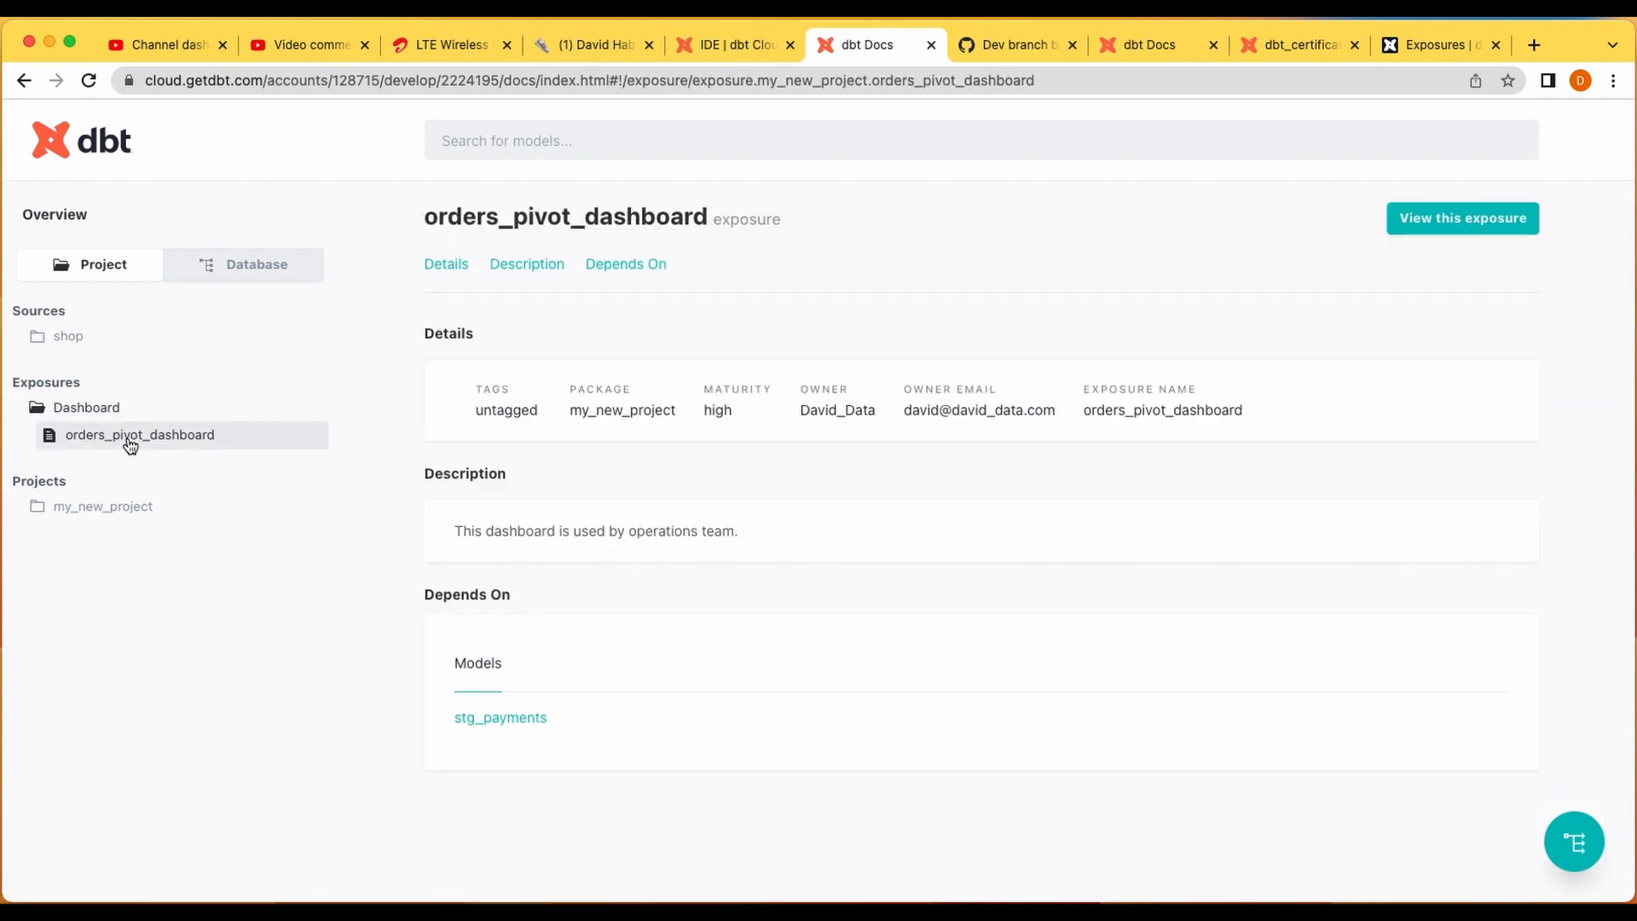
mouse_move(682, 503)
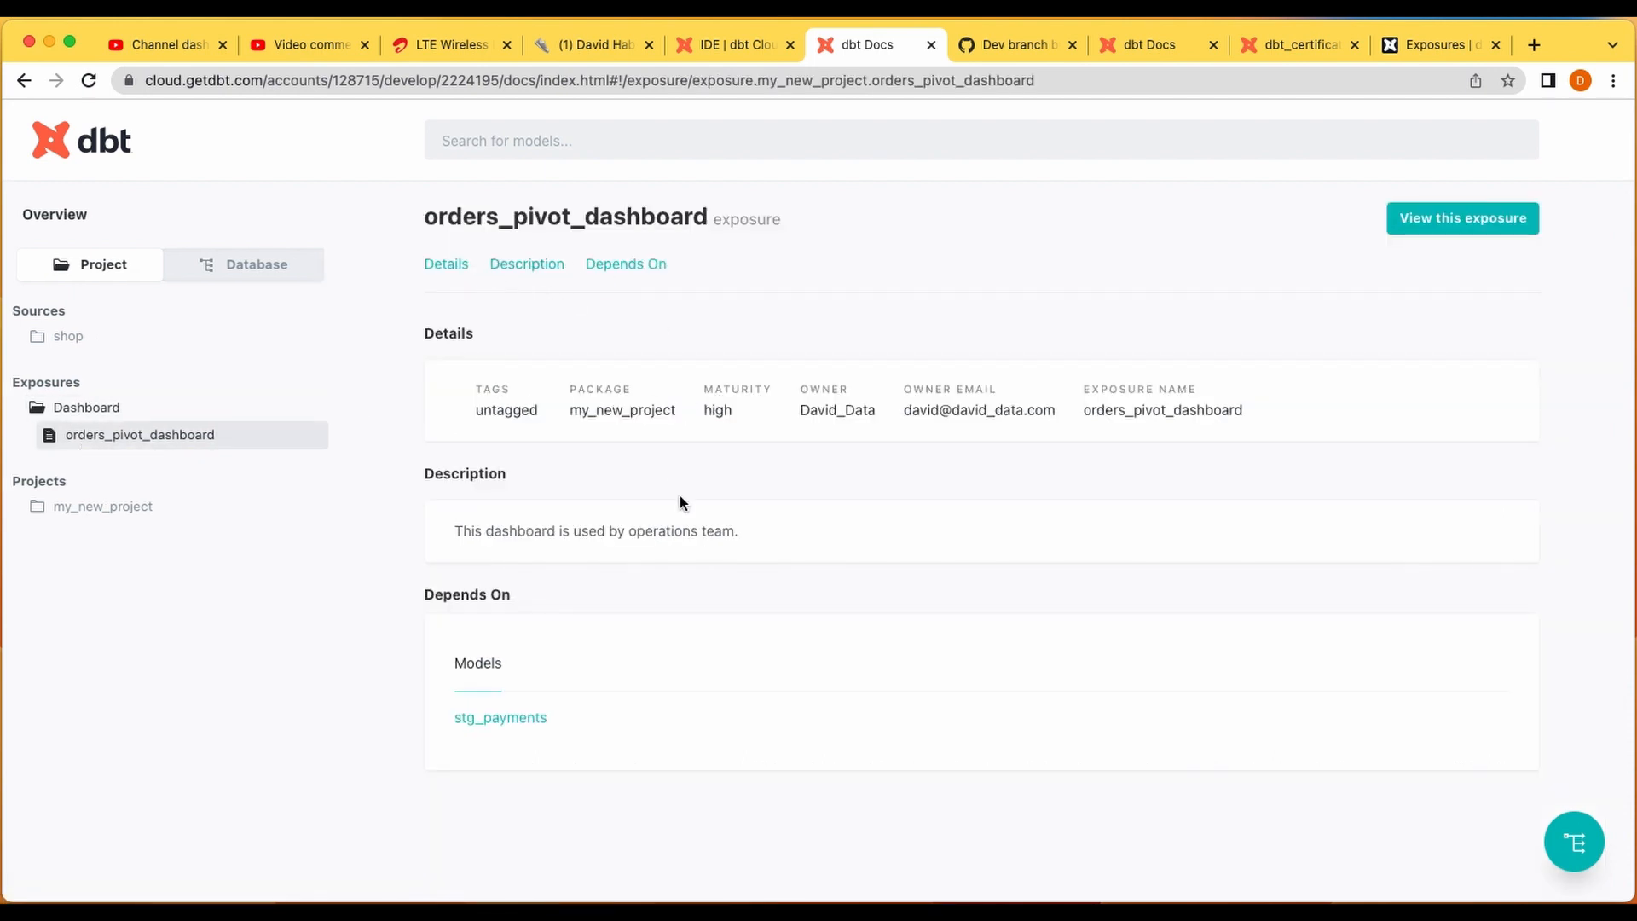
mouse_move(482, 556)
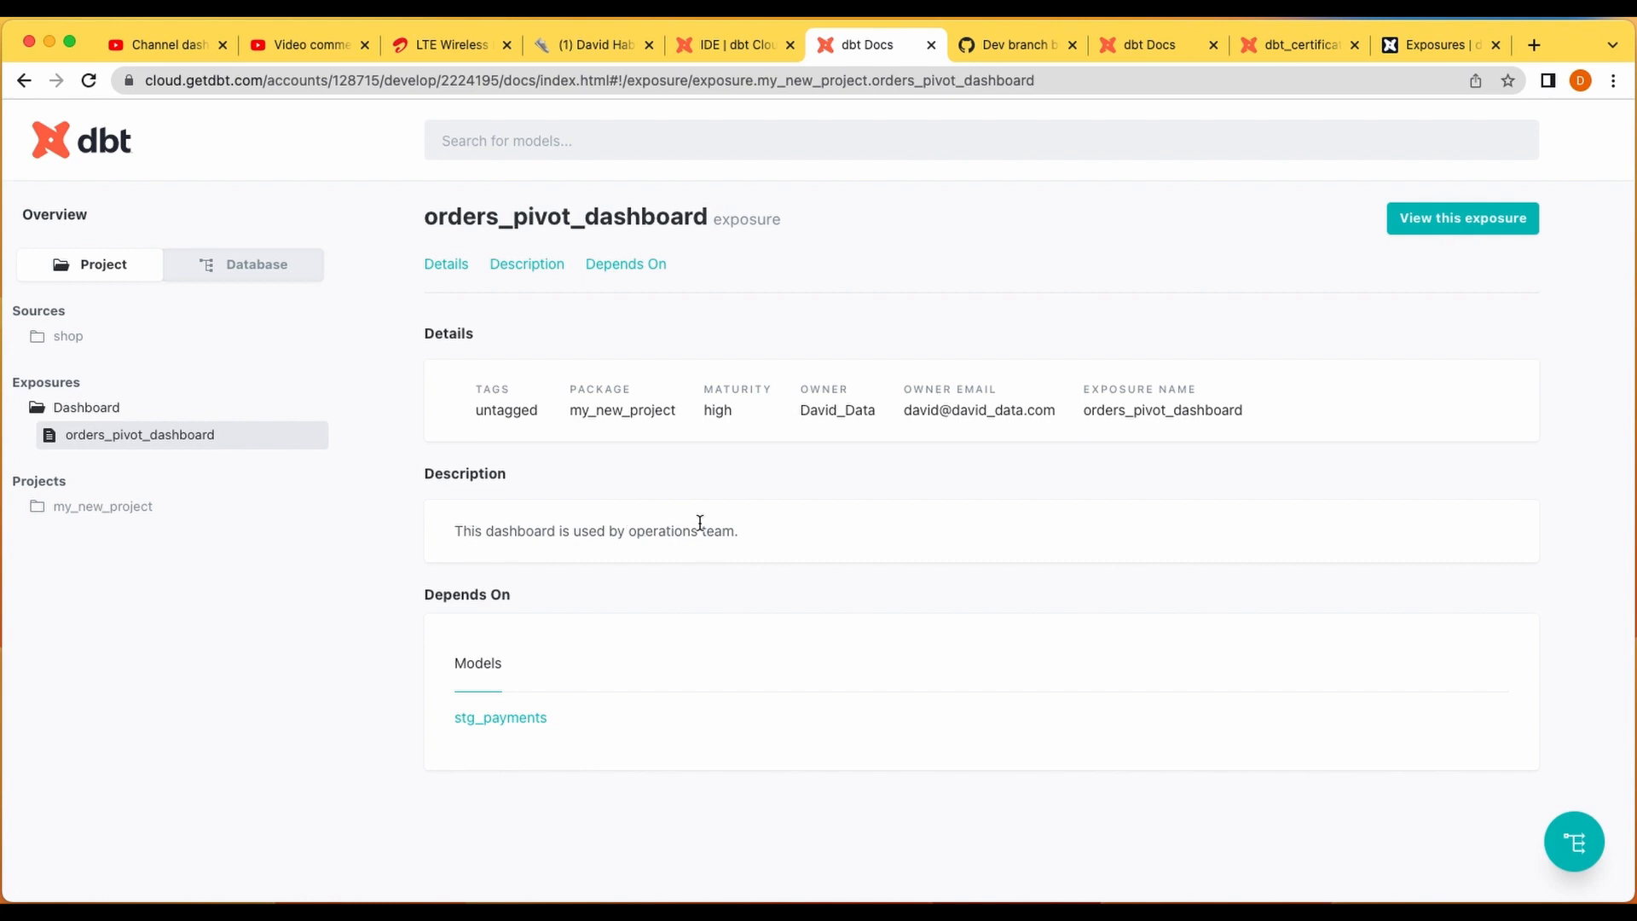
mouse_move(842, 411)
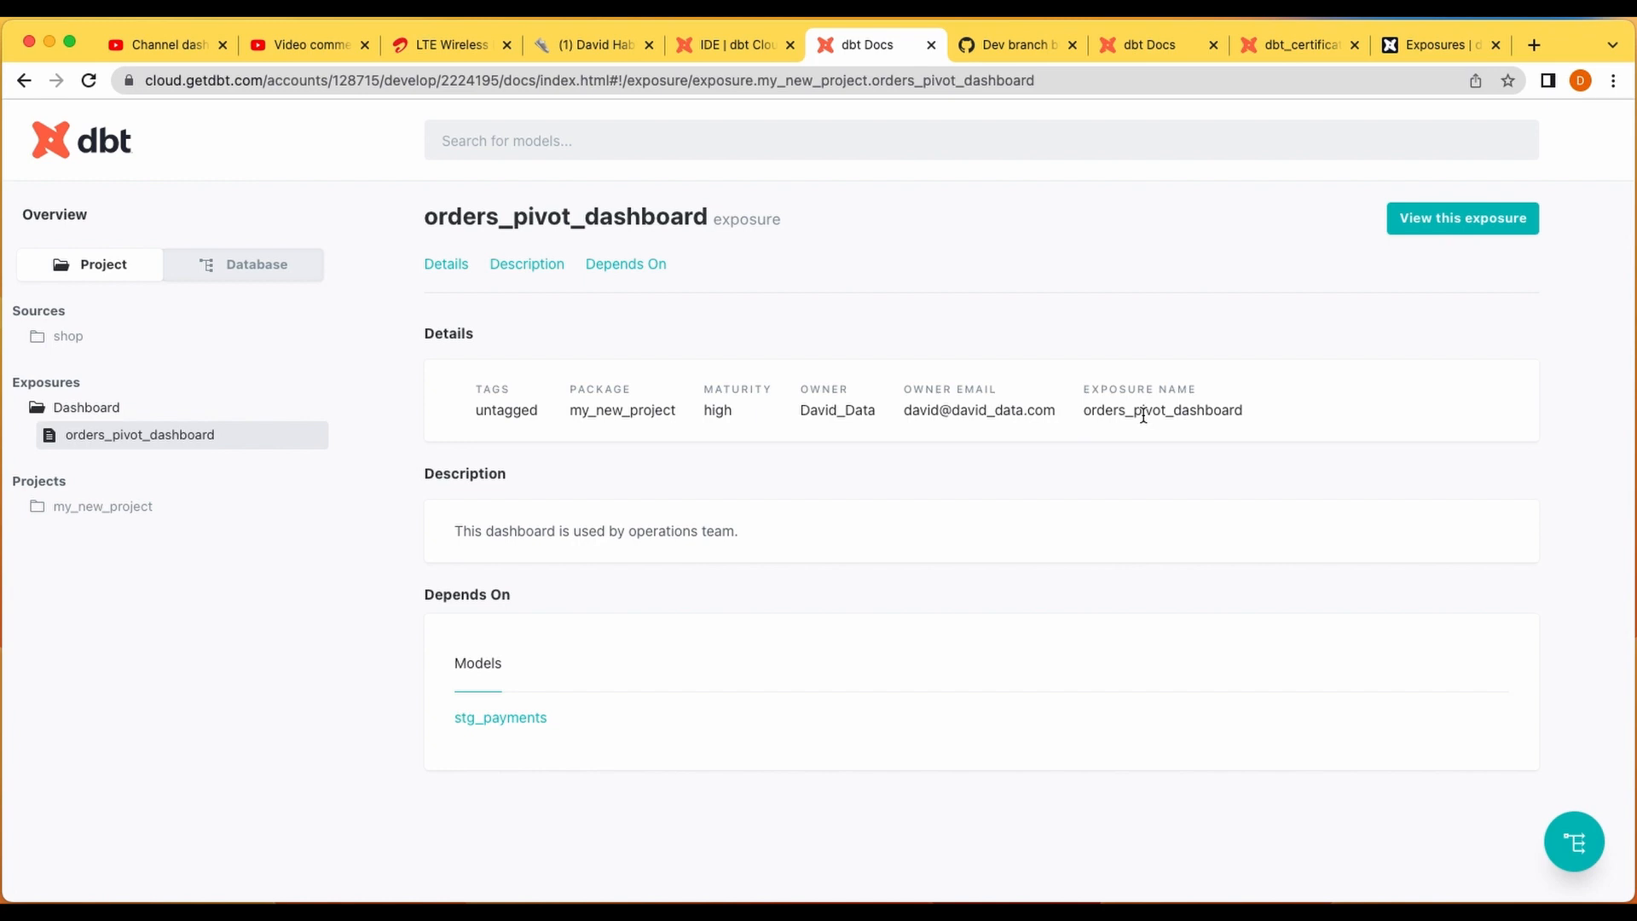
click(624, 264)
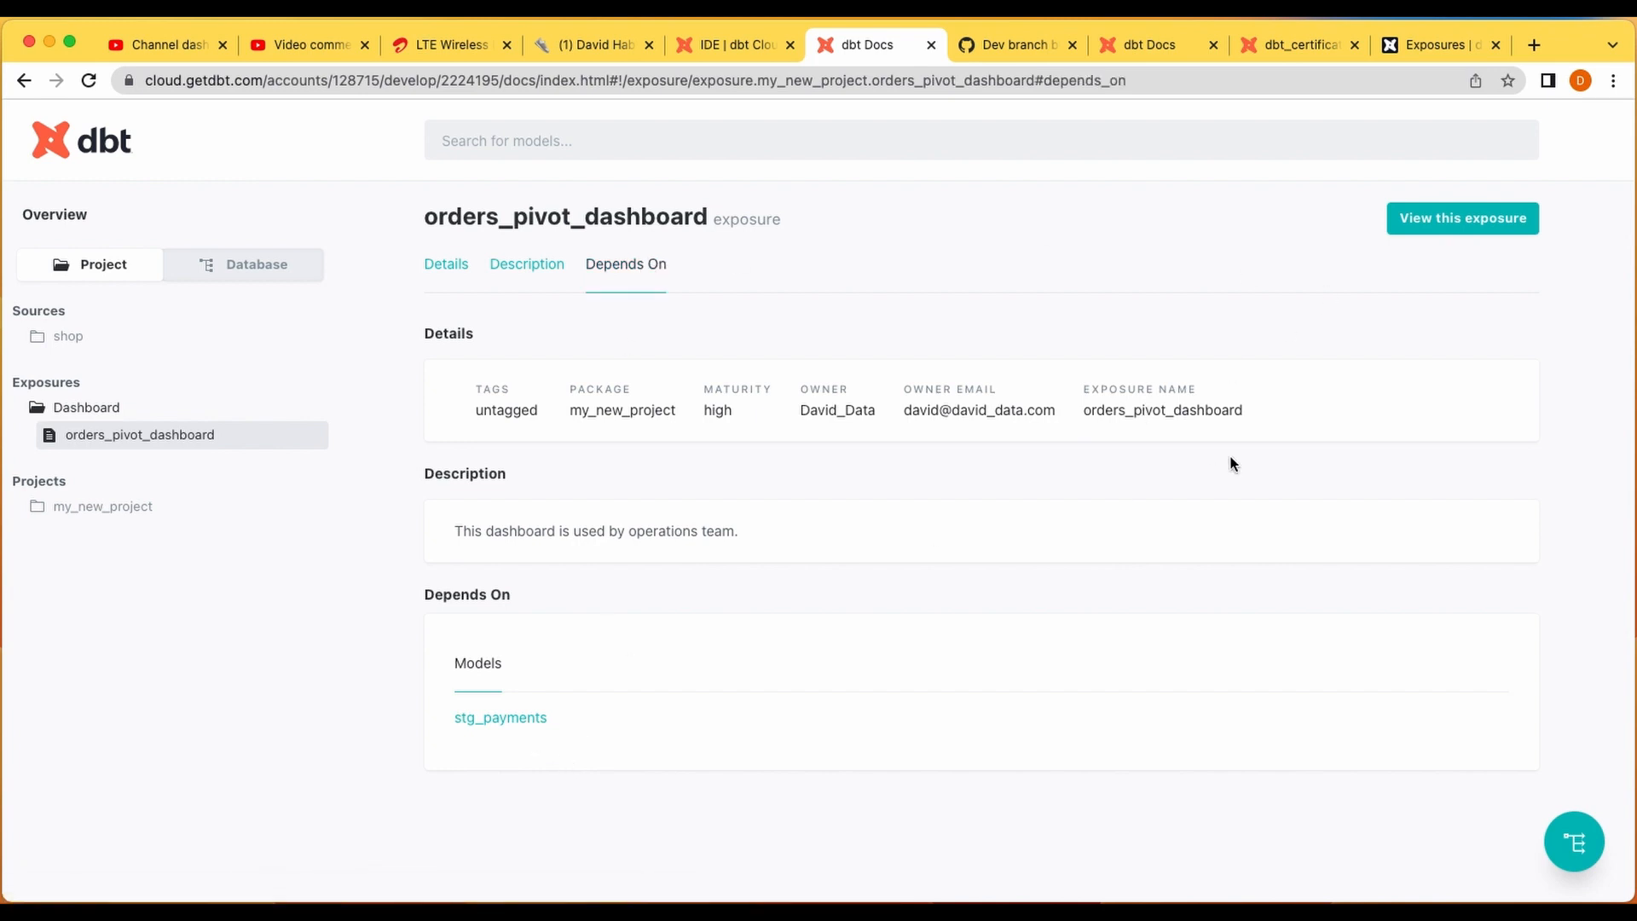
mouse_move(1429, 234)
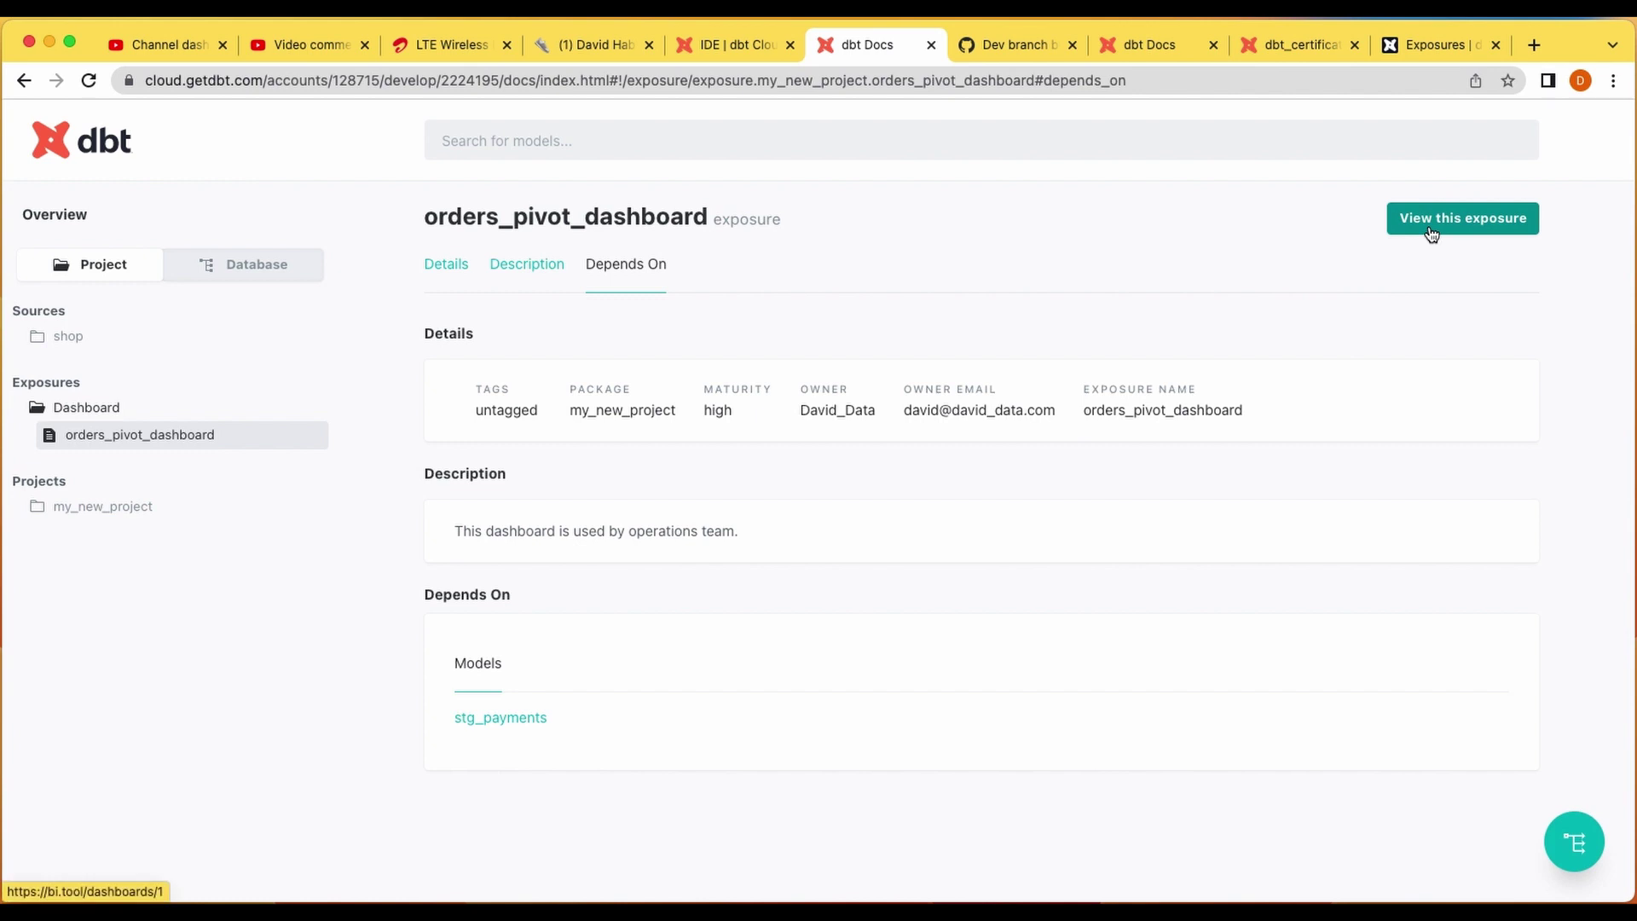
click(1463, 218)
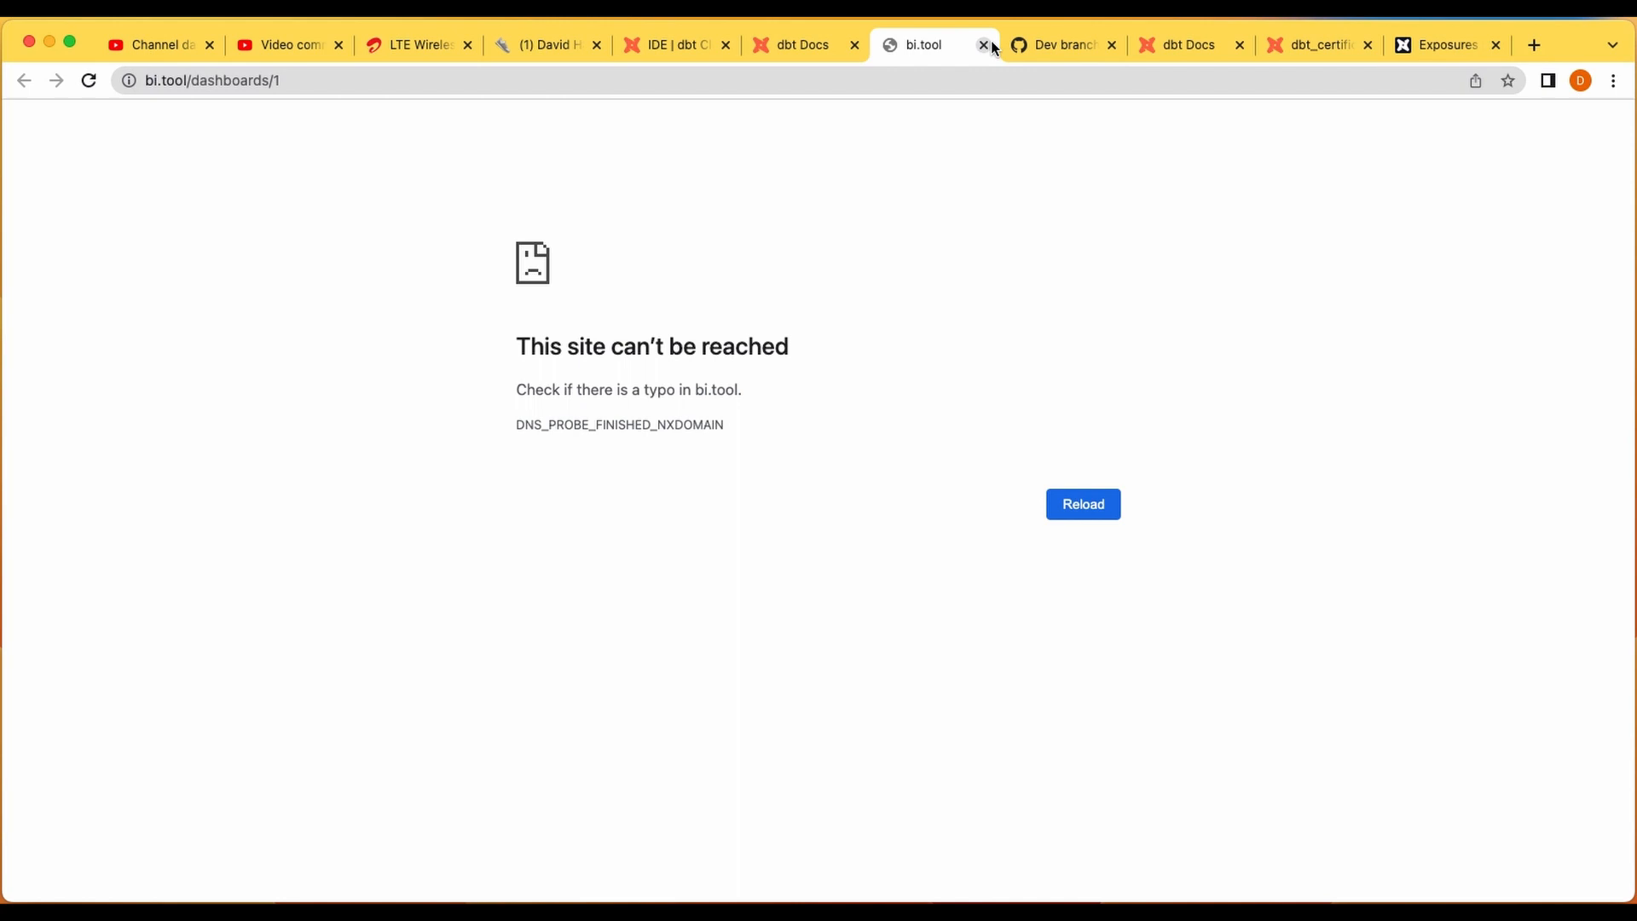
mouse_move(993, 48)
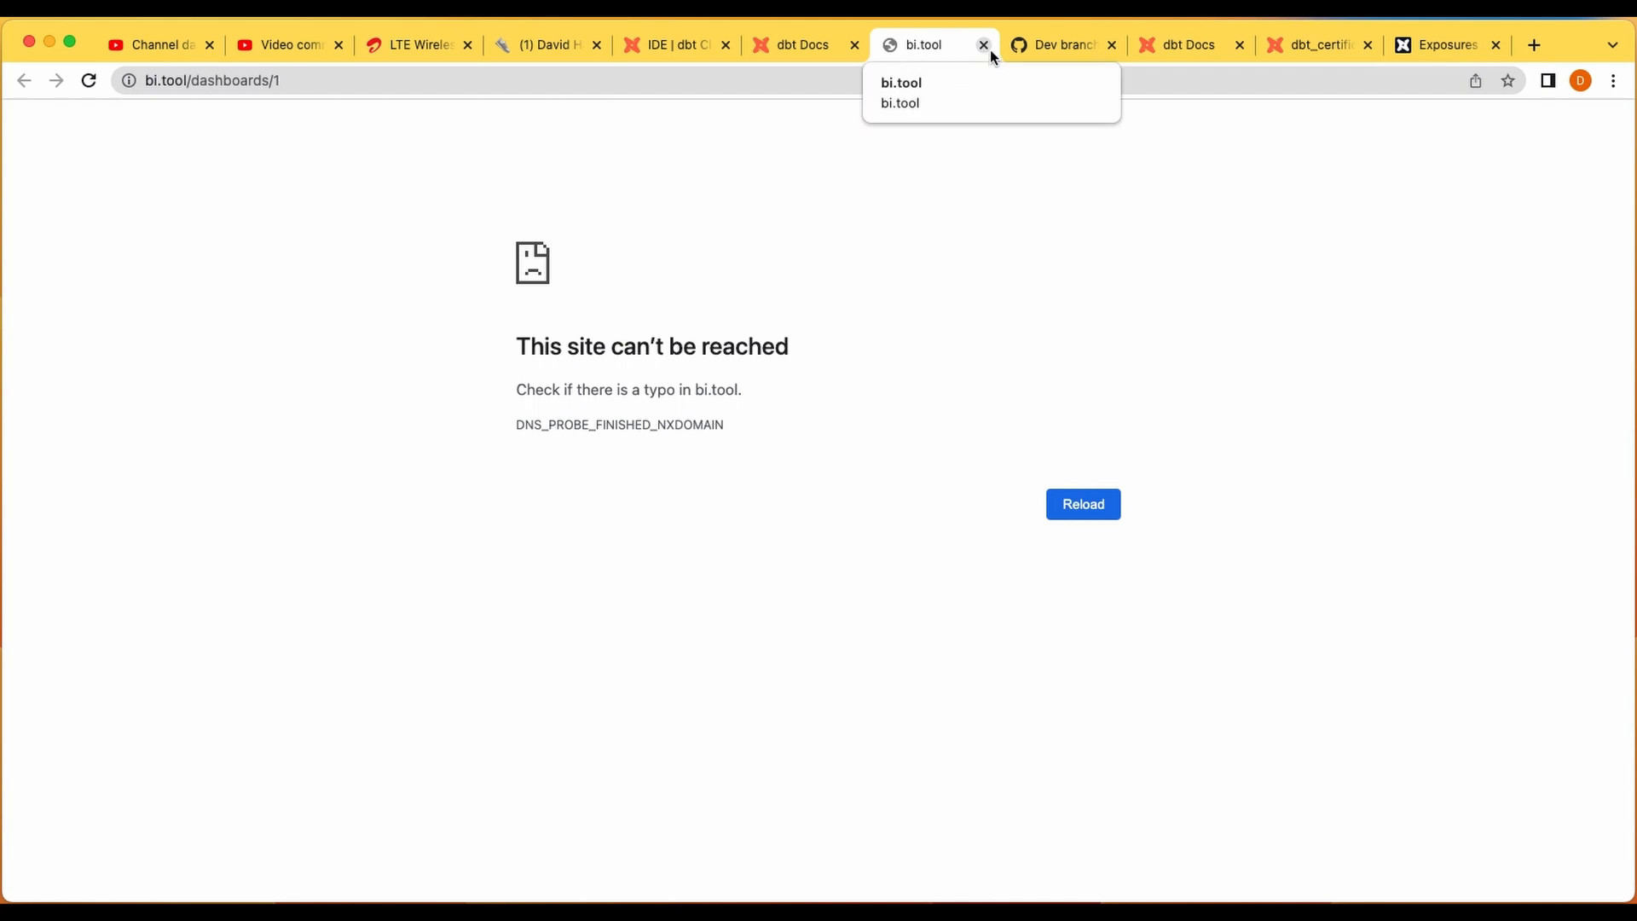